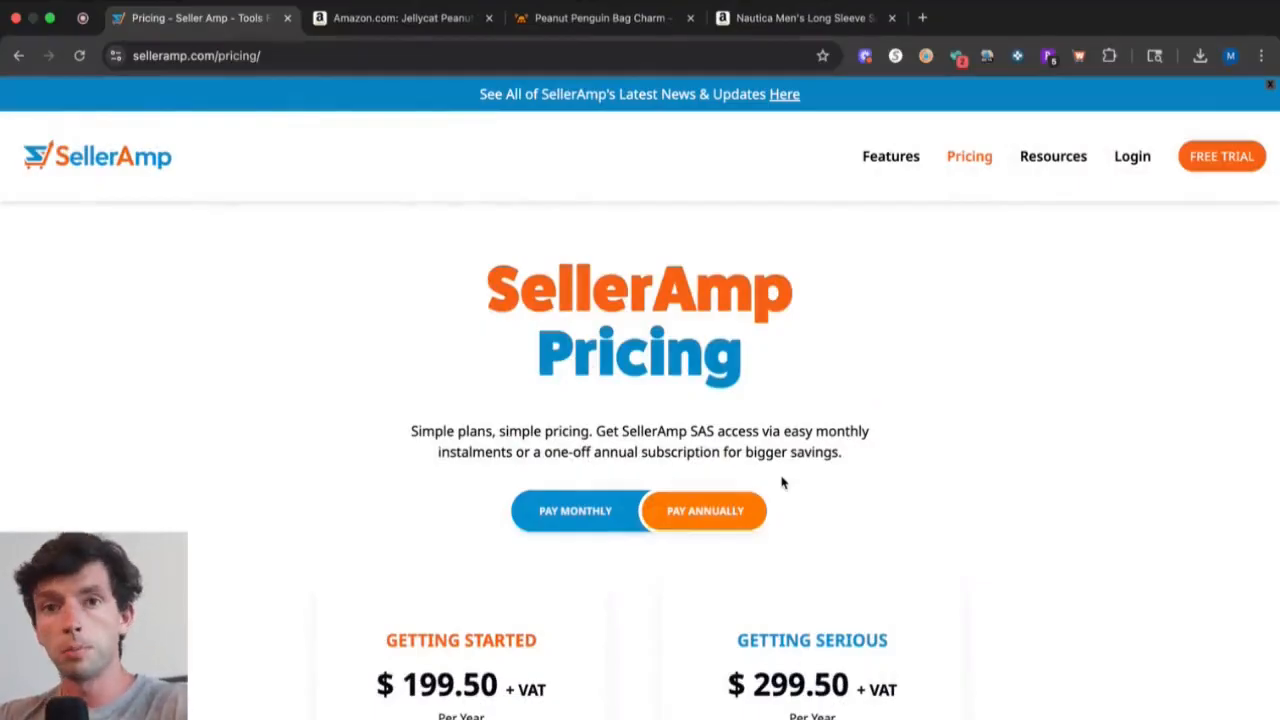
# Compare annual and monthly pricing, leaving the page on monthly plans at $19.95 and $29.95.
pyautogui.scroll(-3)
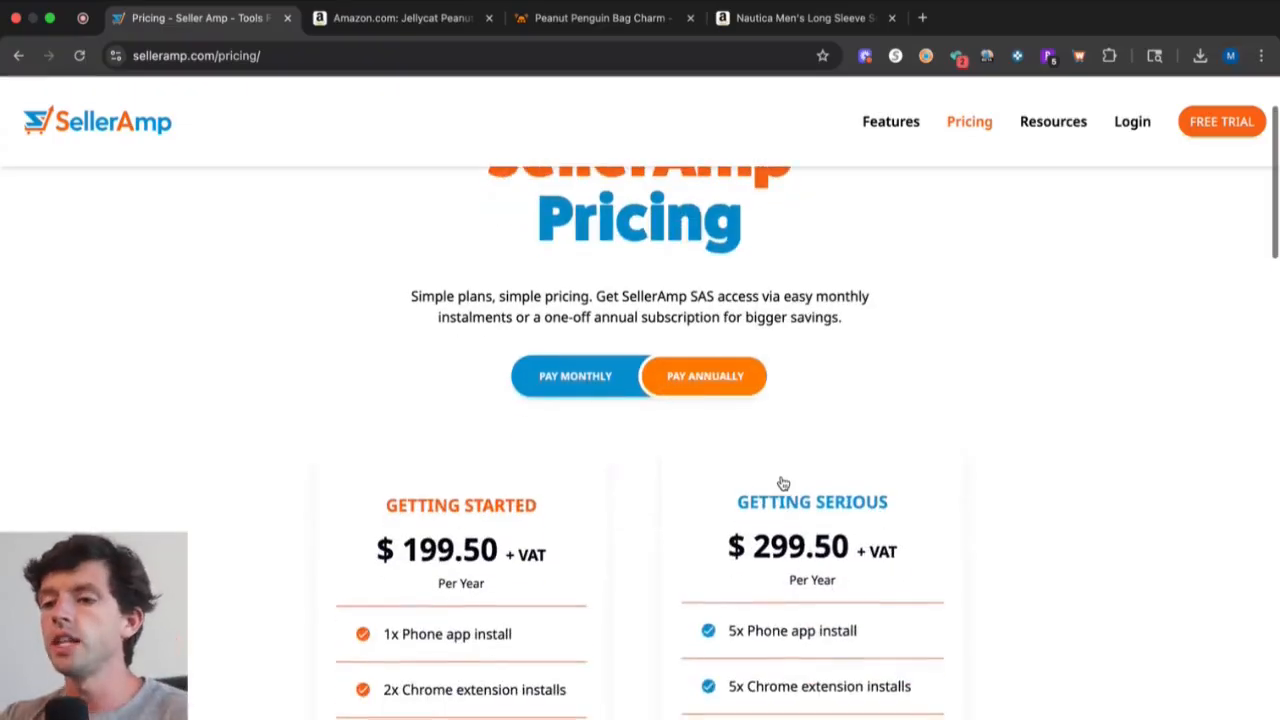
pyautogui.scroll(-3)
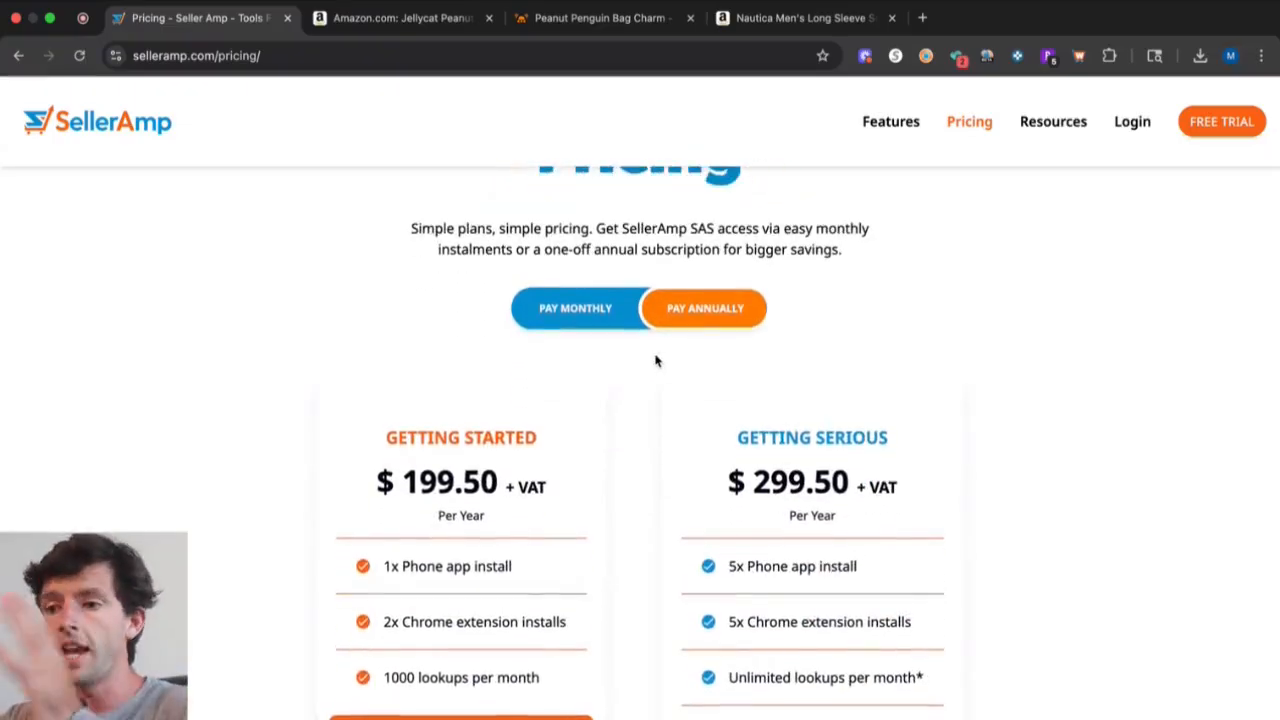
pyautogui.click(576, 308)
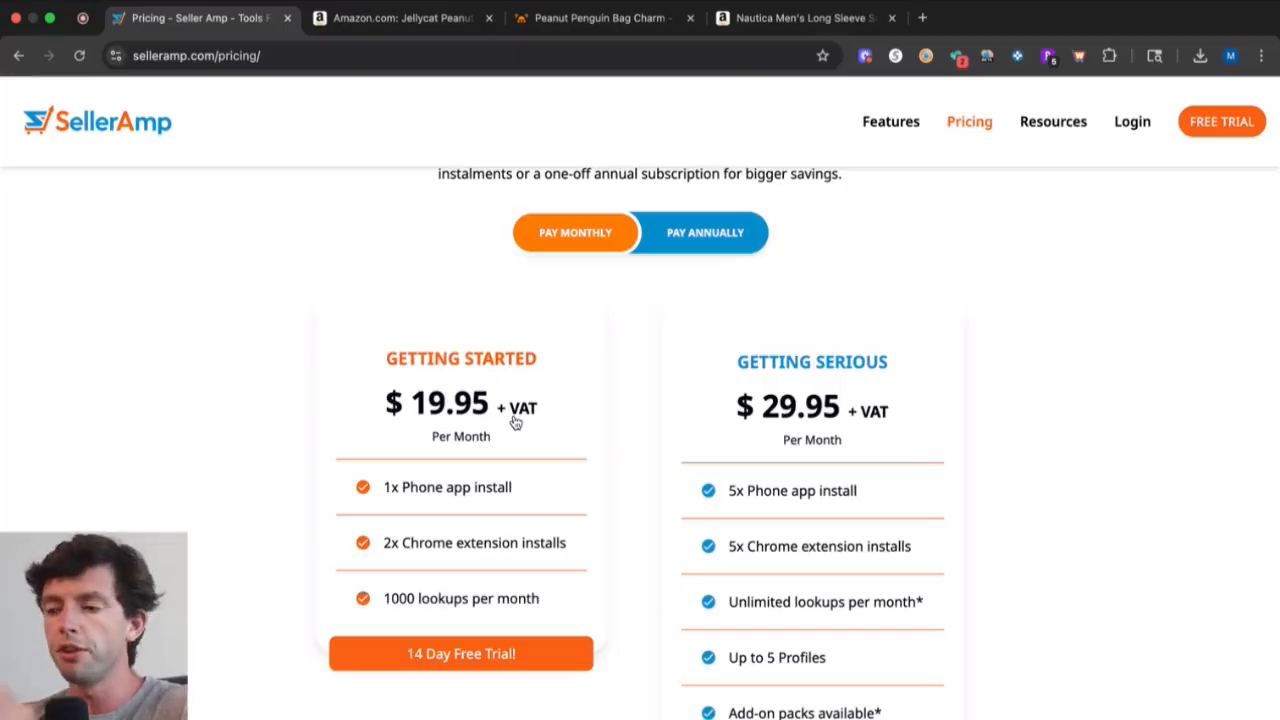
pyautogui.click(704, 232)
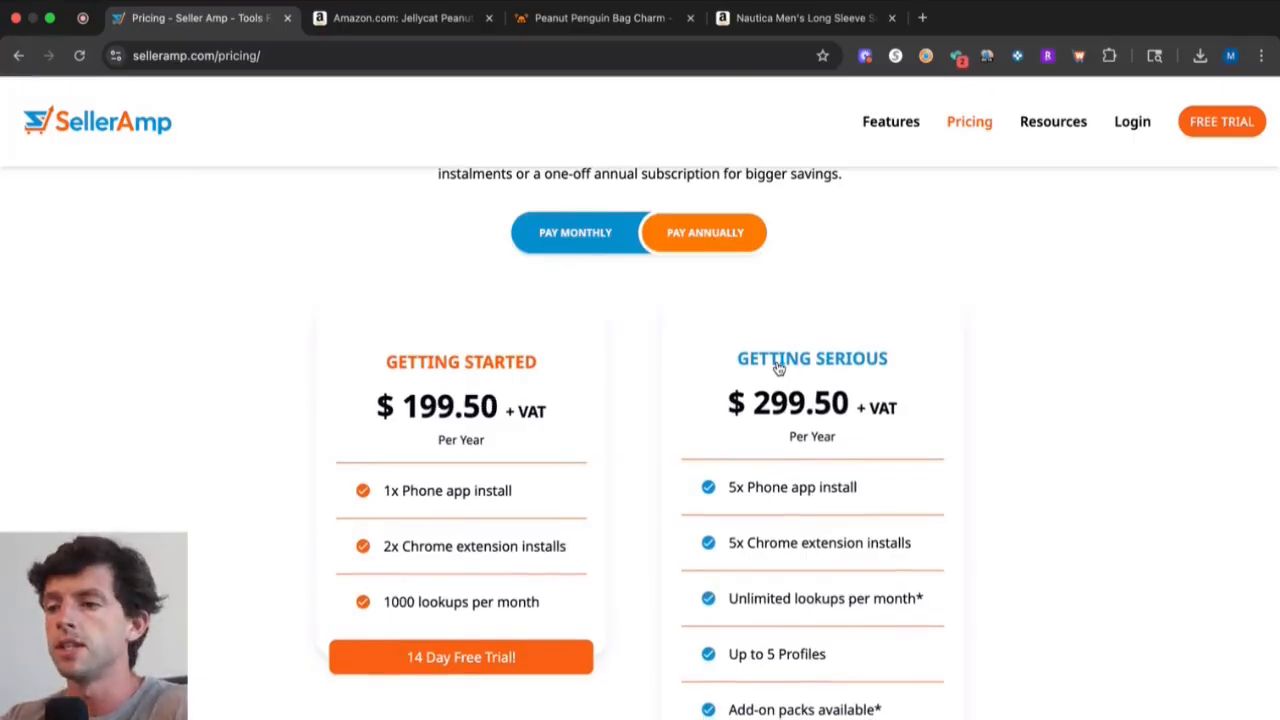
pyautogui.moveTo(696, 304)
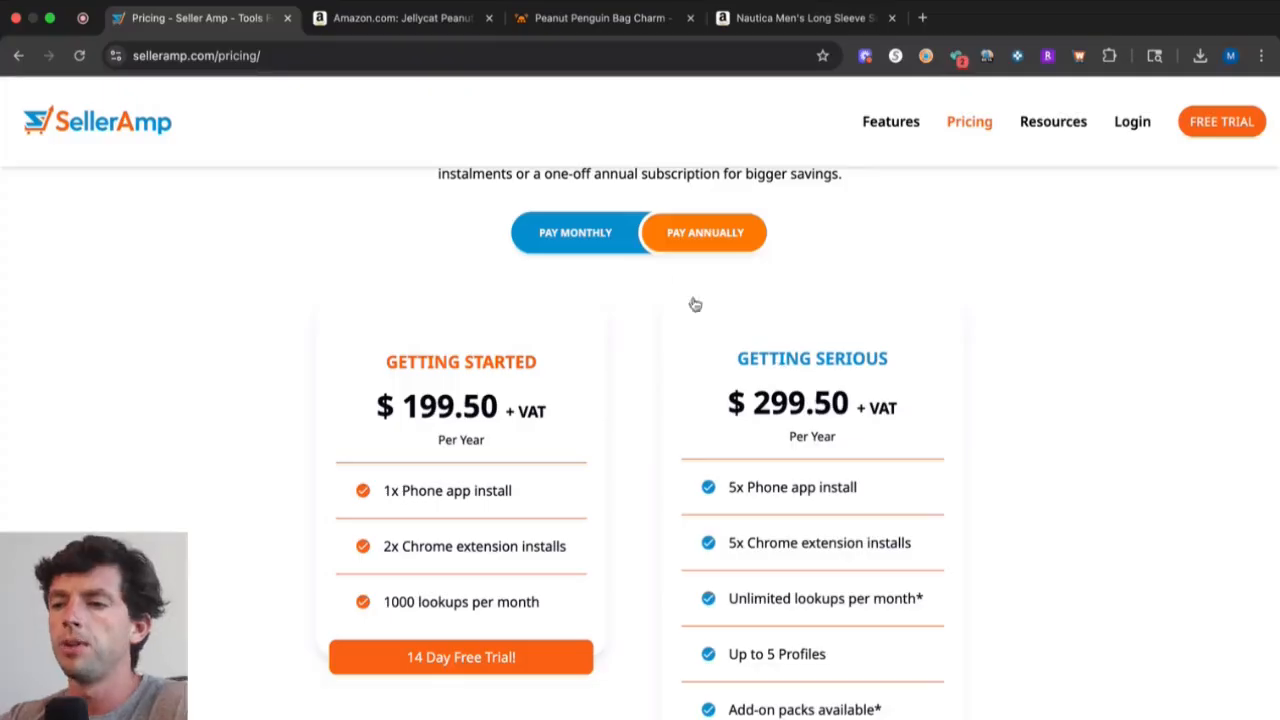
pyautogui.click(576, 232)
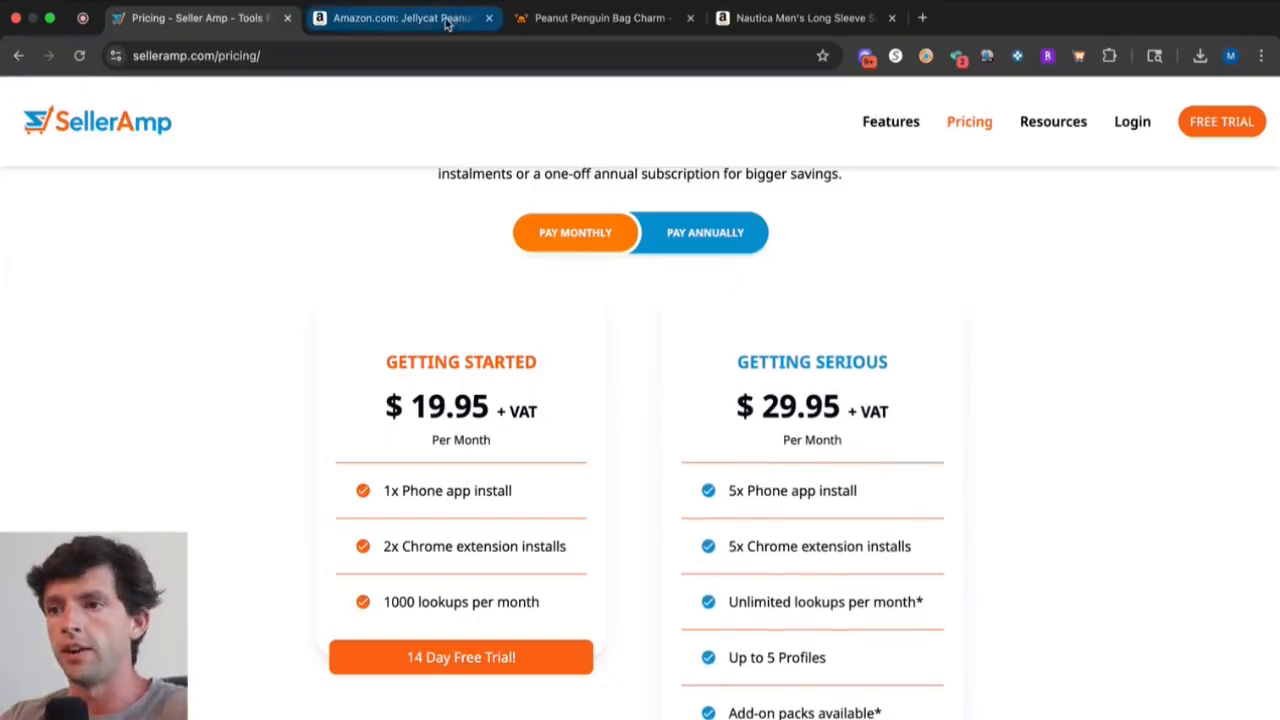
# Bring up the Jellycat Peanut Penguin Bag Charm listing so the sidebar shows $41.93 profit with no cost.
pyautogui.click(400, 18)
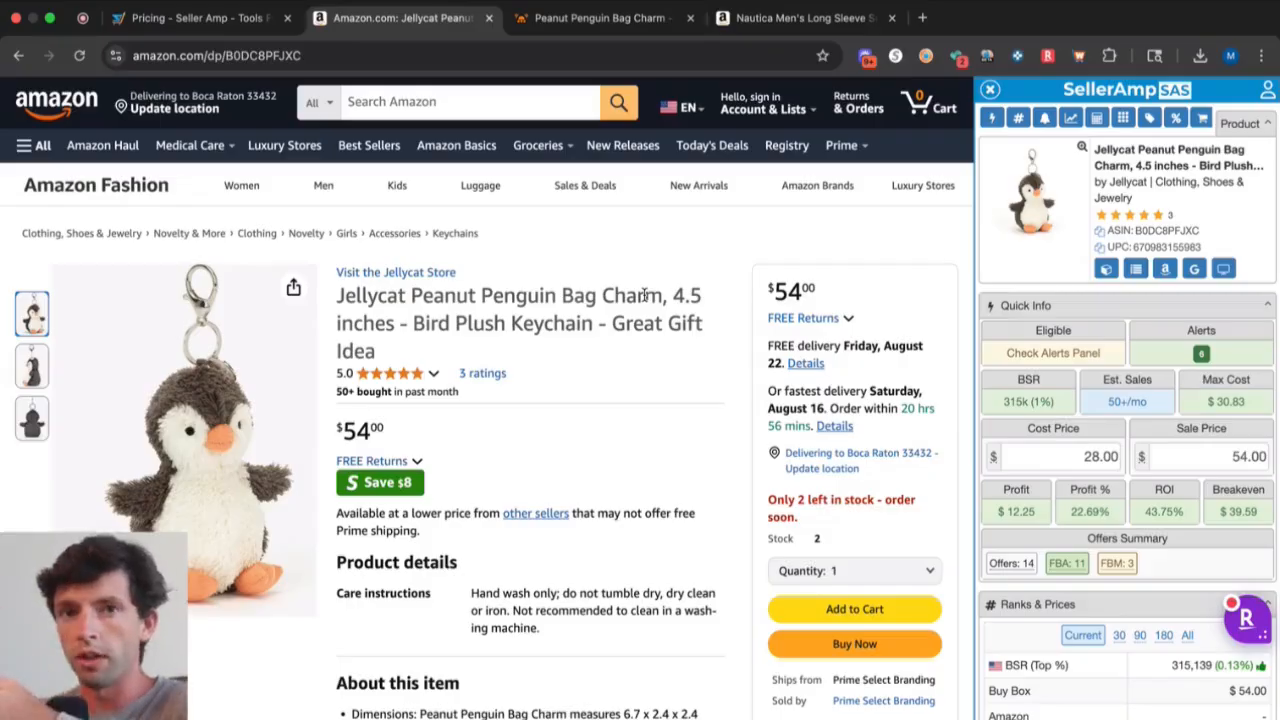
pyautogui.moveTo(730, 344)
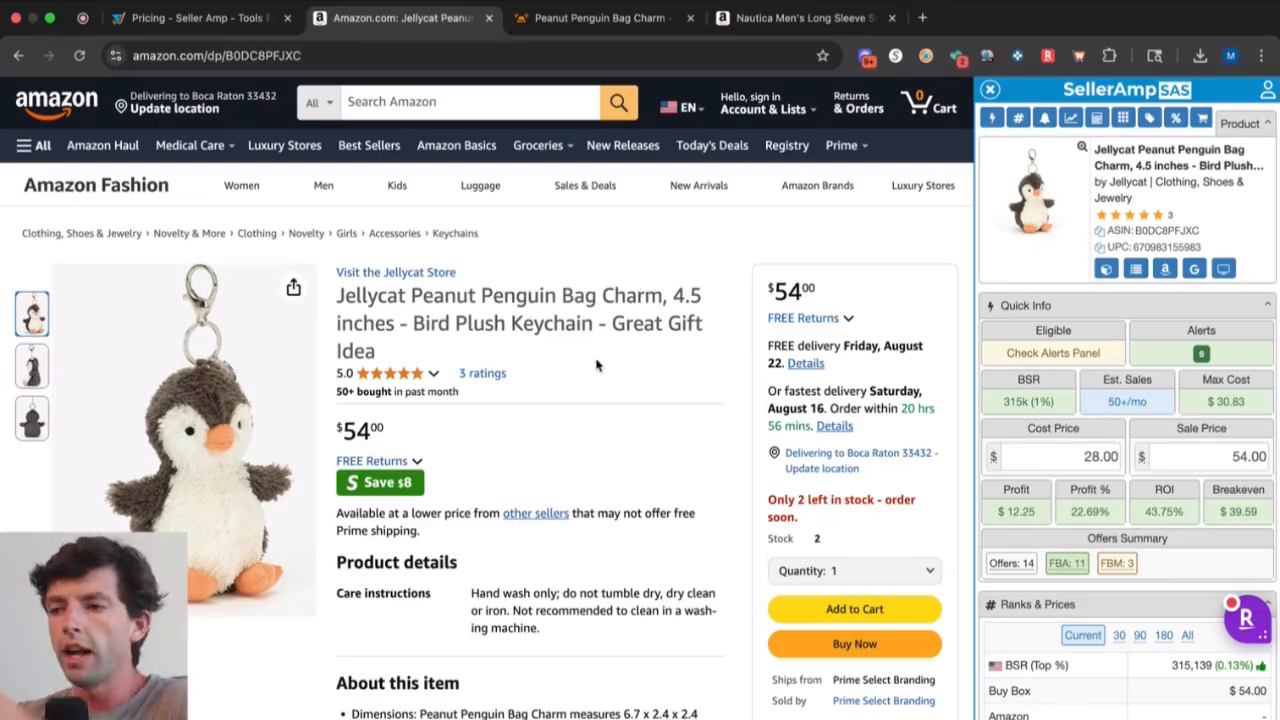
pyautogui.moveTo(916, 308)
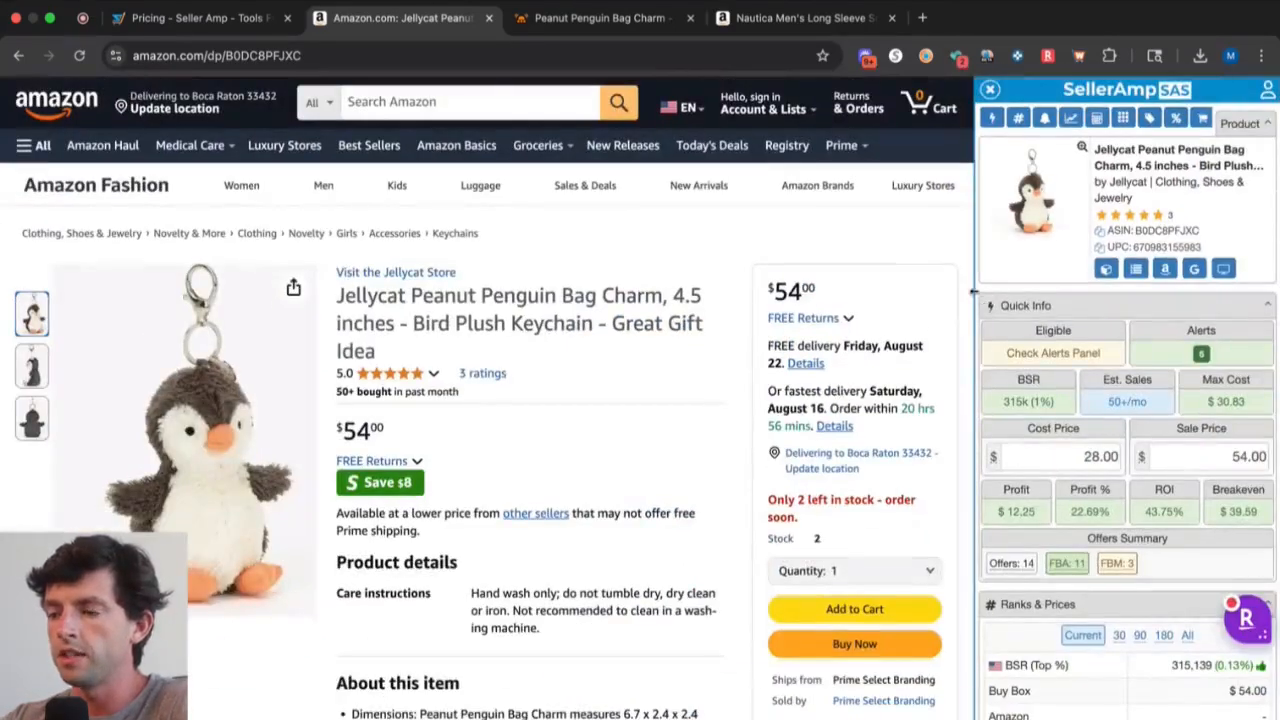
pyautogui.scroll(-3)
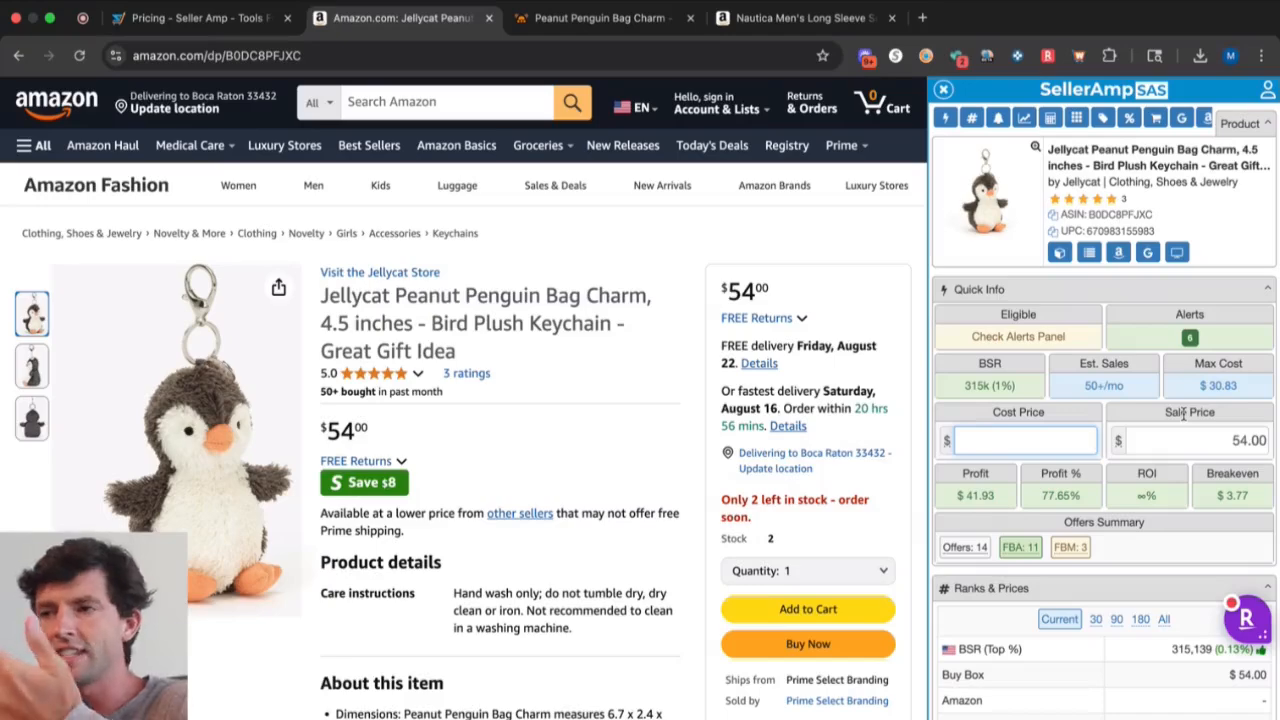
pyautogui.moveTo(988, 384)
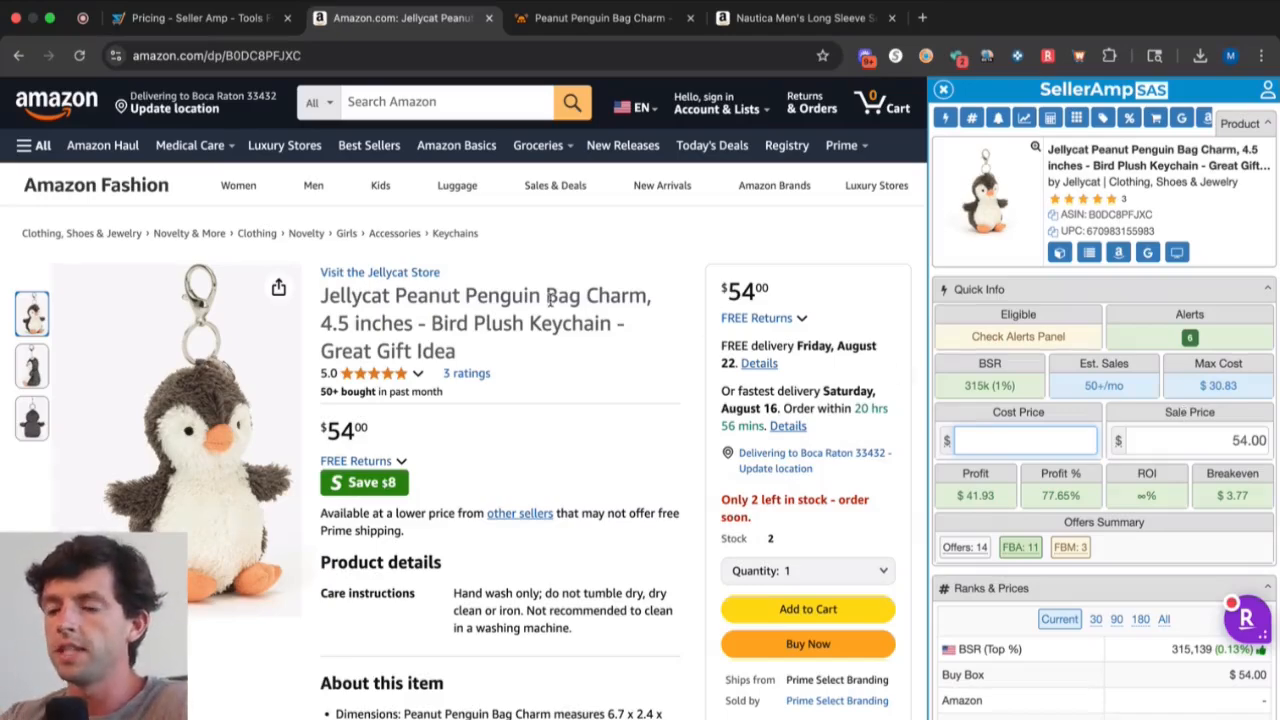
pyautogui.moveTo(810, 302)
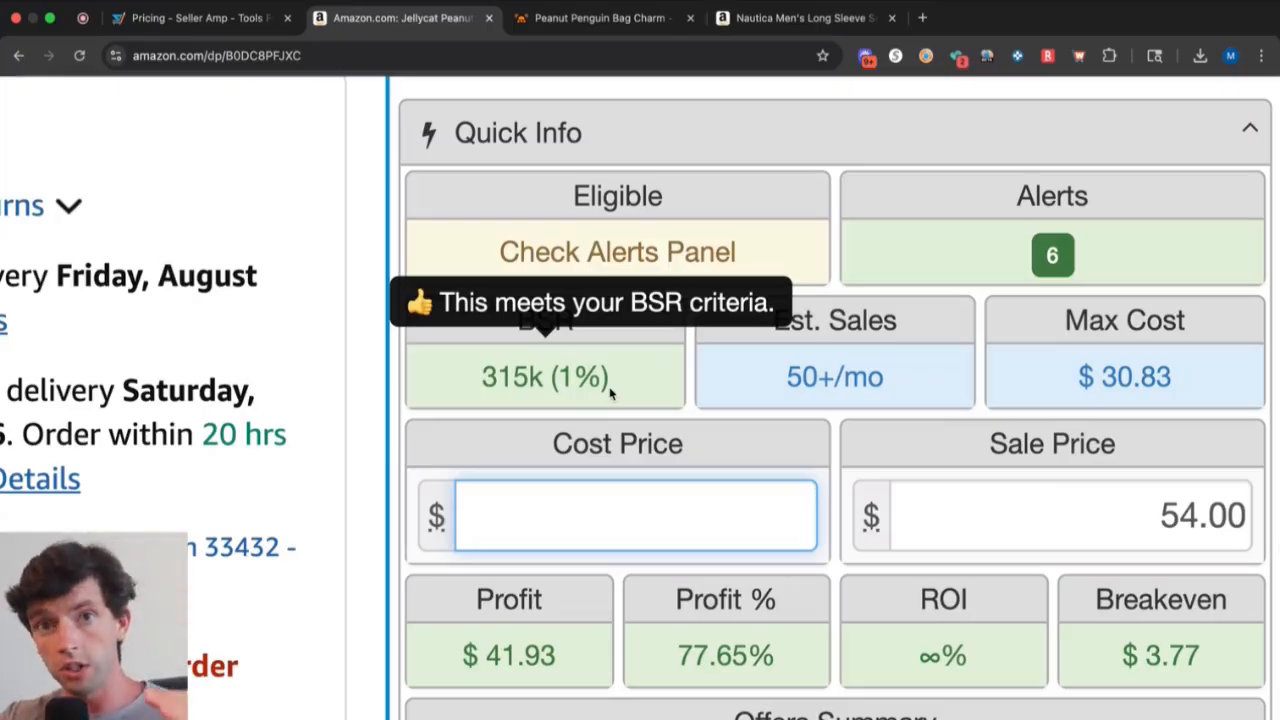
pyautogui.moveTo(910, 396)
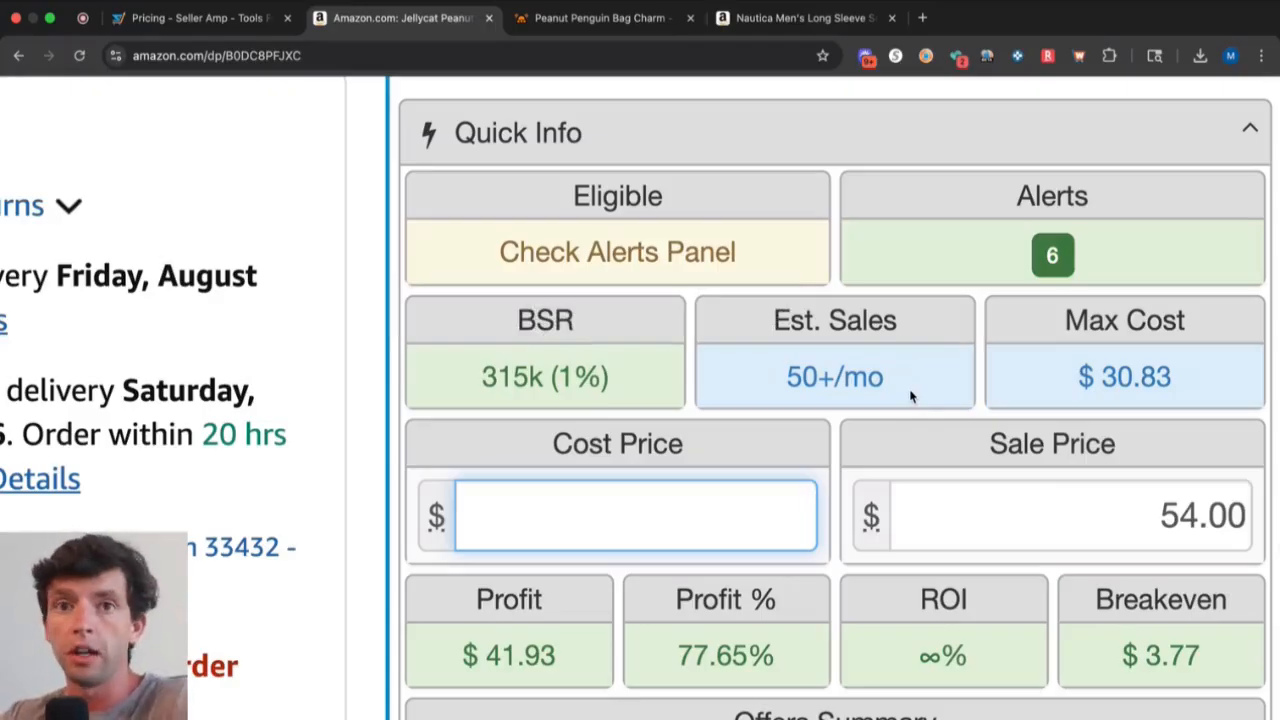
pyautogui.moveTo(544, 340)
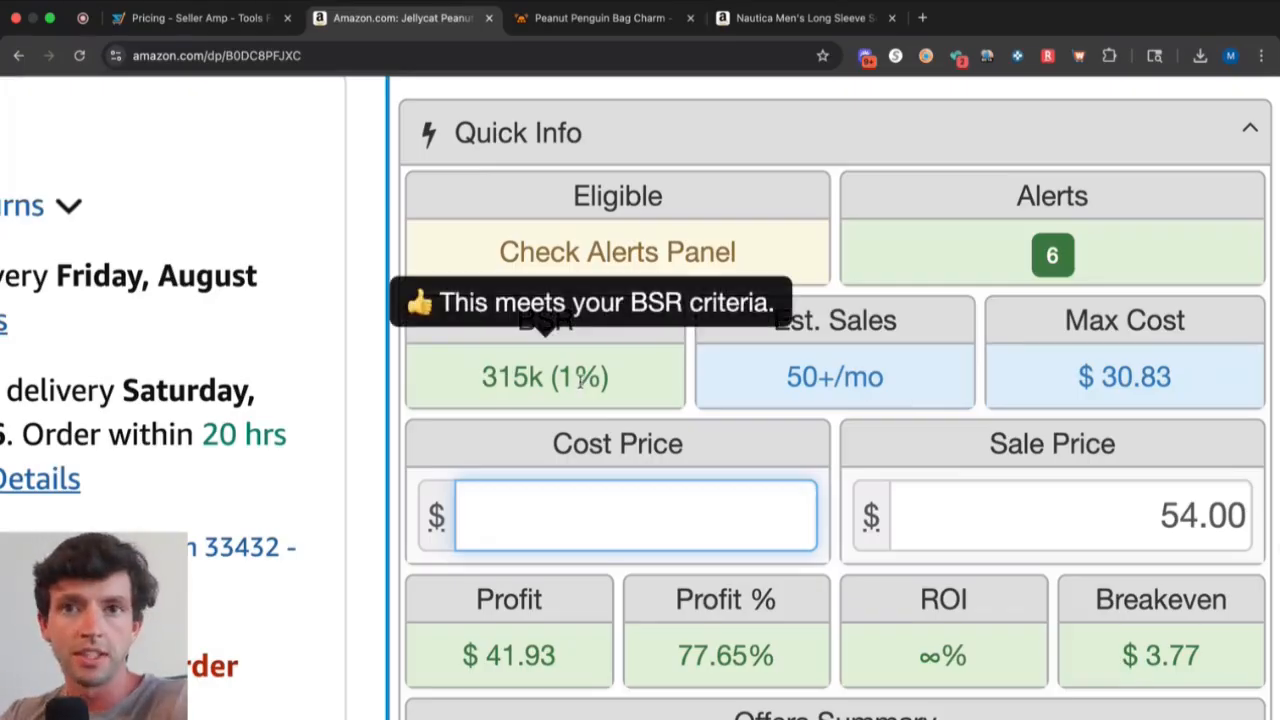
pyautogui.moveTo(900, 376)
pyautogui.write('30.83')
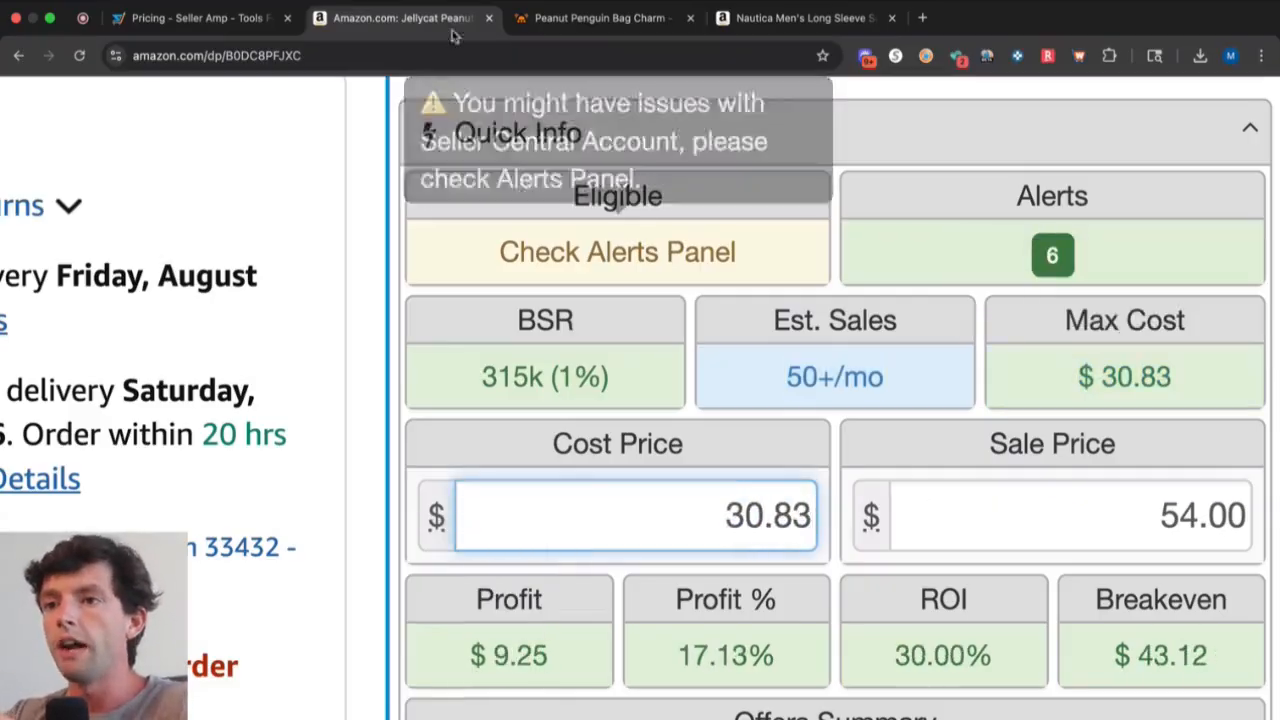
# Log in to the SAS web app from the pricing page and reach My Account > Settings.
pyautogui.click(196, 16)
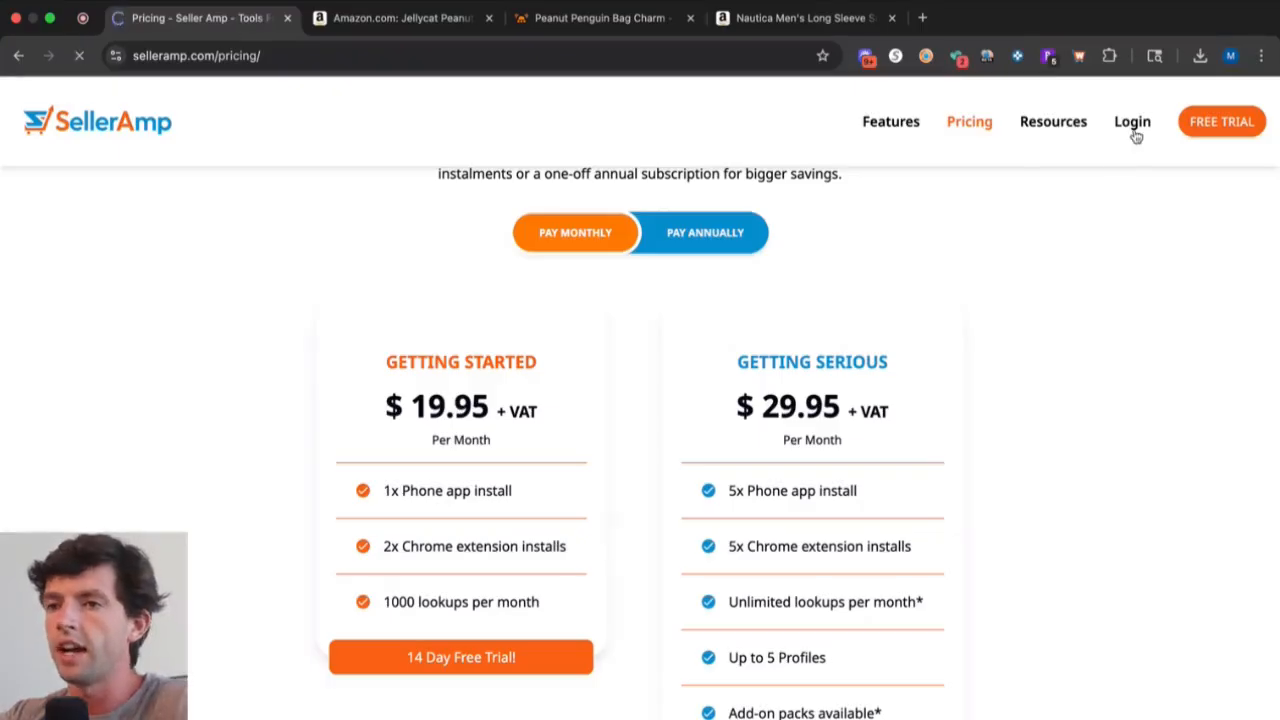
pyautogui.click(1132, 122)
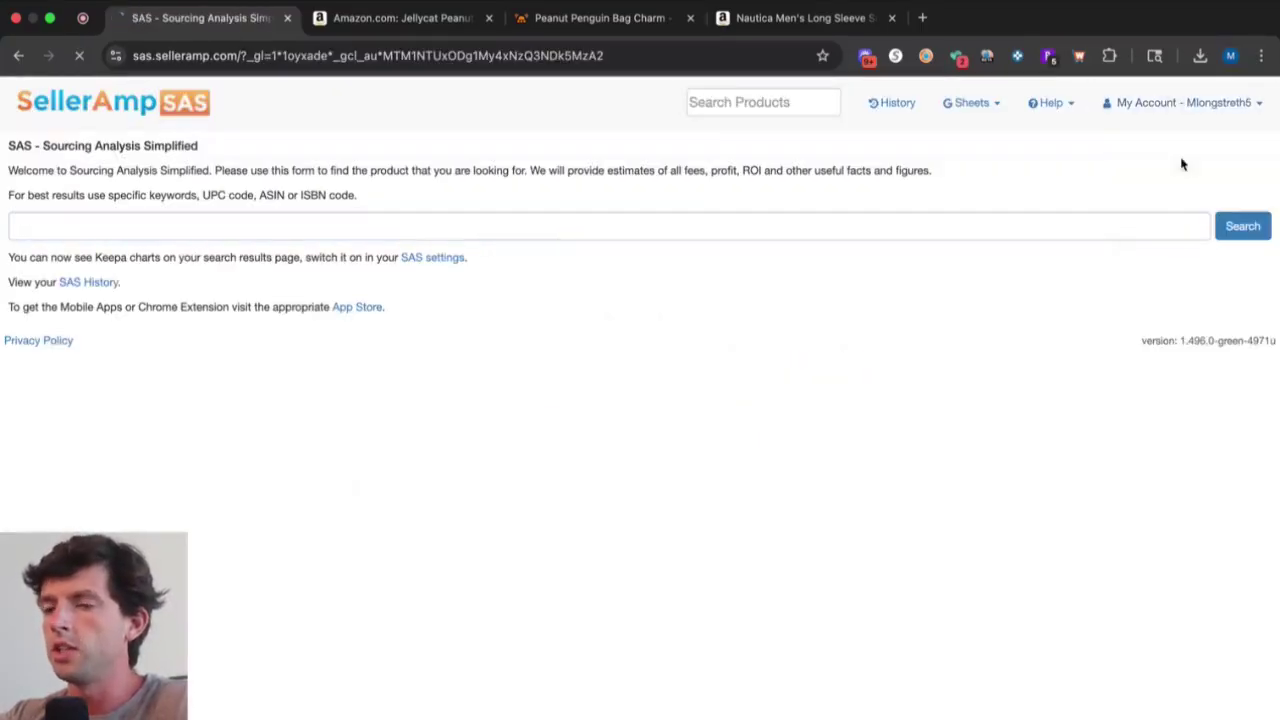
pyautogui.click(432, 256)
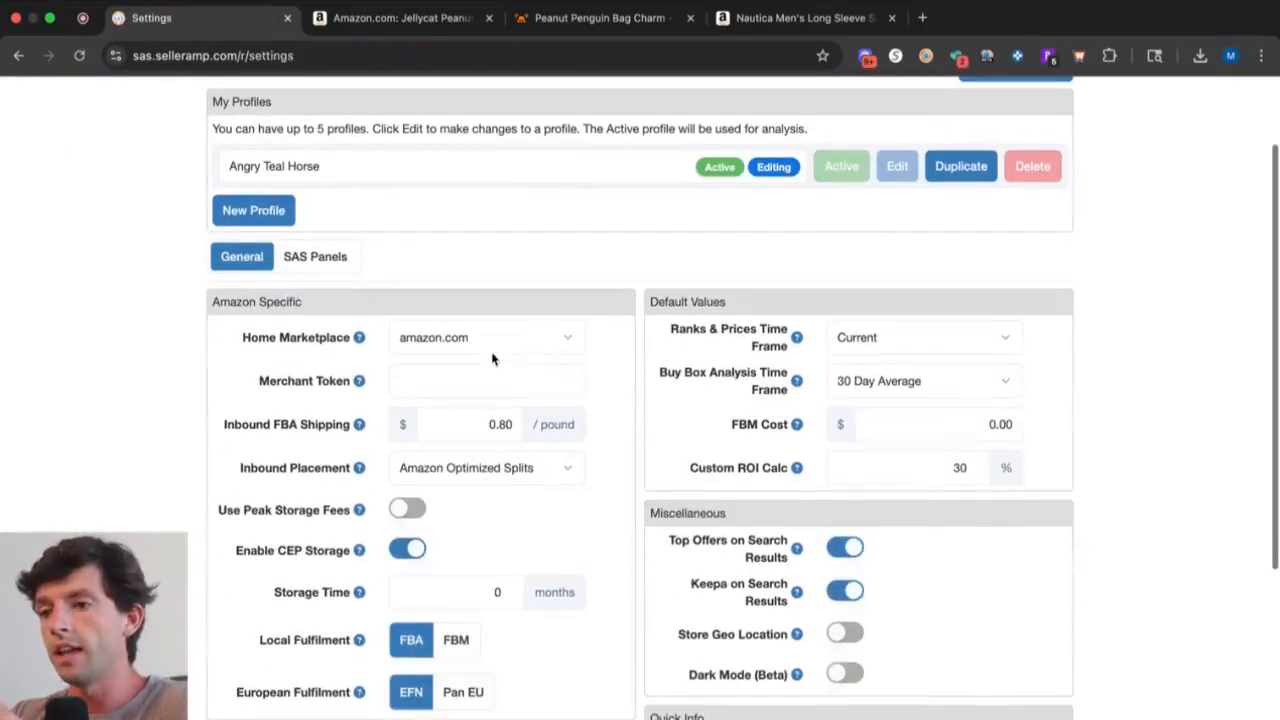
# Review the Buying Criteria — 1% max BSR, 30% min ROI, $3 min profit — and Additional Costs, then return to the listing.
pyautogui.scroll(3)
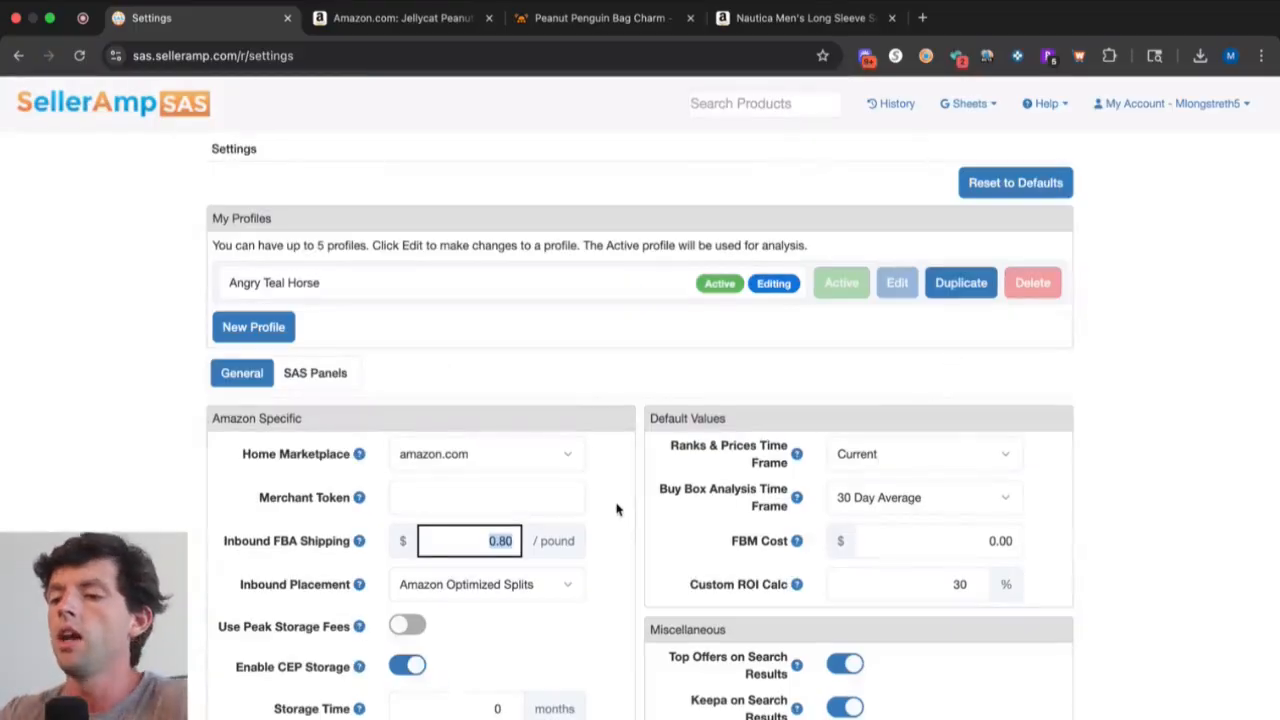
pyautogui.scroll(-3)
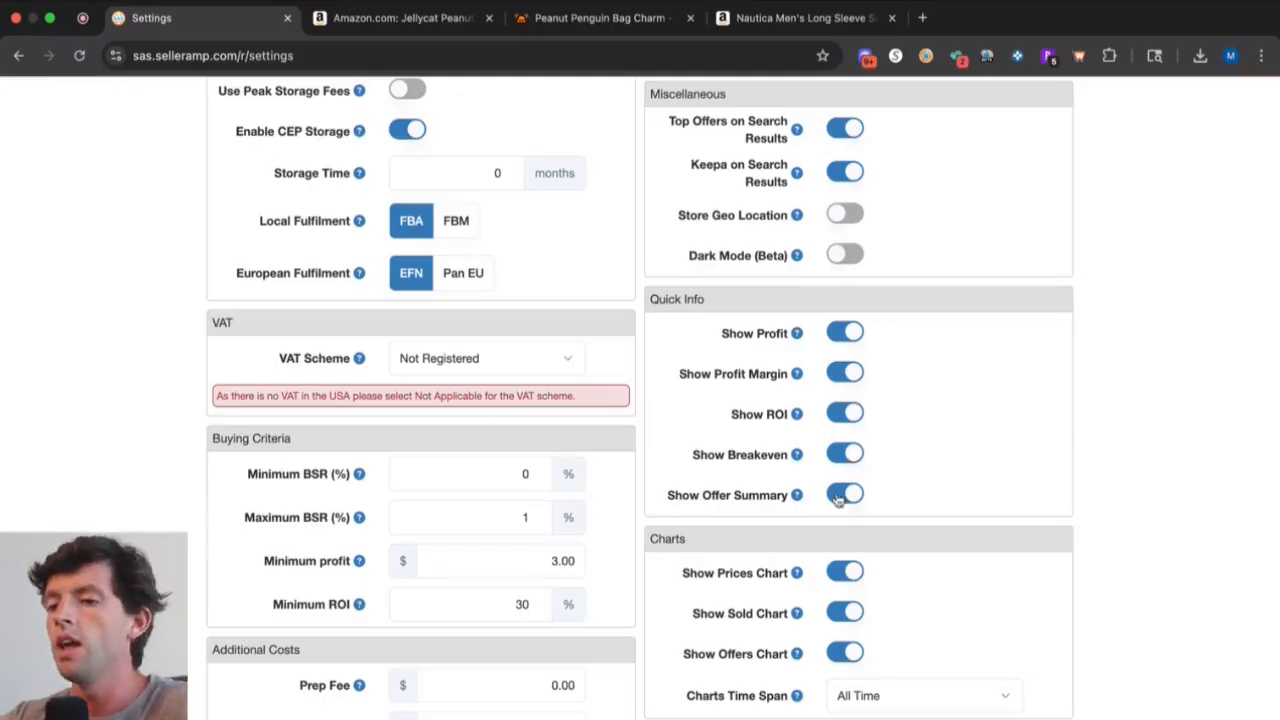
pyautogui.scroll(-3)
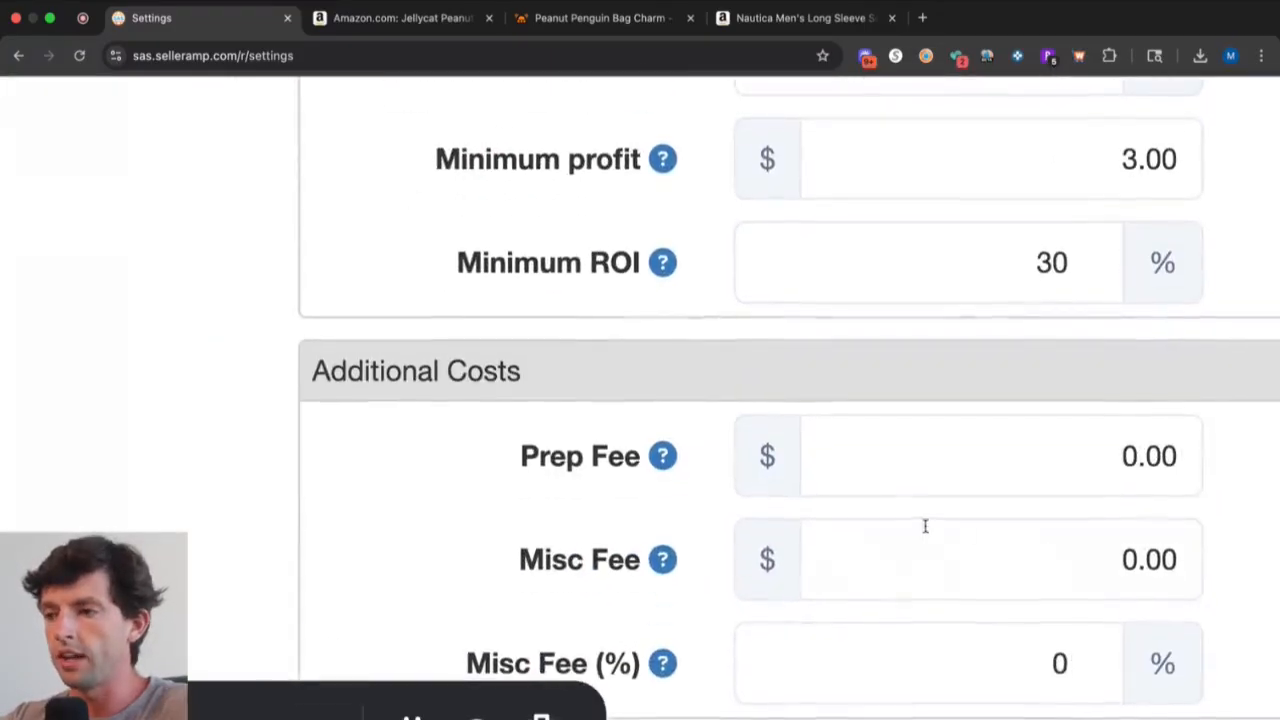
pyautogui.moveTo(1046, 508)
pyautogui.write('.25')
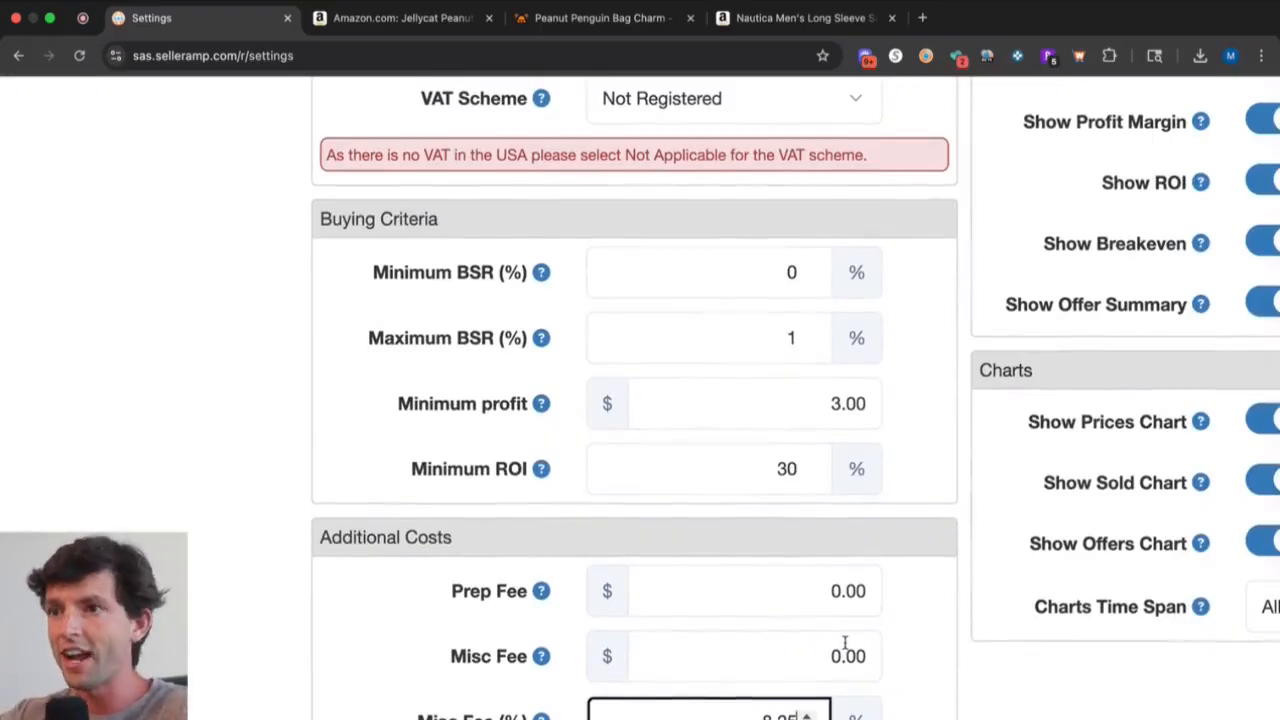
pyautogui.click(400, 18)
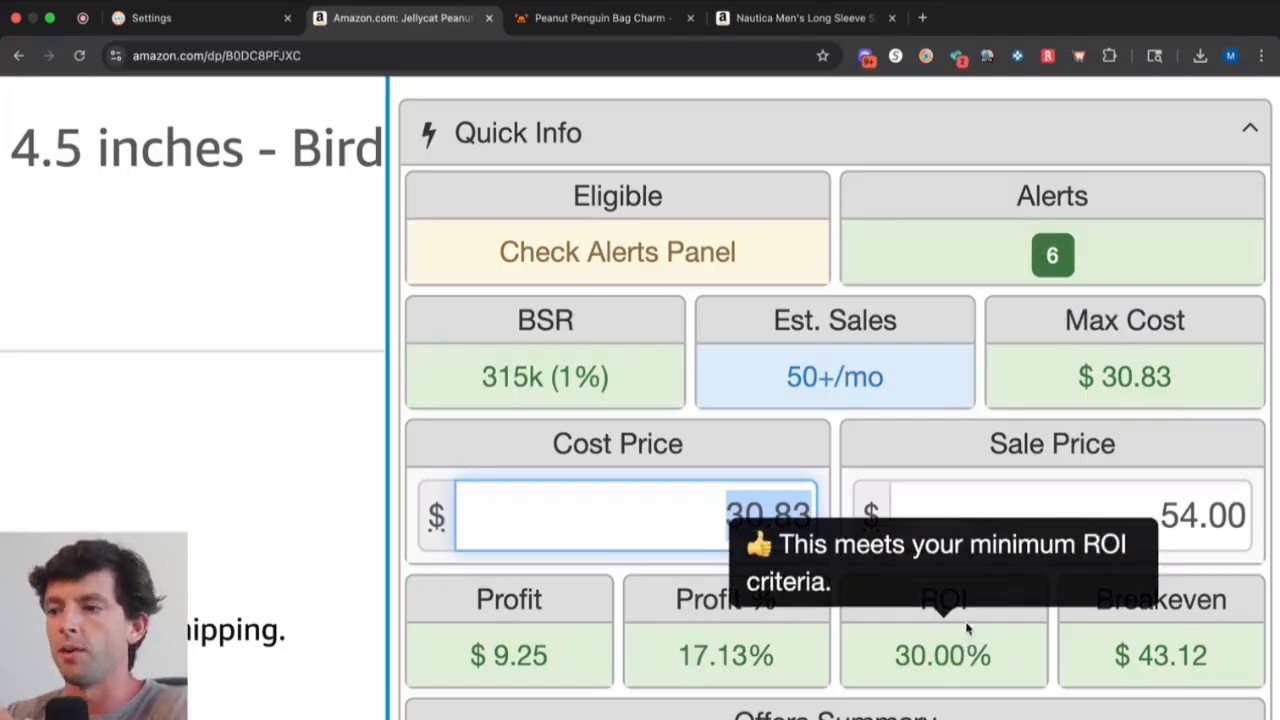
# Enter the Jellycat retail price $28.00 as cost, giving $12.25 profit and 43.75% ROI.
pyautogui.click(600, 18)
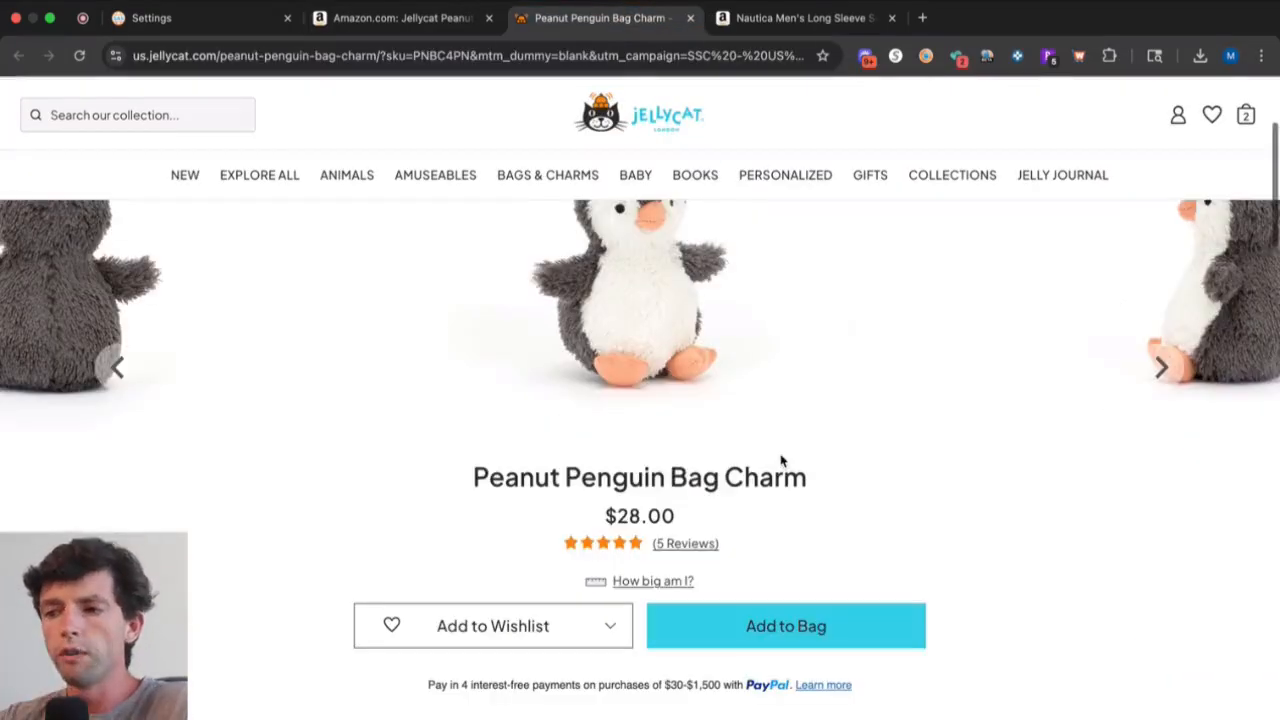
pyautogui.click(400, 18)
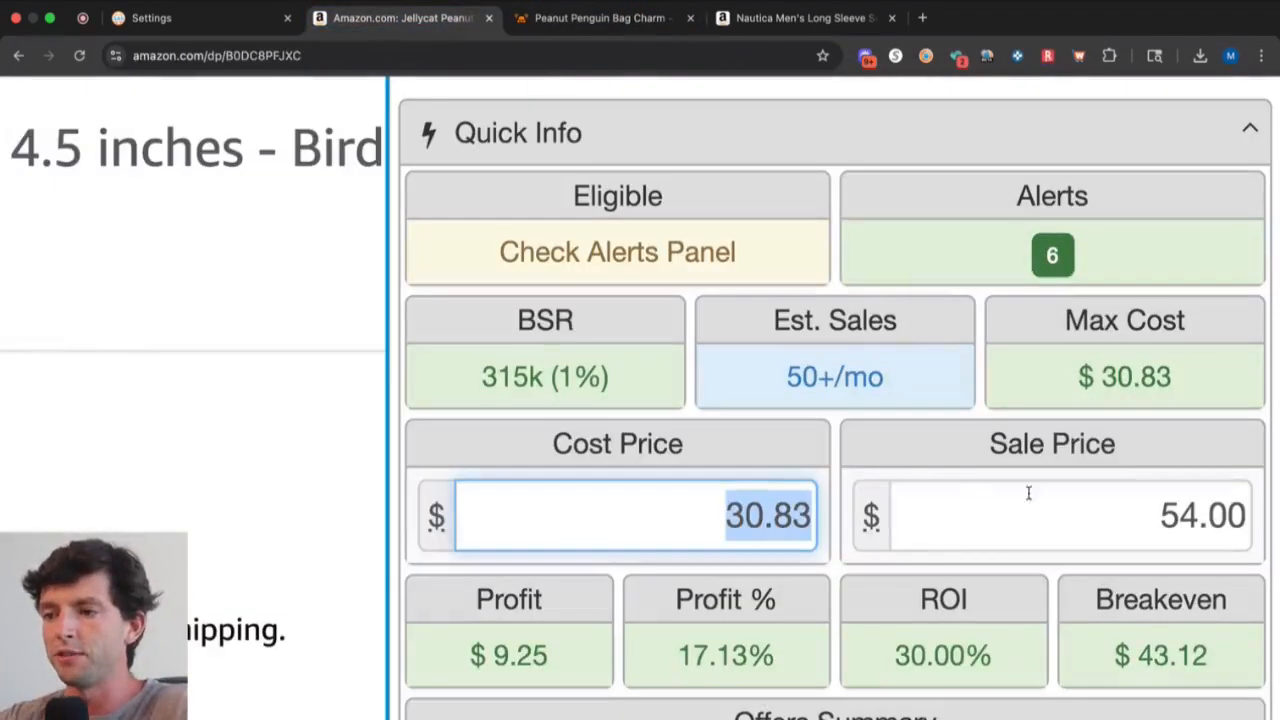
pyautogui.write('28.00')
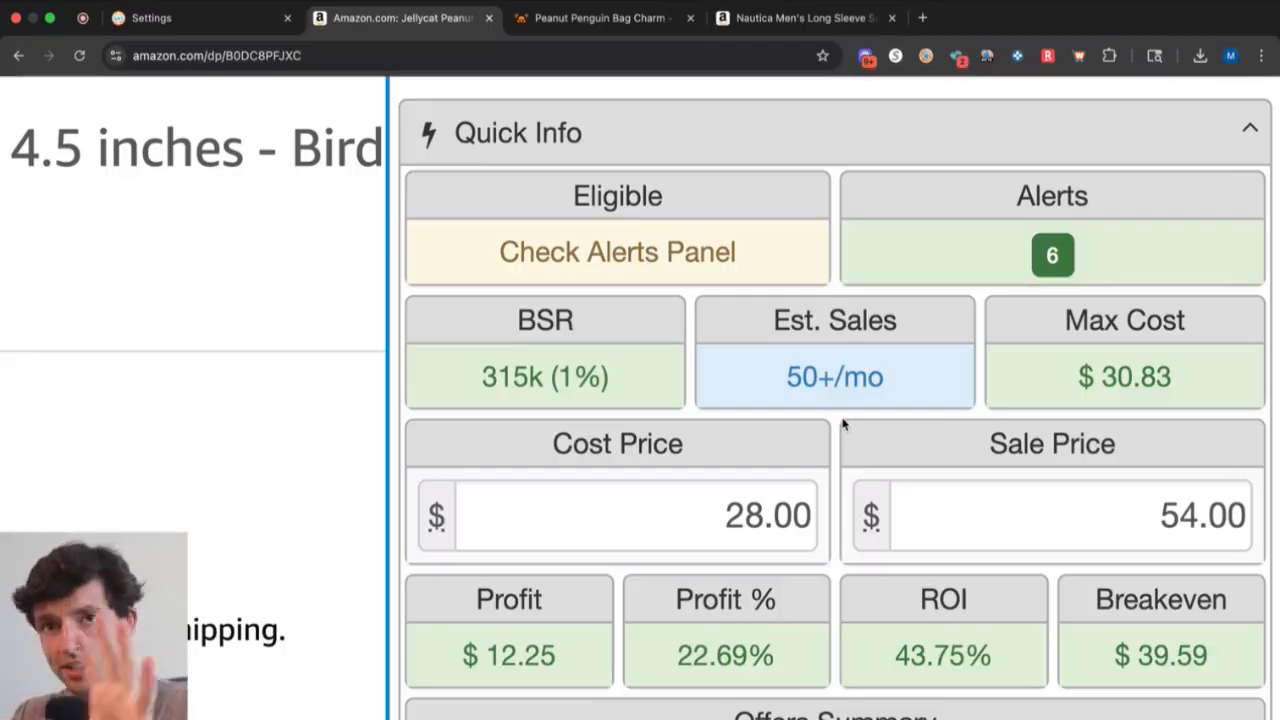
pyautogui.scroll(3)
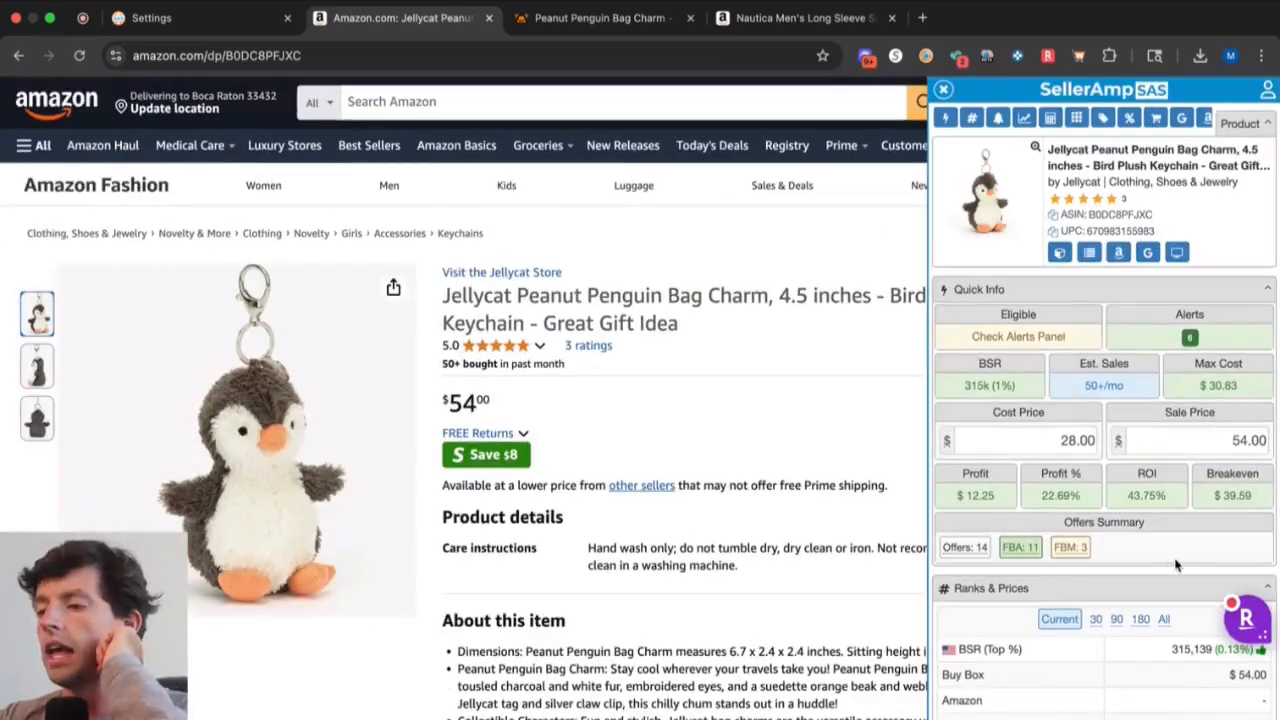
# Scroll past Ranks & Prices and Alerts (no IP issues, standard size) to the all-time price history charts.
pyautogui.scroll(-3)
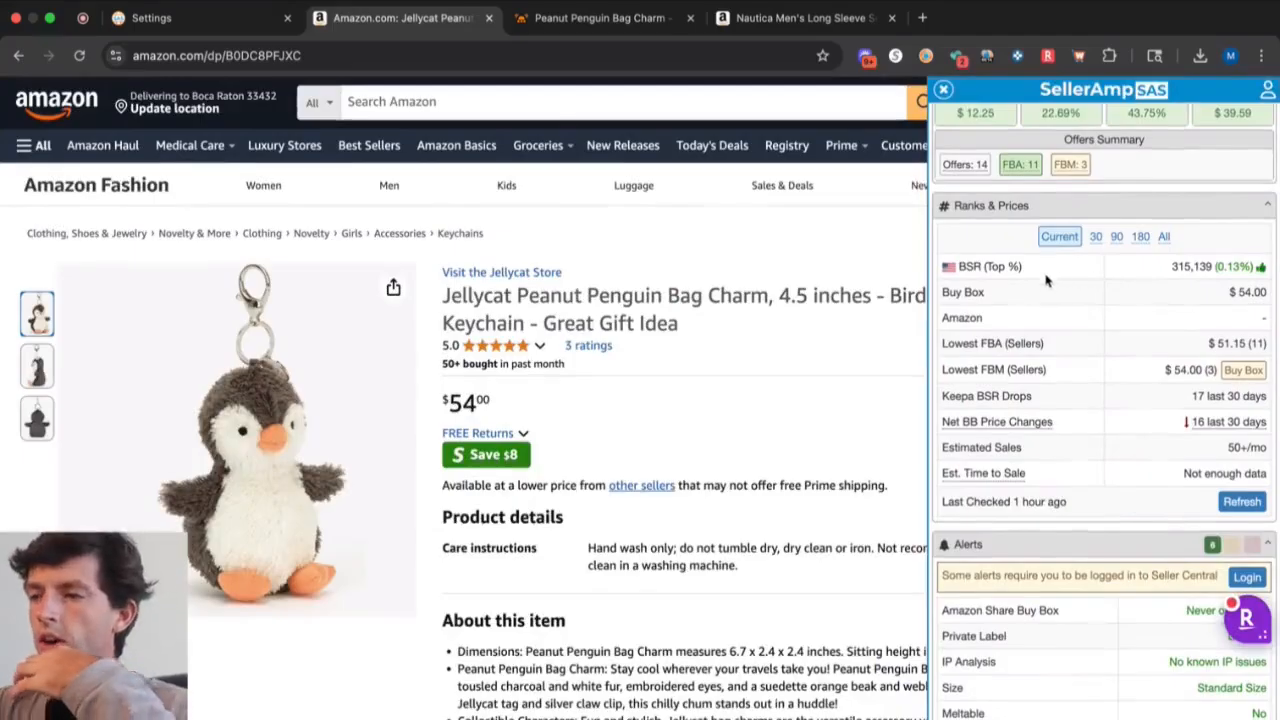
pyautogui.moveTo(1032, 370)
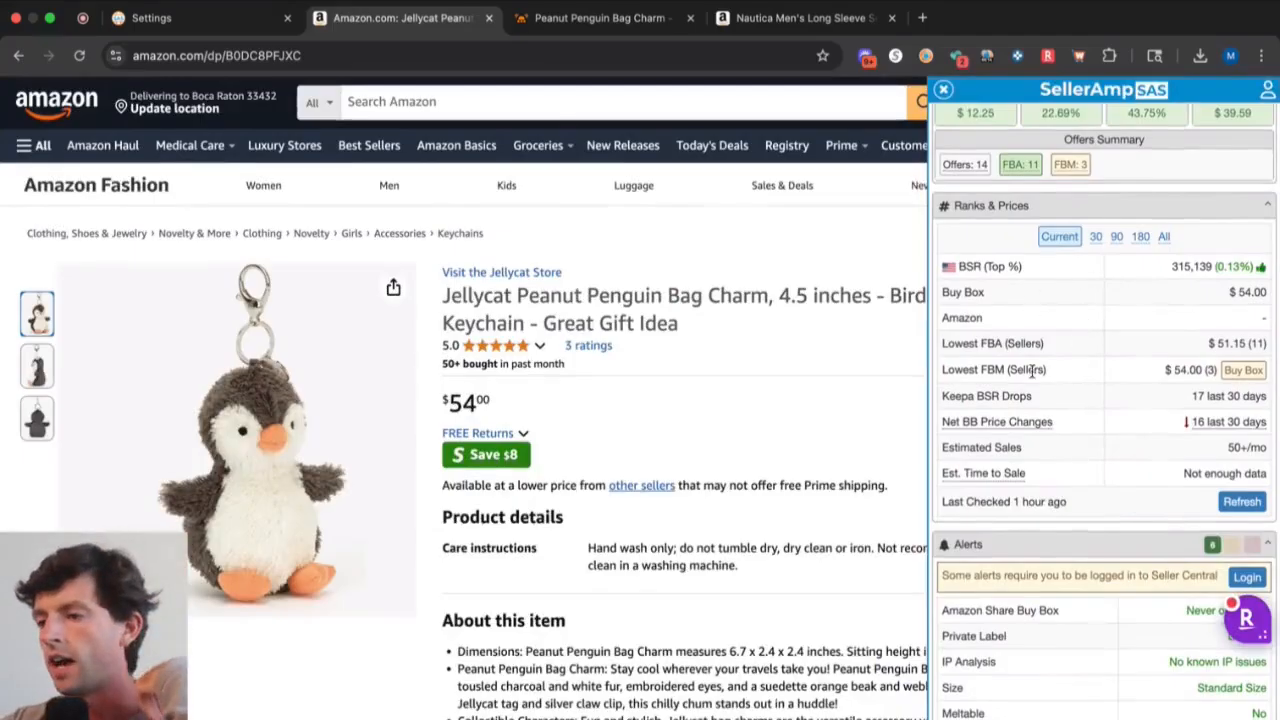
pyautogui.moveTo(1052, 464)
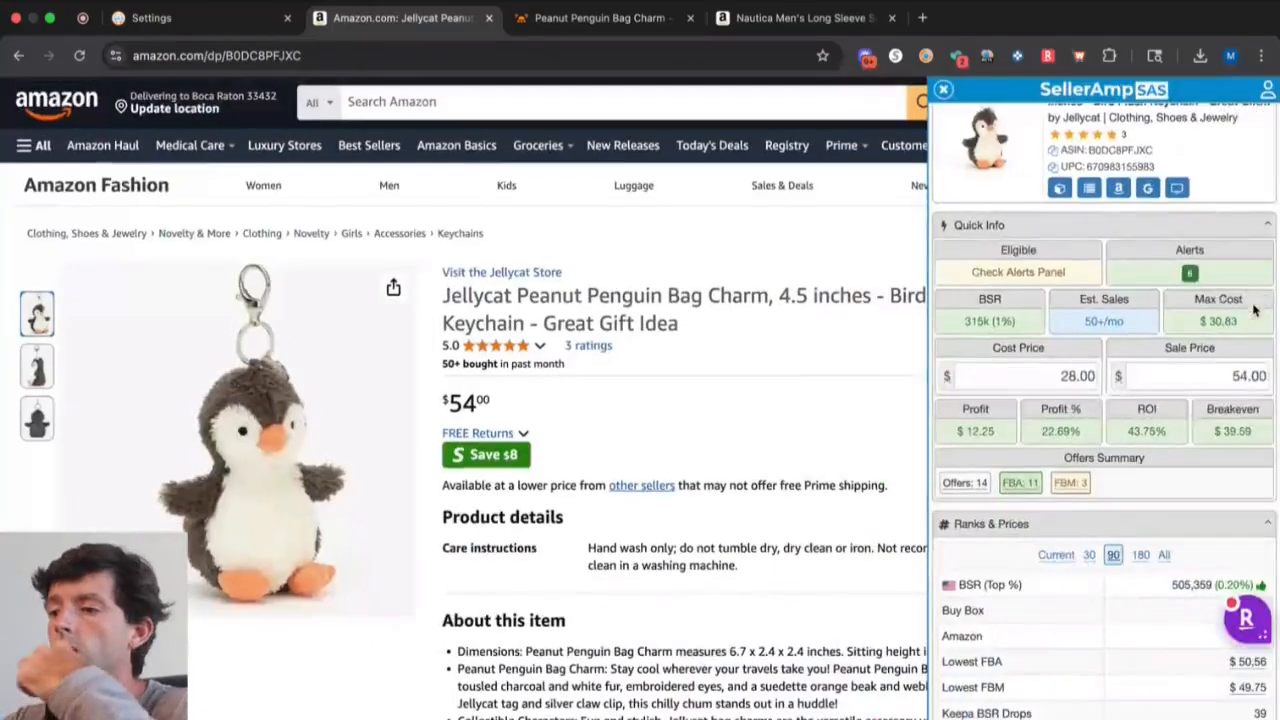
pyautogui.scroll(-3)
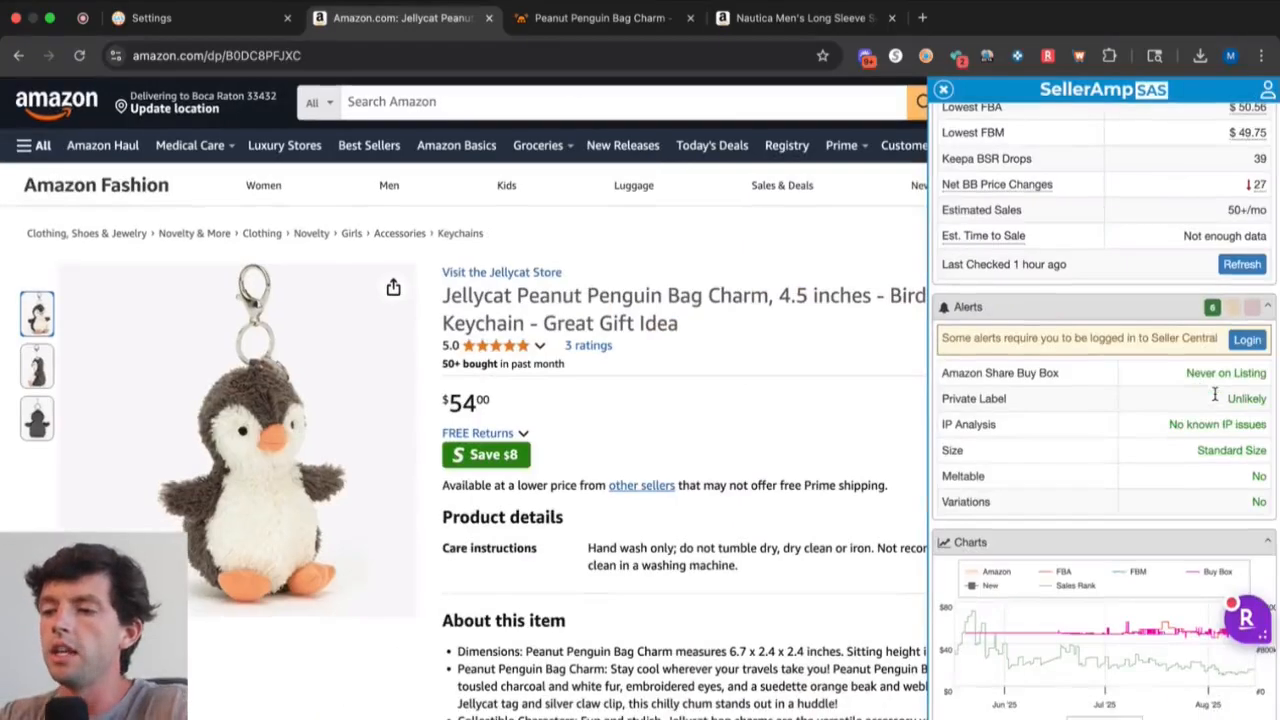
pyautogui.scroll(-3)
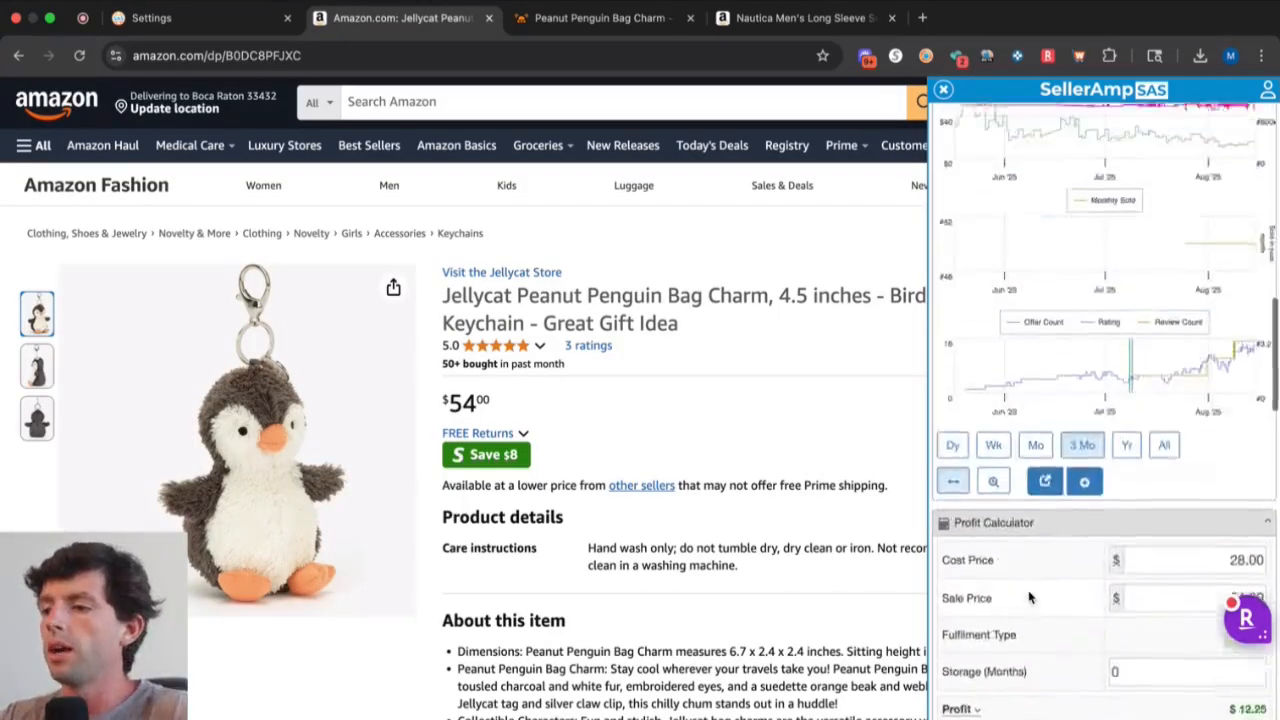
pyautogui.scroll(3)
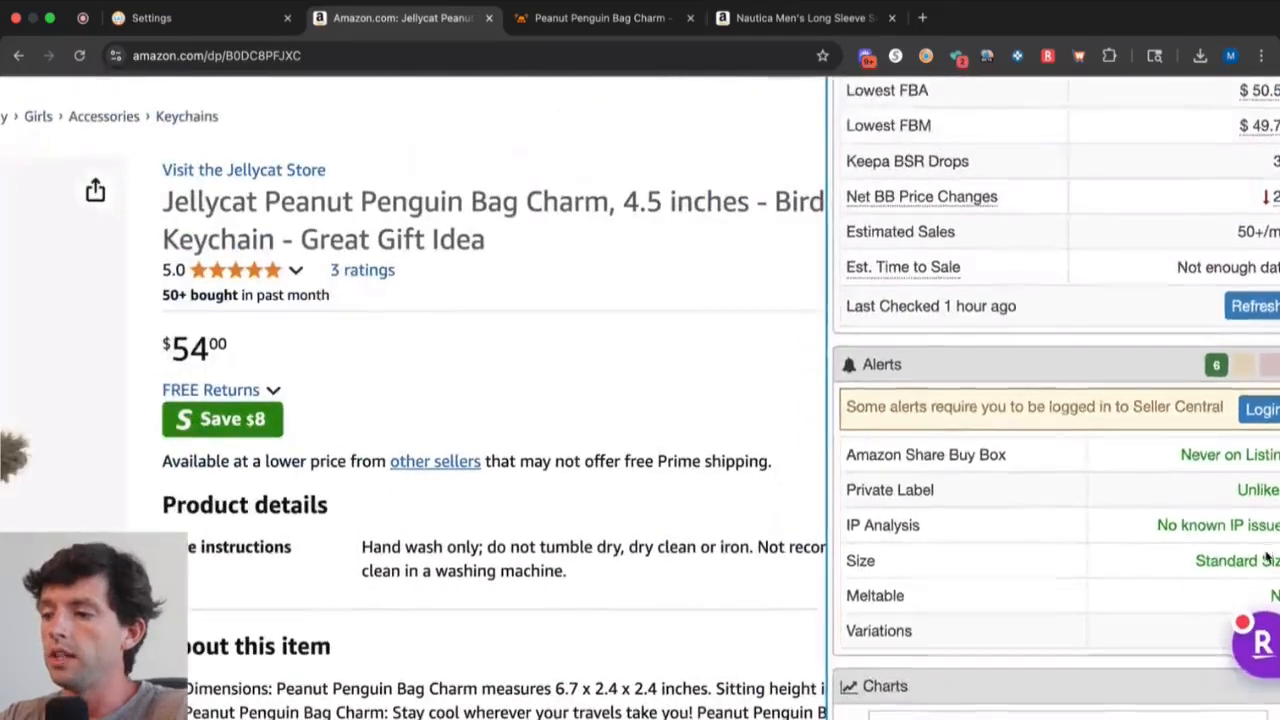
pyautogui.scroll(-3)
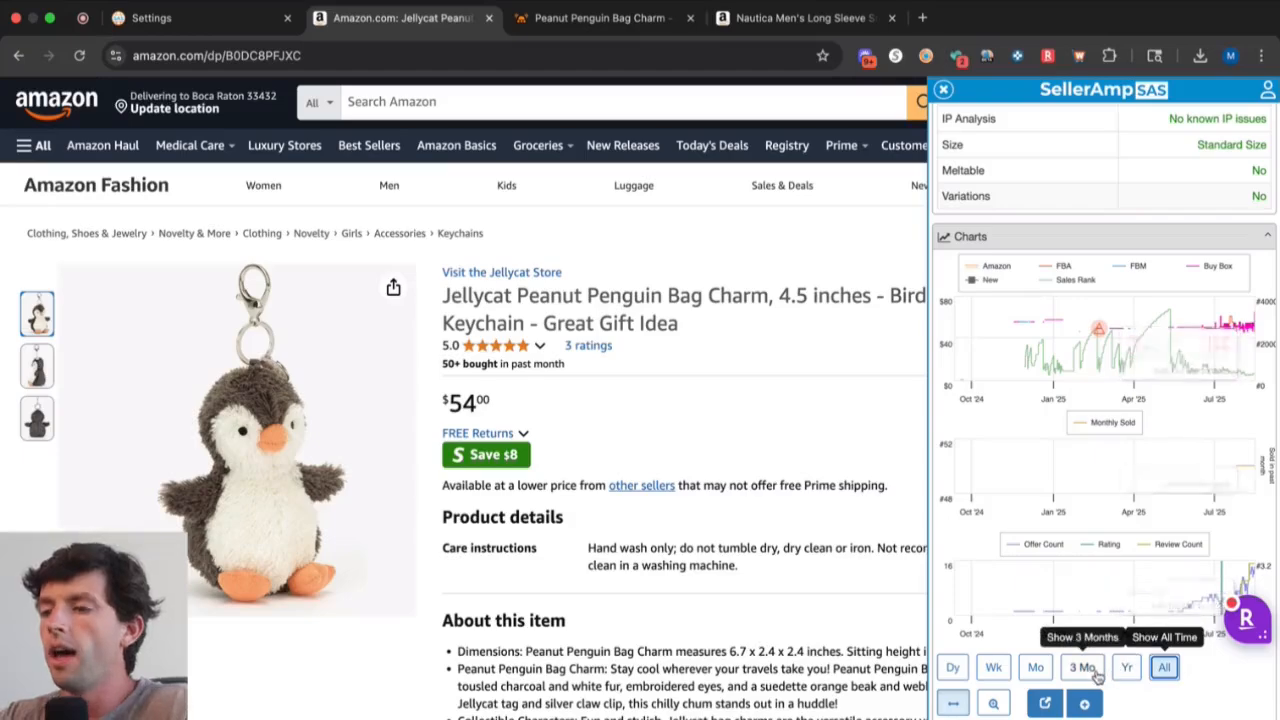
# Limit the Buy Box, sales rank and offer charts to the last 3 months, then return toward the Profit Calculator.
pyautogui.click(1082, 668)
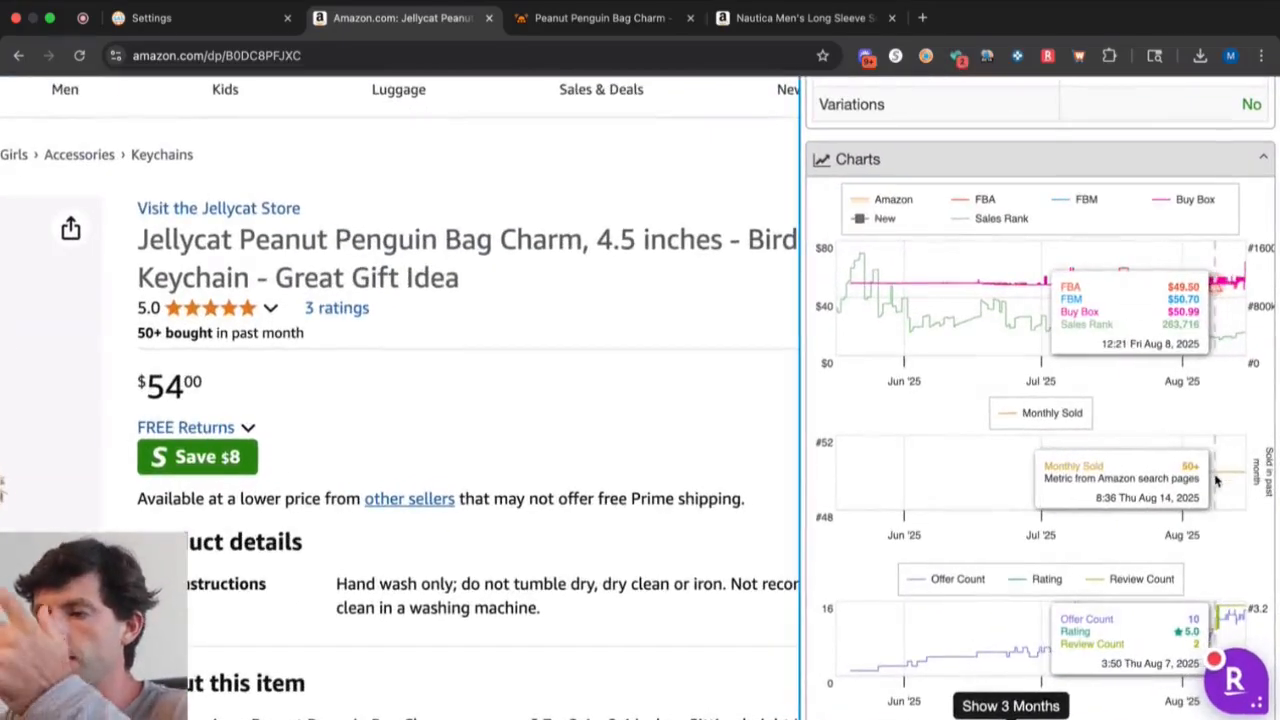
pyautogui.moveTo(1244, 278)
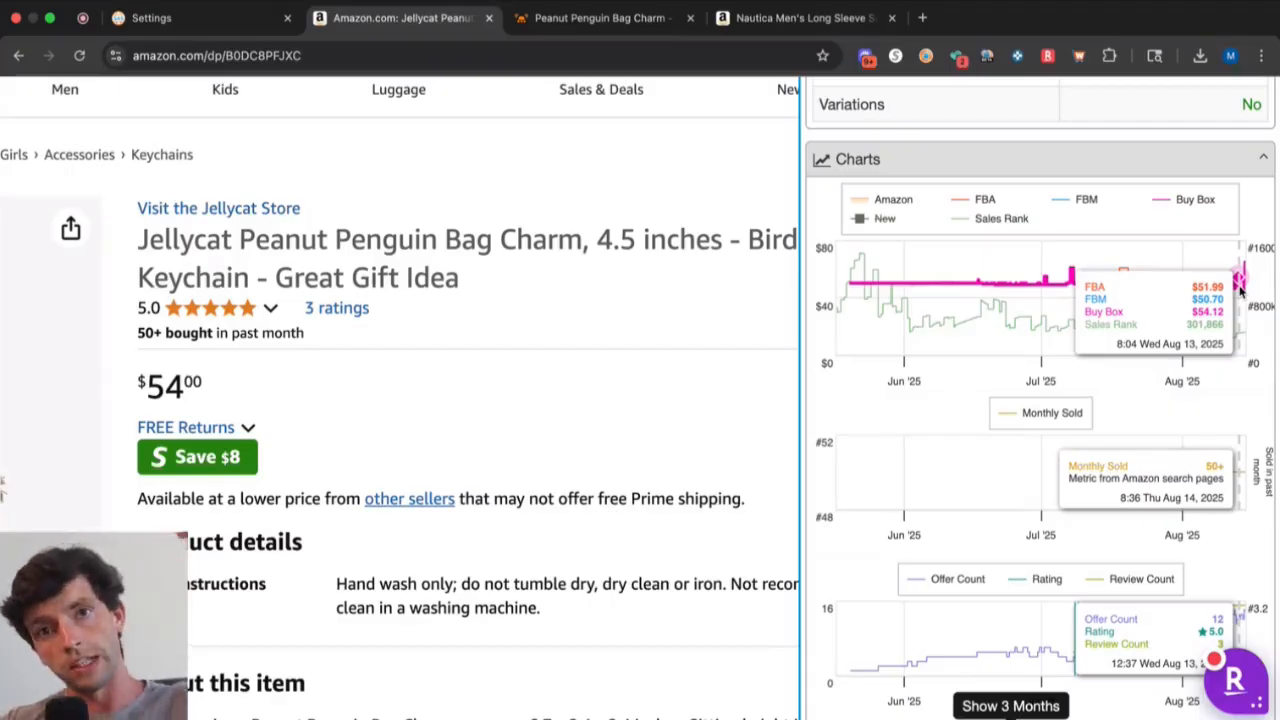
pyautogui.moveTo(1220, 290)
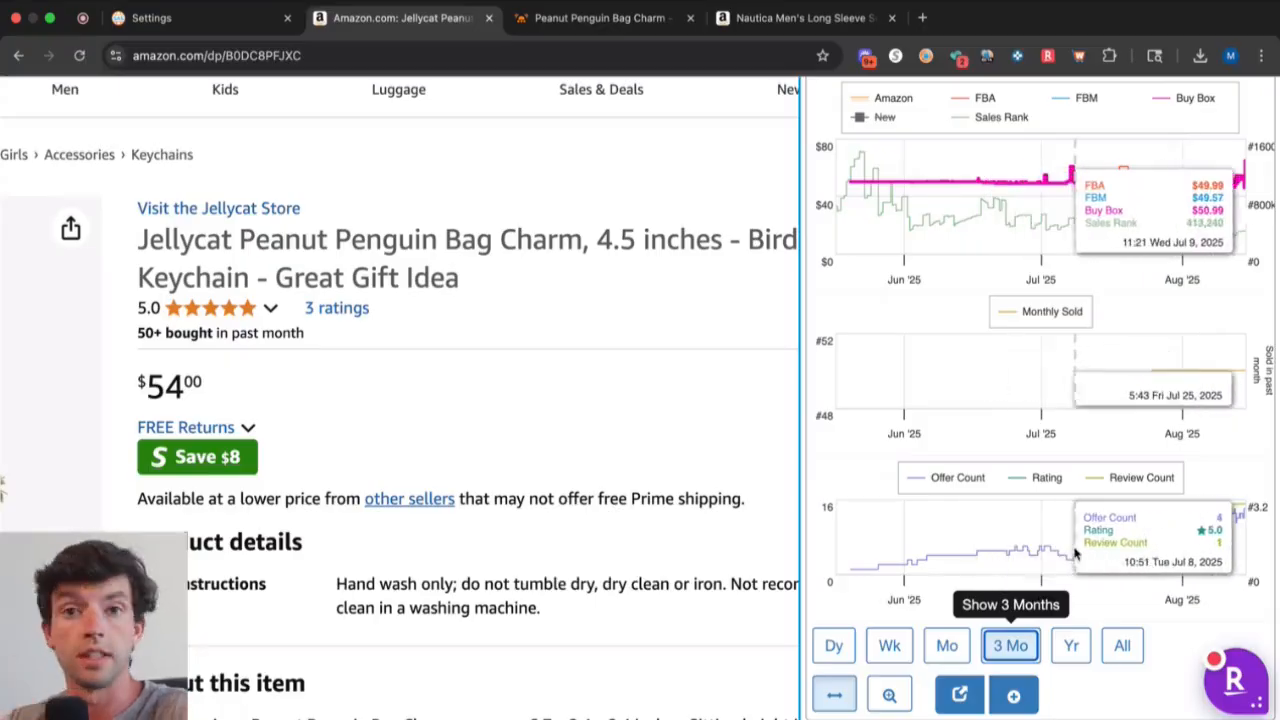
pyautogui.moveTo(1076, 552)
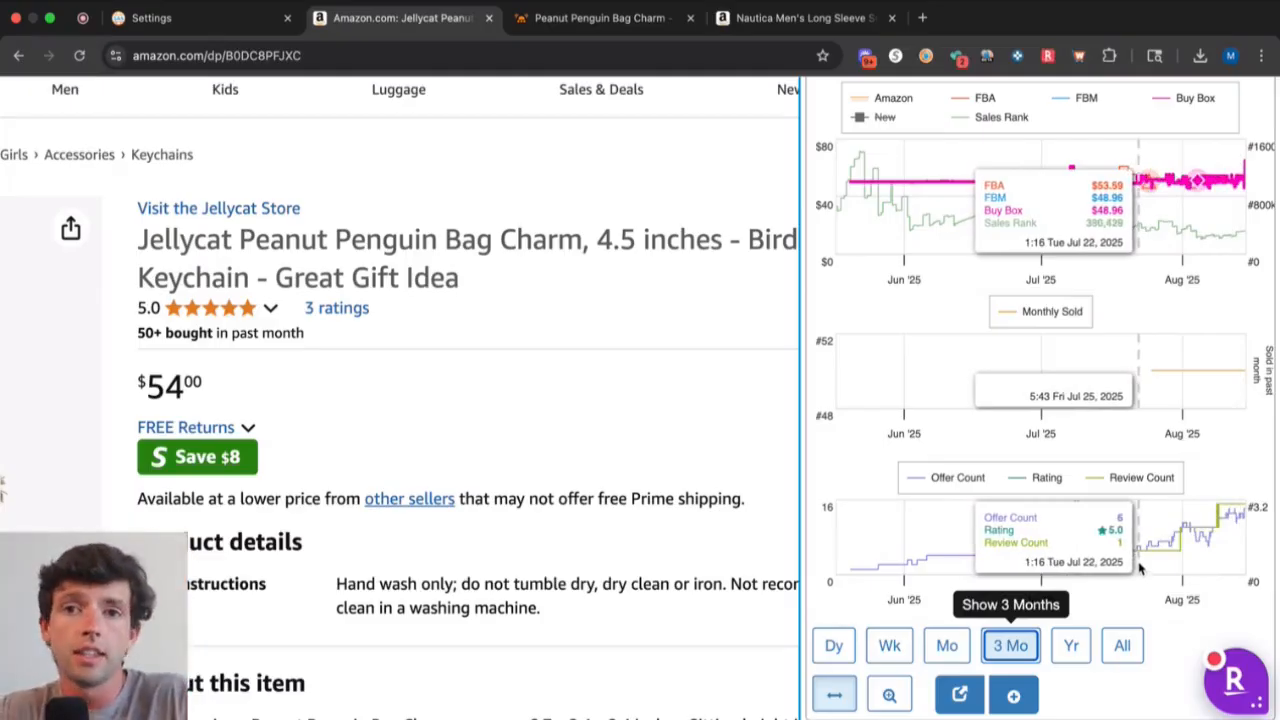
pyautogui.scroll(3)
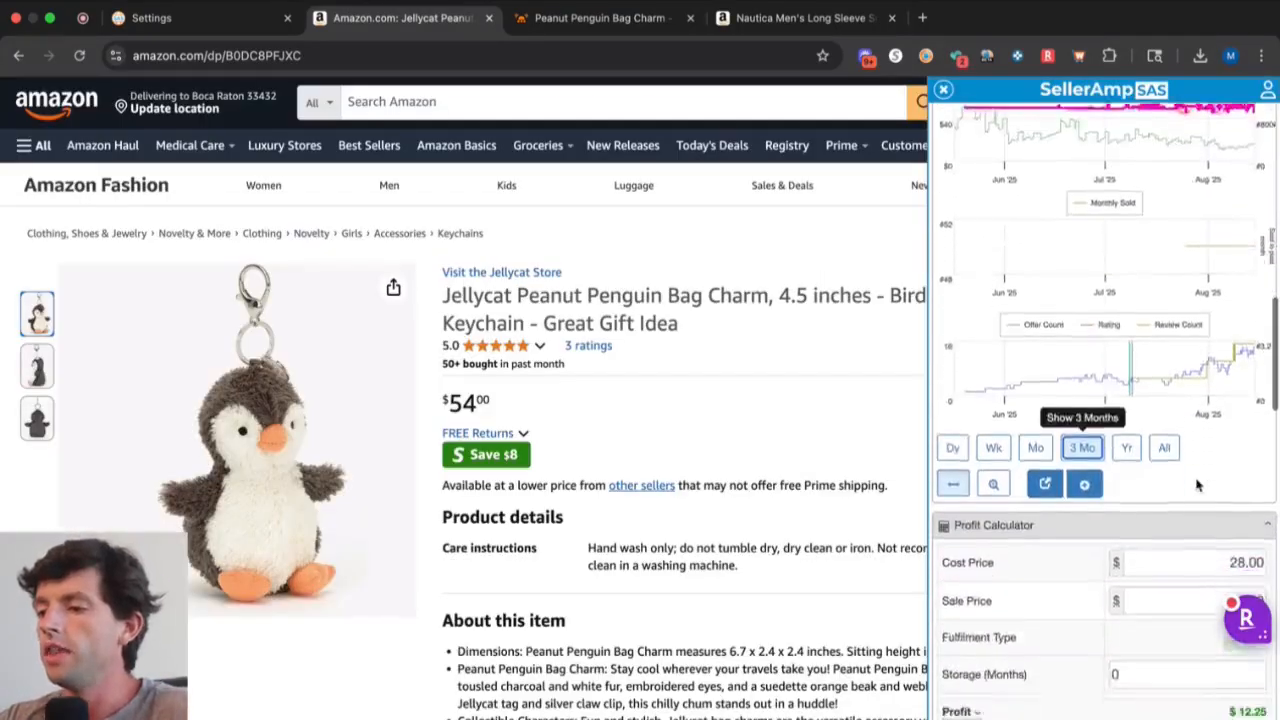
# Collapse the Profit row's breakdown and review the $12.25 profit alongside Quick Info (BSR 315k, 50+ sales, 14 offers).
pyautogui.scroll(-3)
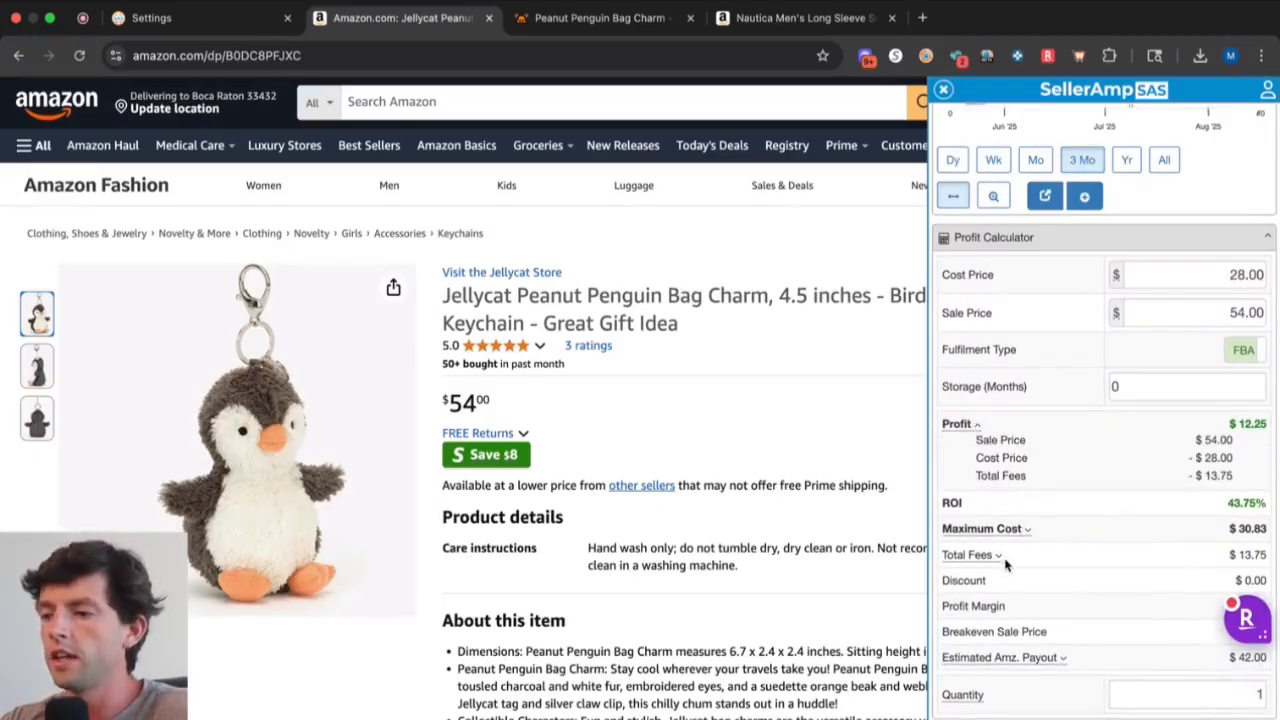
pyautogui.click(968, 556)
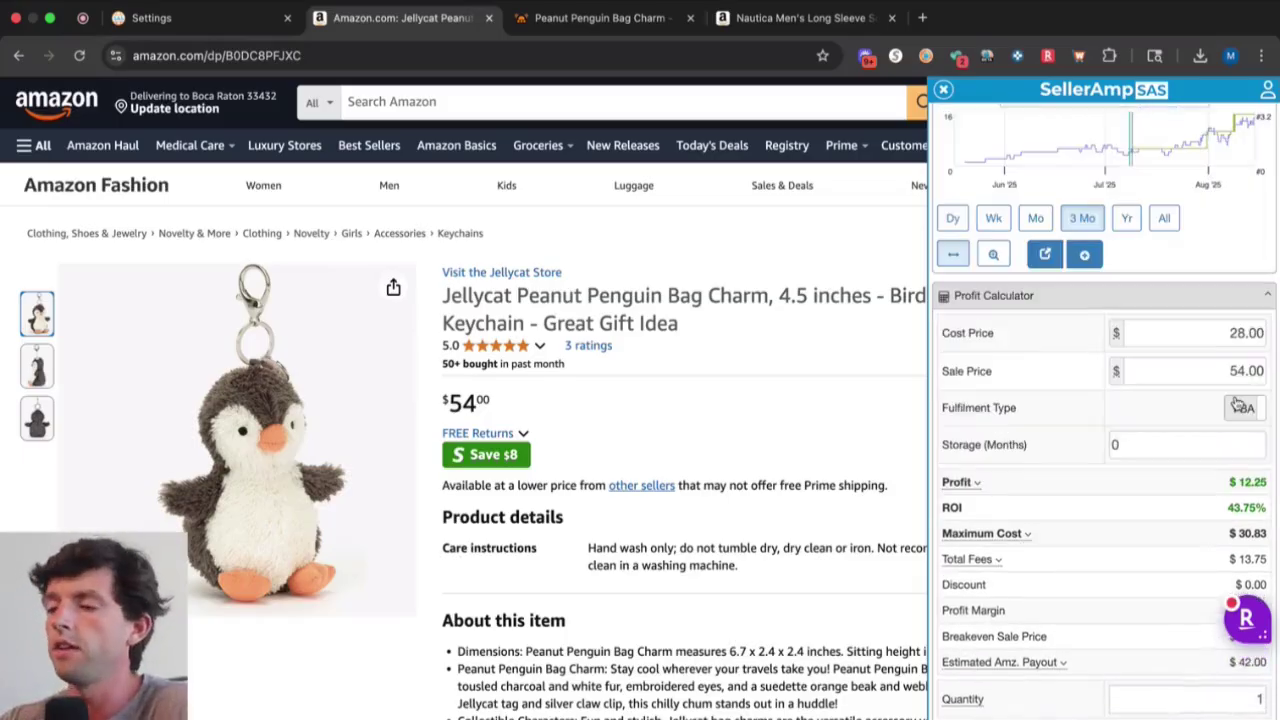
pyautogui.scroll(-3)
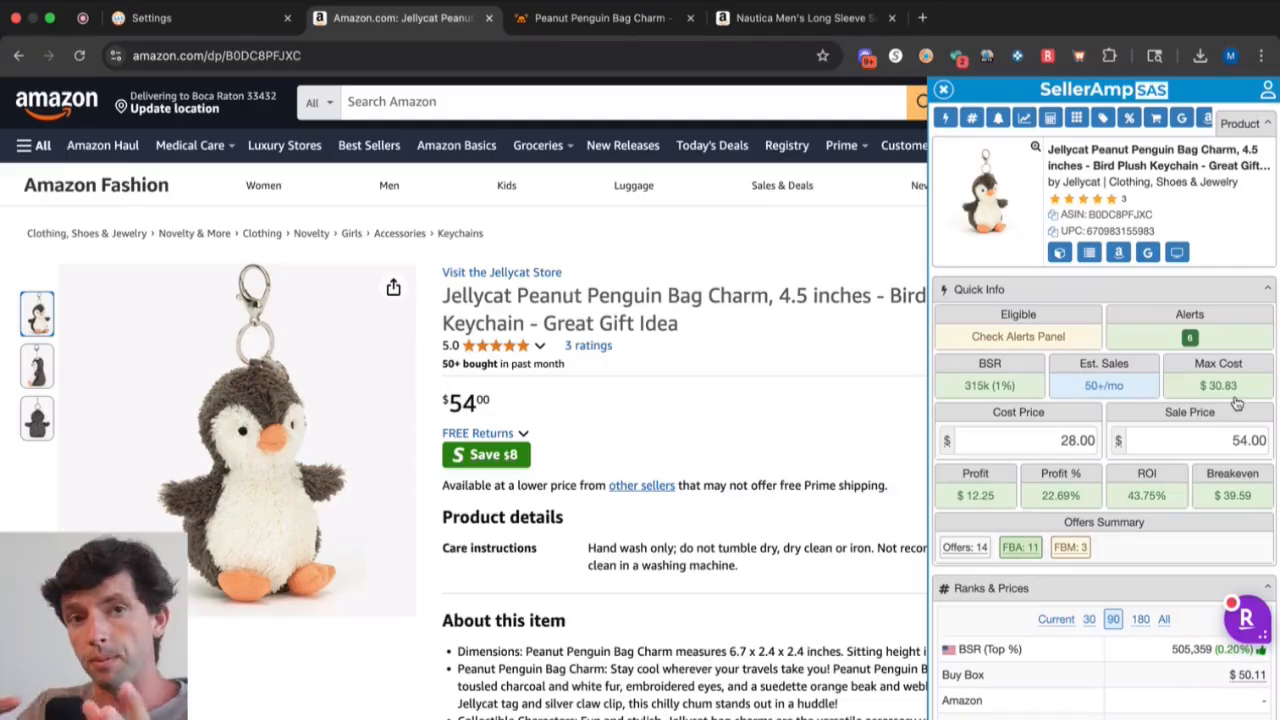
pyautogui.moveTo(1218, 384)
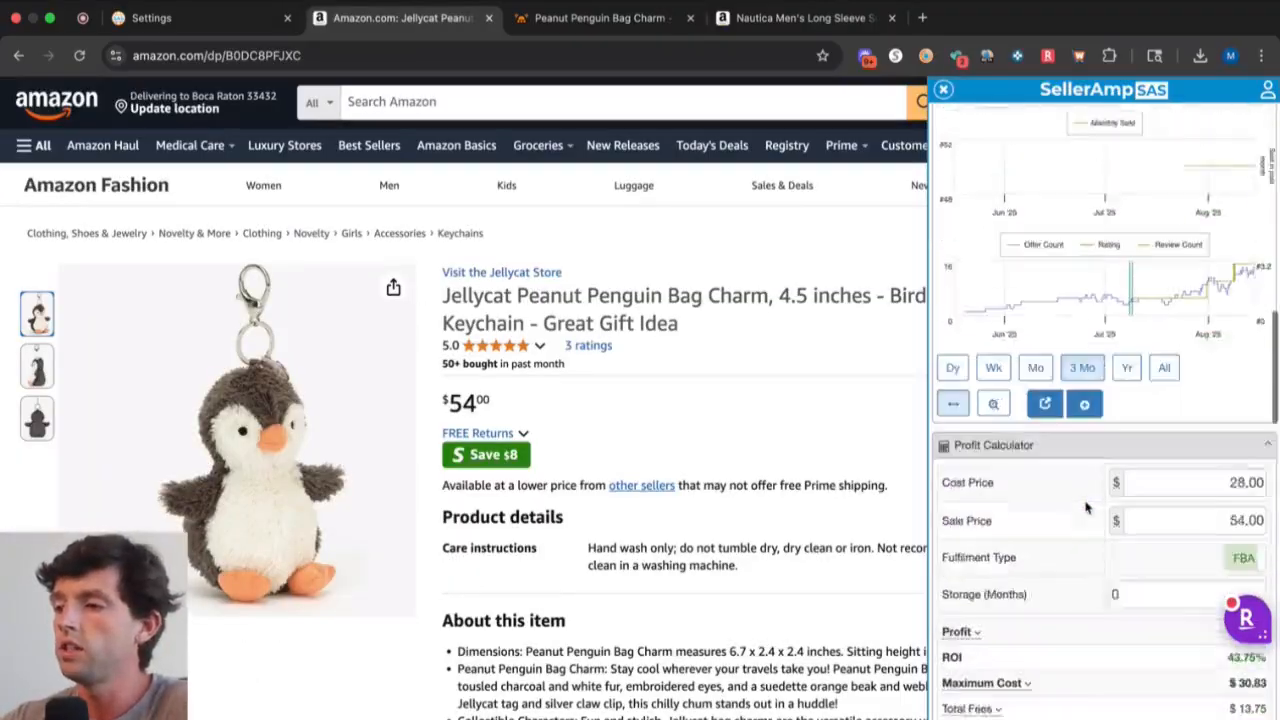
# Toggle Fulfilment Type between FBA and FBM, leaving it on FBM at $4.00 cost for $12.22 profit.
pyautogui.scroll(-3)
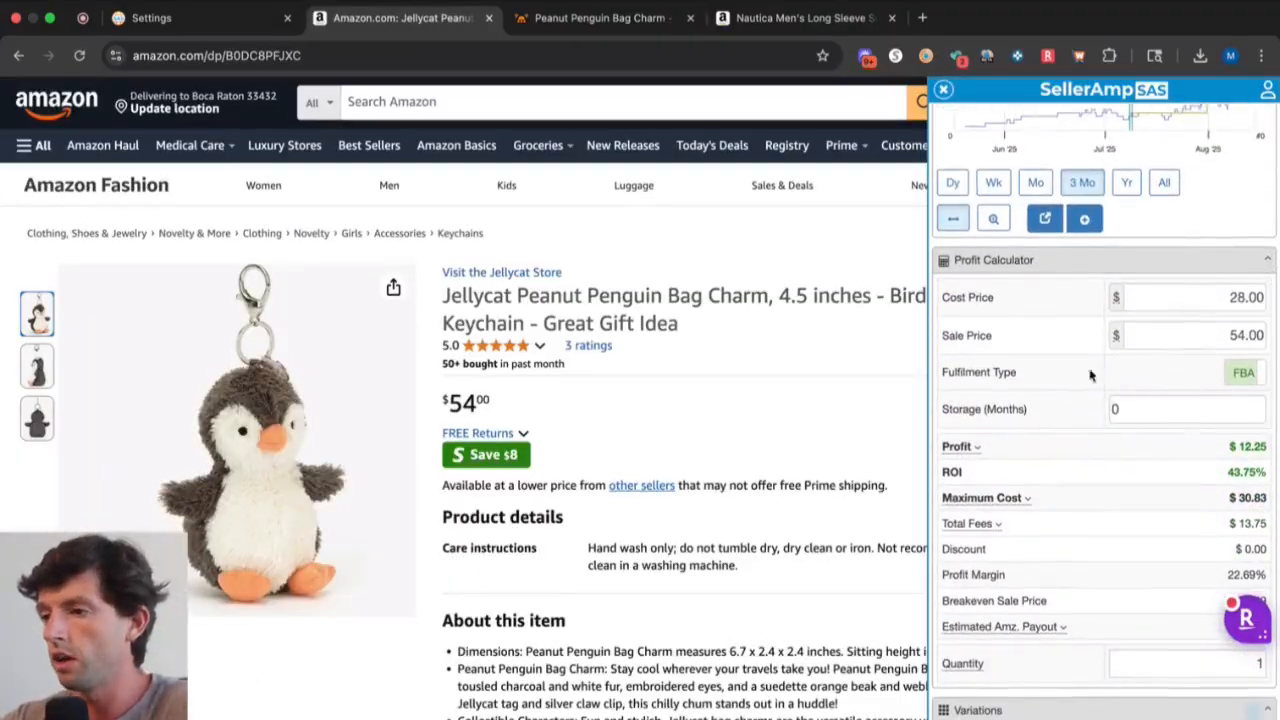
pyautogui.click(1244, 372)
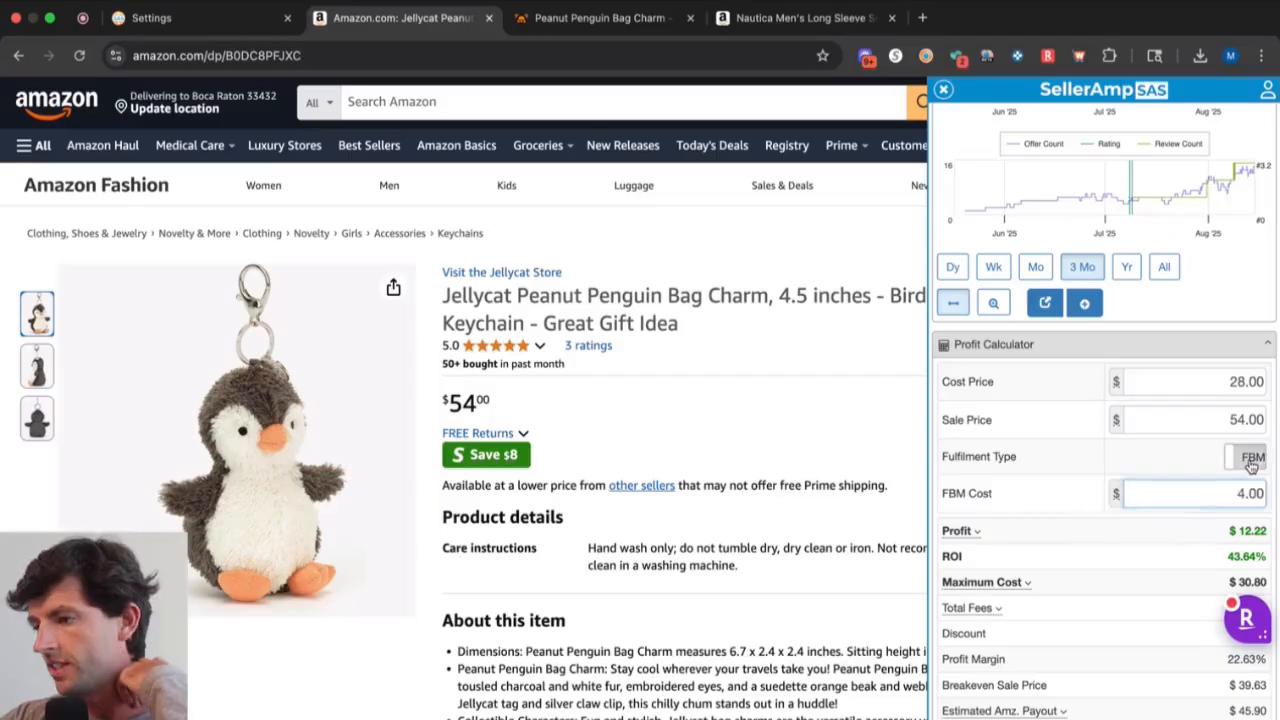
pyautogui.click(1246, 456)
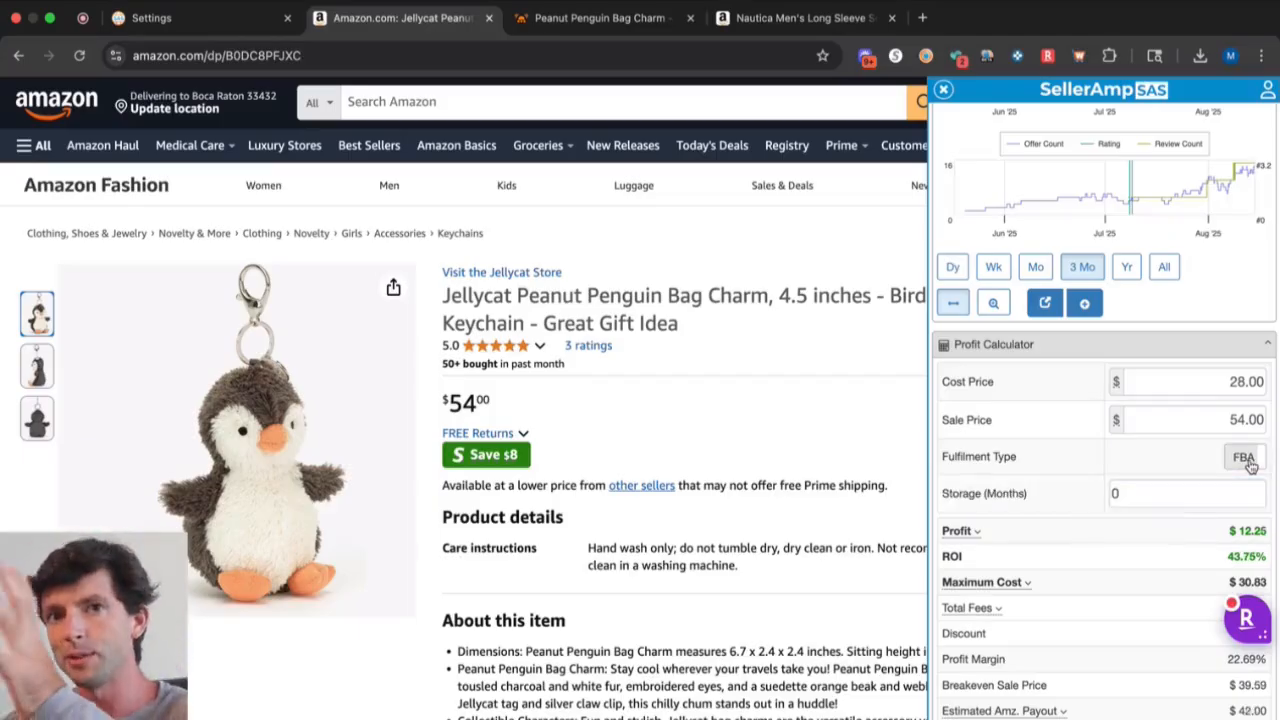
pyautogui.click(1244, 456)
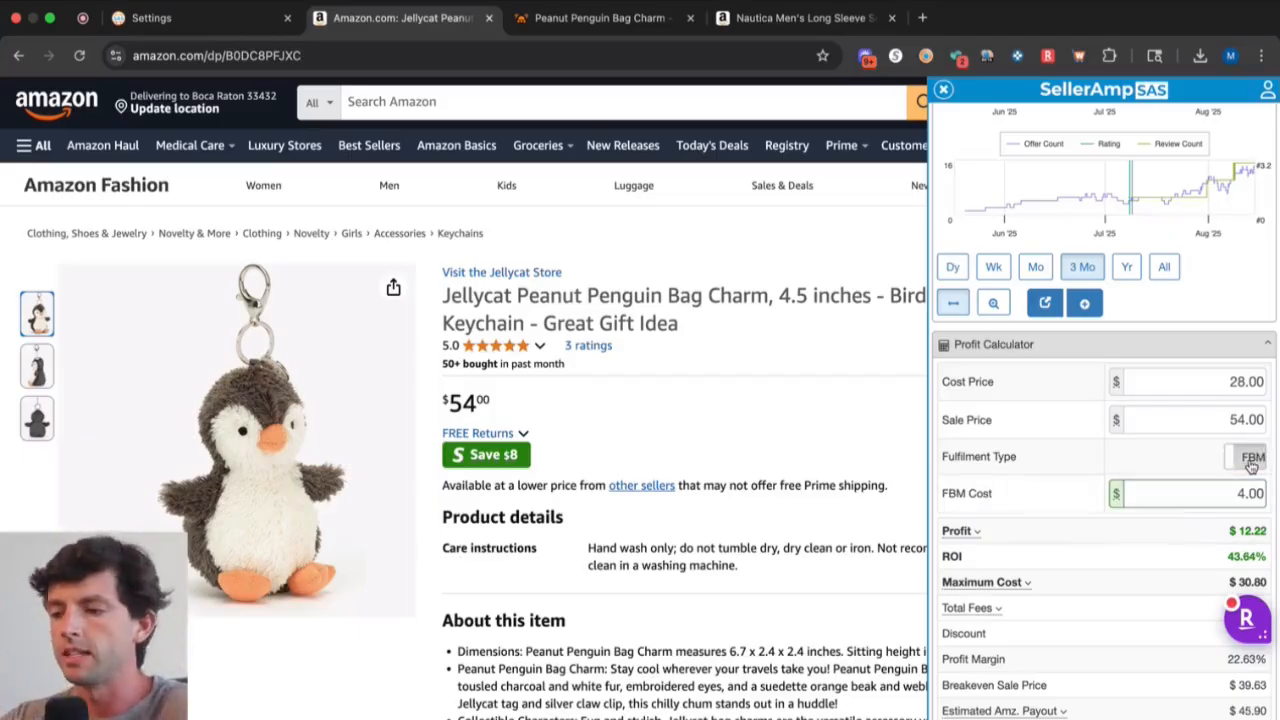
pyautogui.scroll(-3)
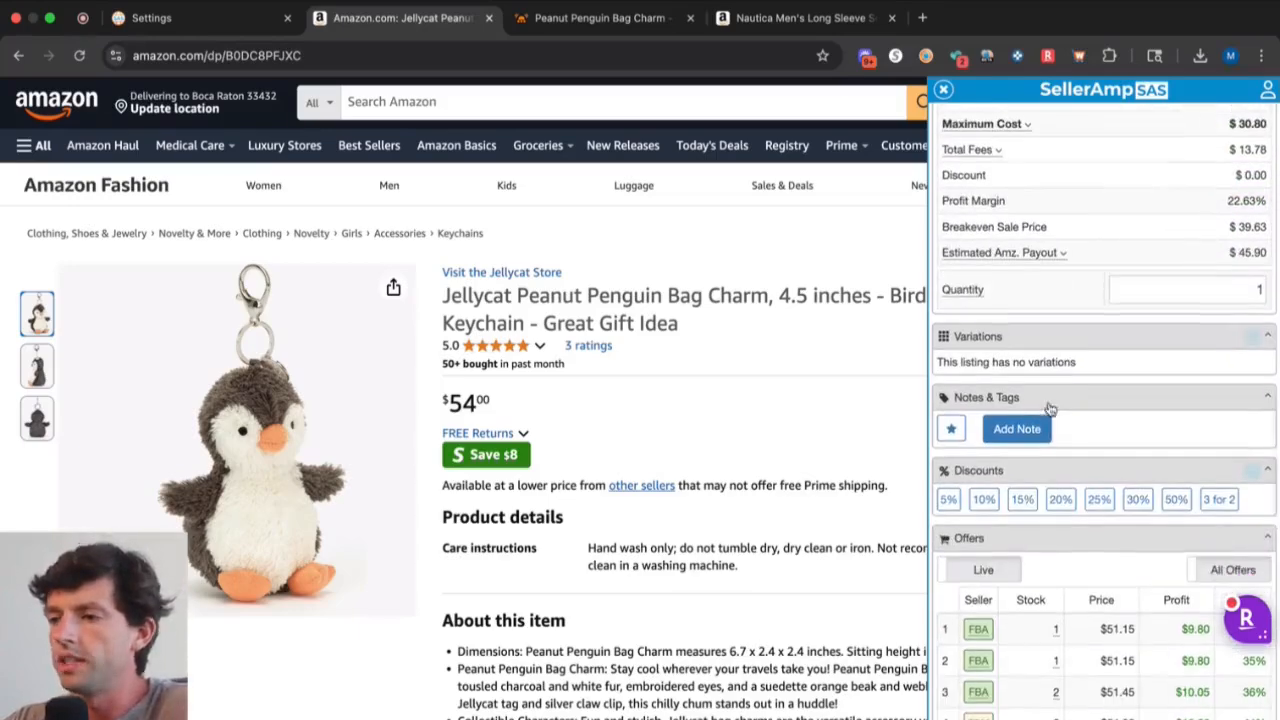
# Add a blank note, then scroll through live offers to the Google Sheets export destinations like Purchased Leads and SAS Buy Sheet - 9.
pyautogui.click(1016, 428)
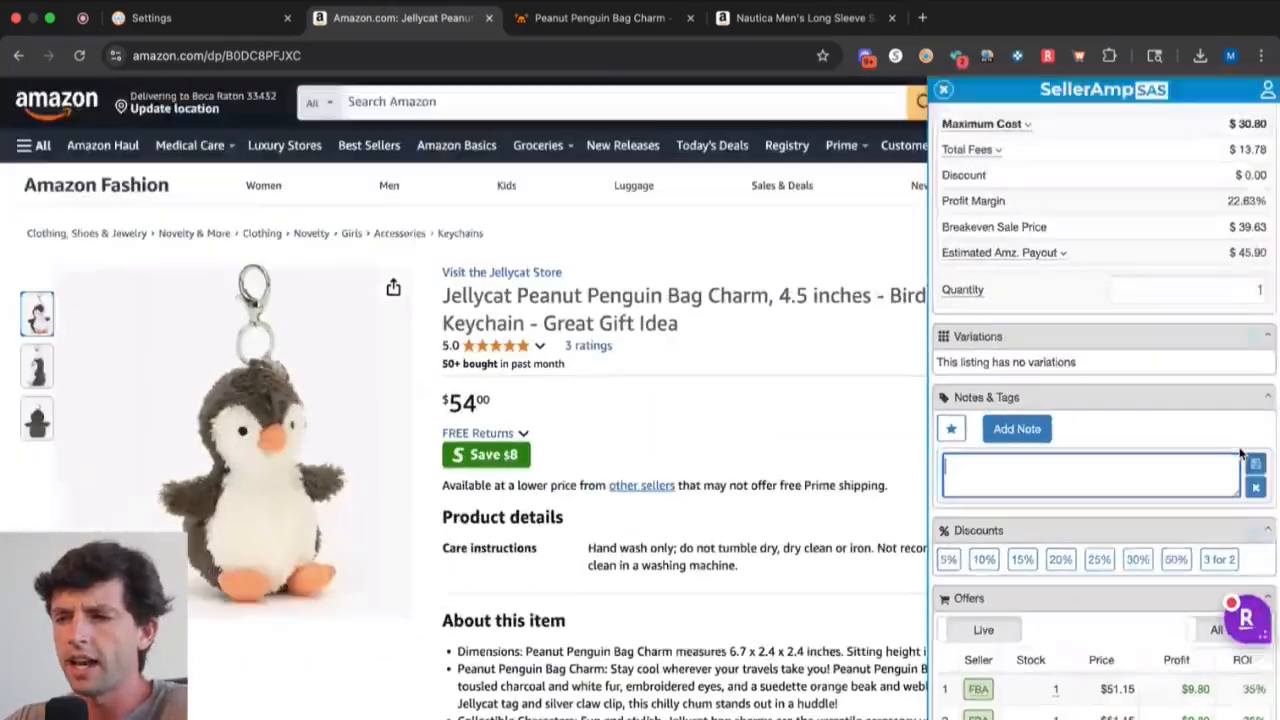
pyautogui.scroll(-3)
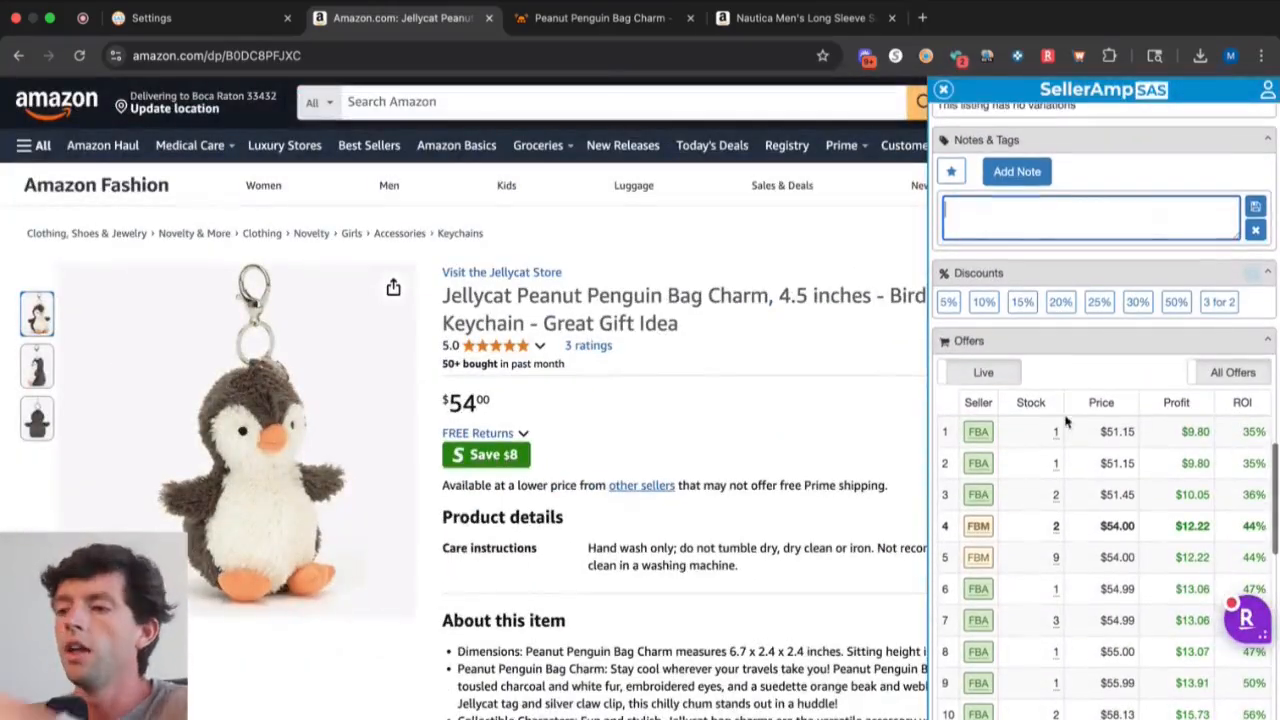
pyautogui.scroll(-3)
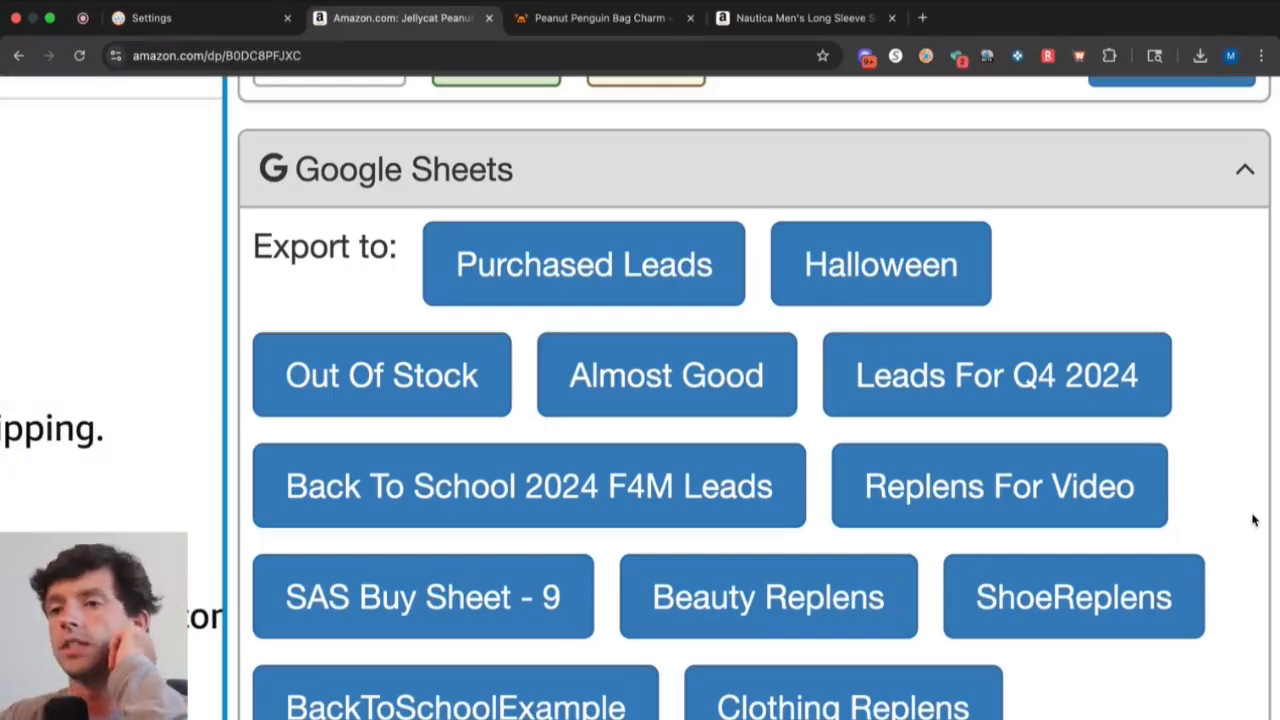
# Show the Settings page's Sheets menu, then return to the listing's Buy Box Analysis led by Prime Select Branding.
pyautogui.click(150, 18)
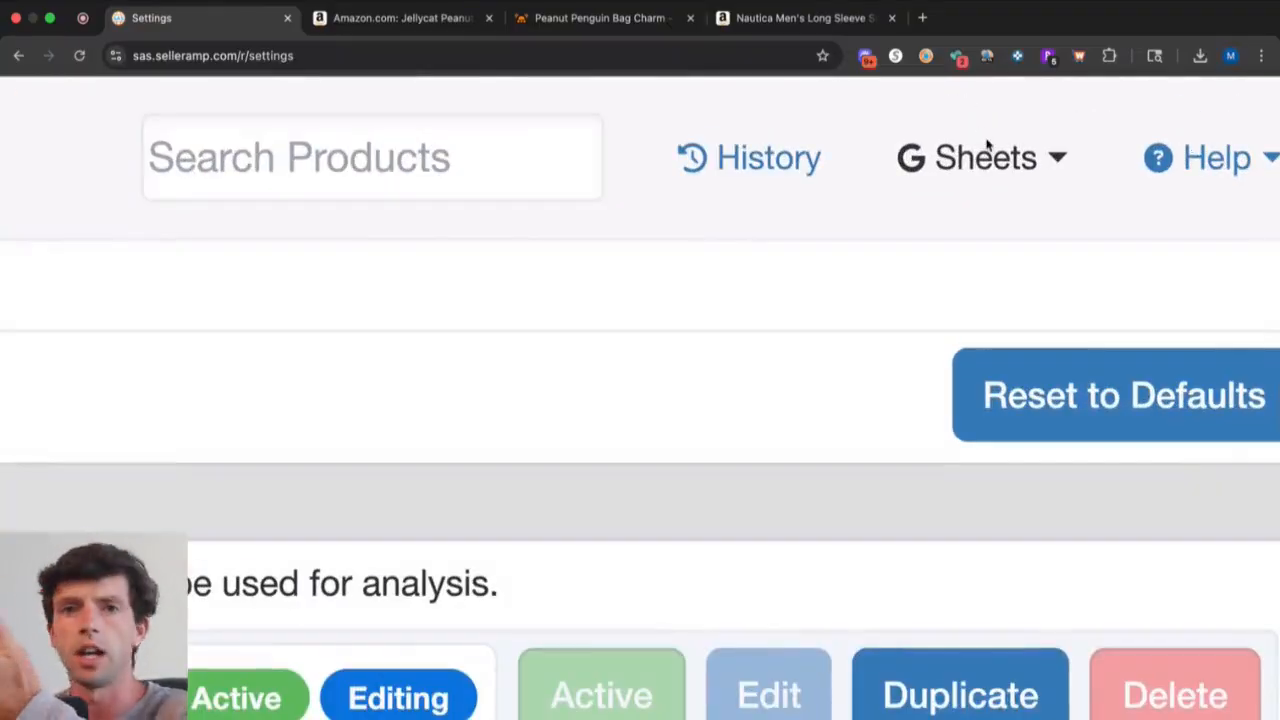
pyautogui.click(400, 18)
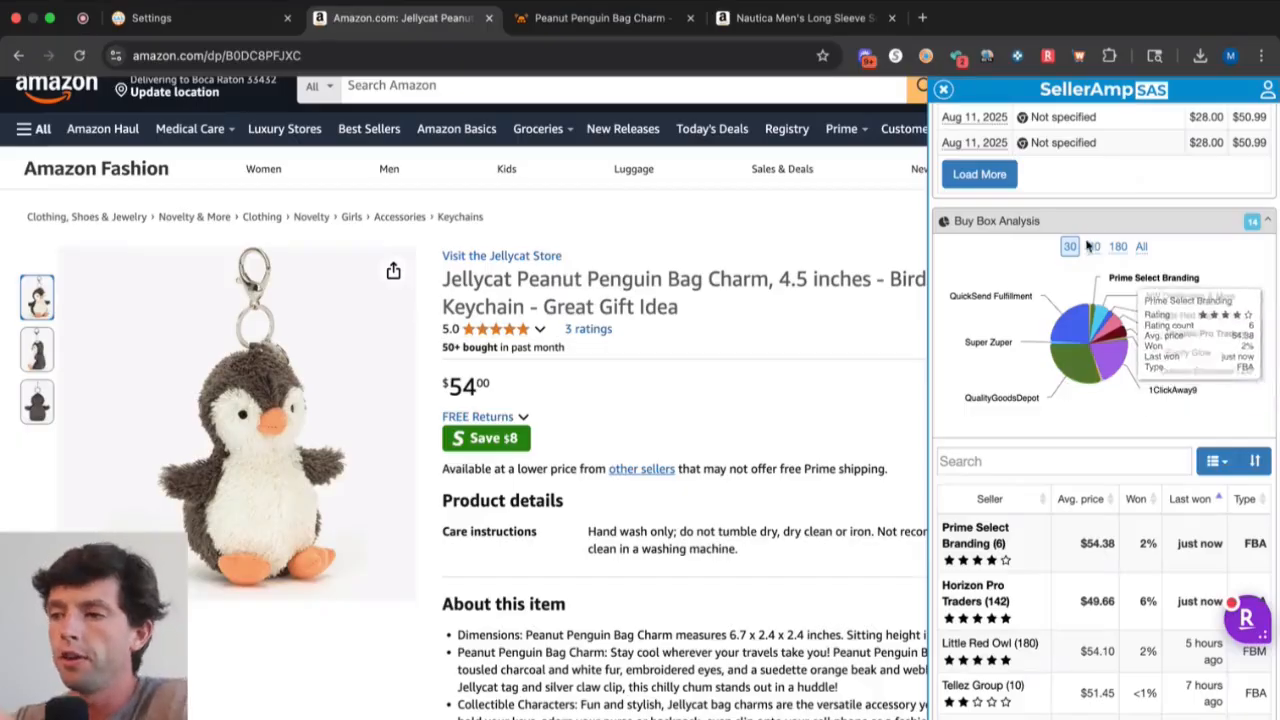
# Switch the penguin charm's Buy Box Analysis to 180 days and then another time range.
pyautogui.click(1114, 246)
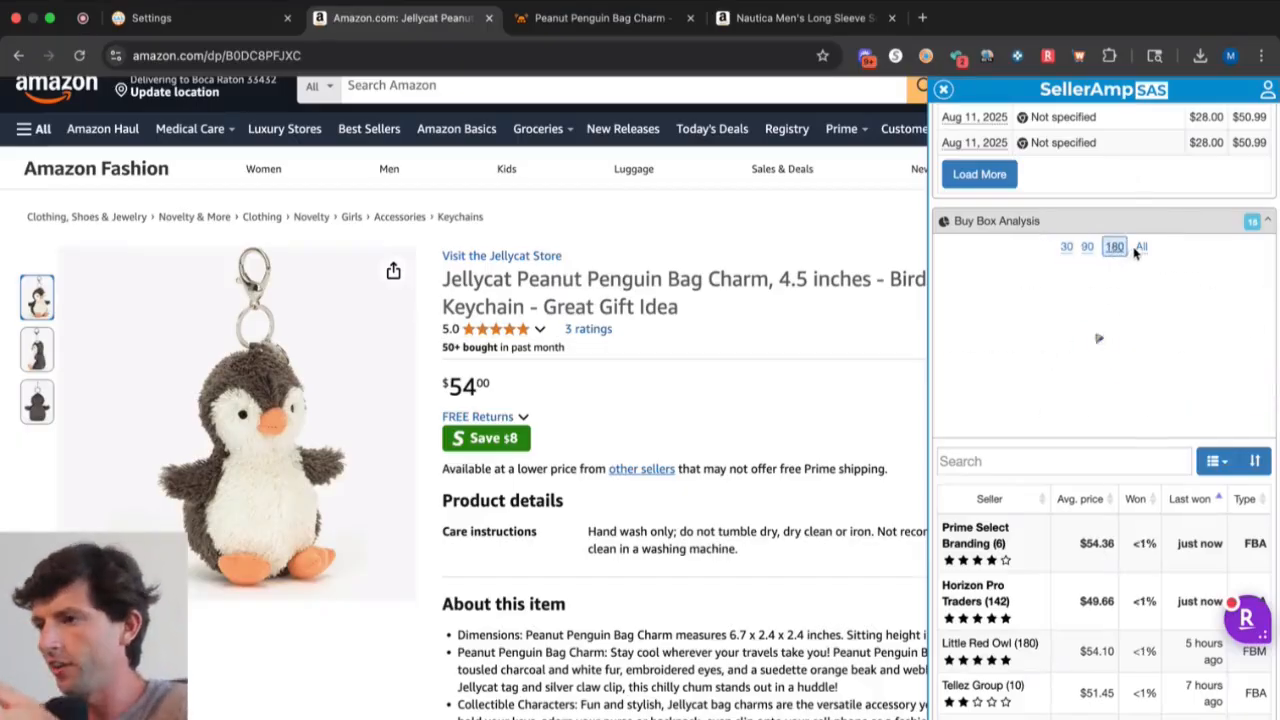
pyautogui.click(1066, 246)
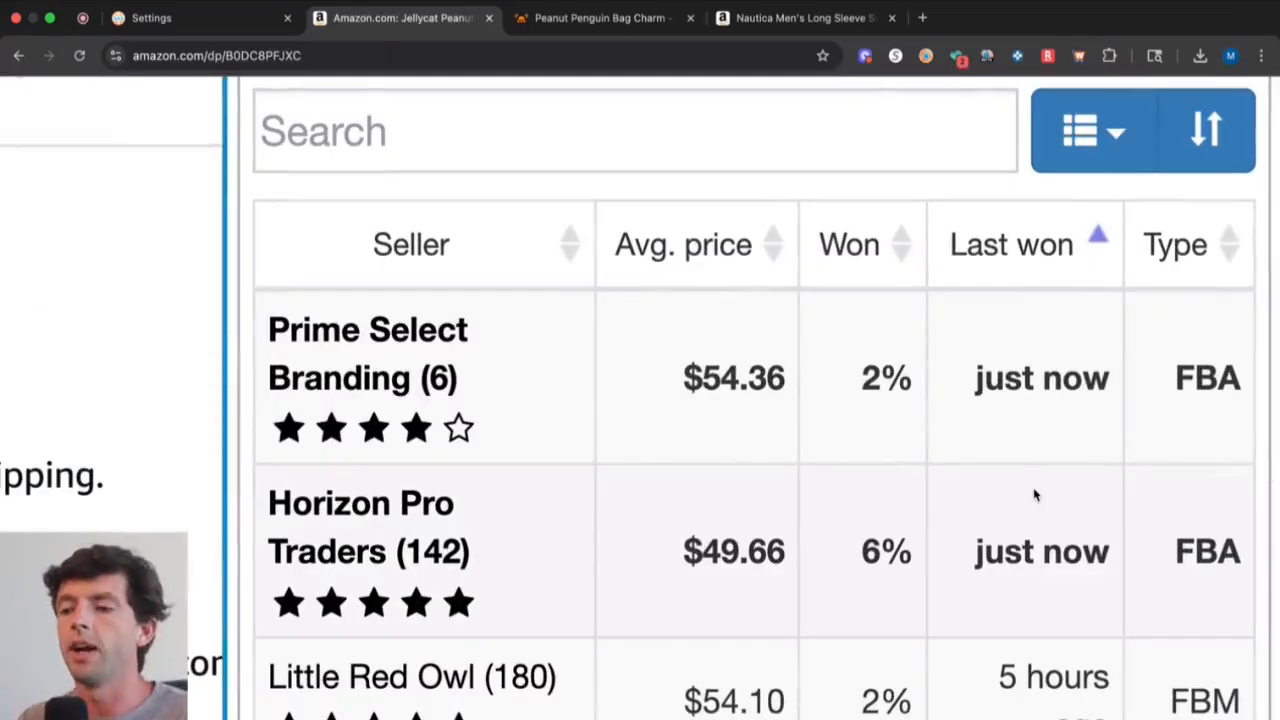
pyautogui.scroll(-3)
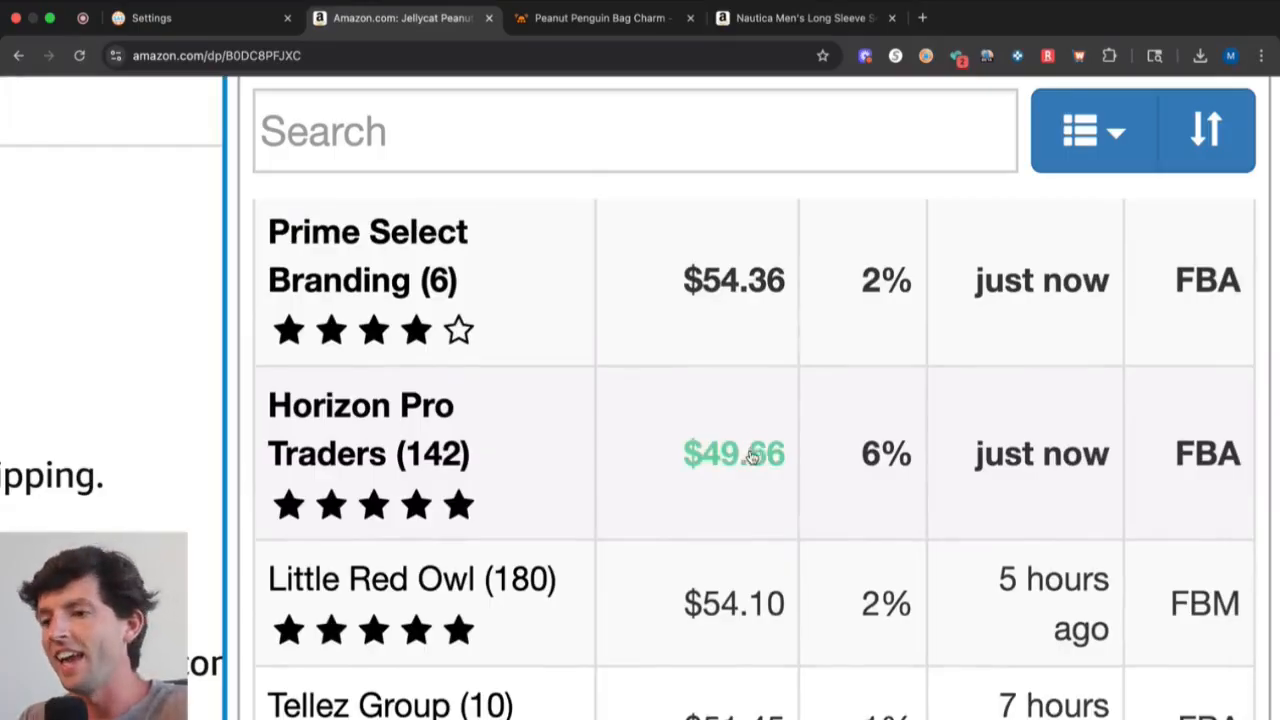
pyautogui.moveTo(864, 308)
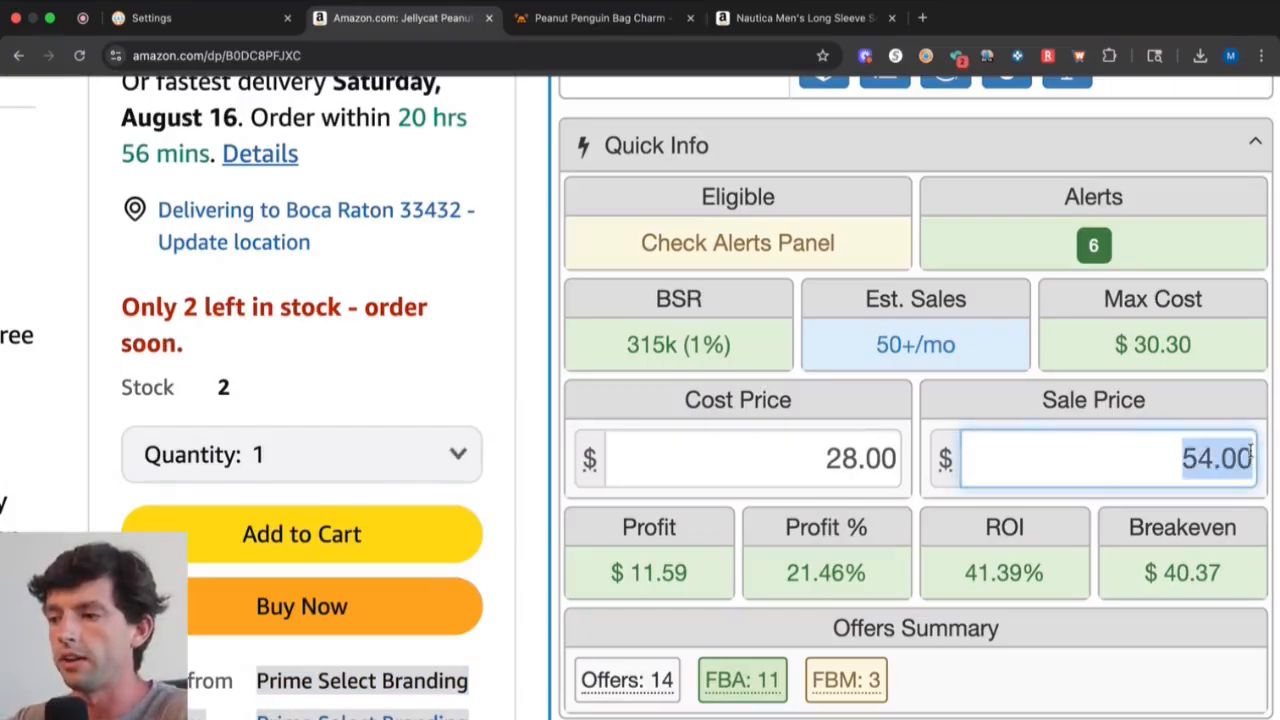
pyautogui.write('+5%')
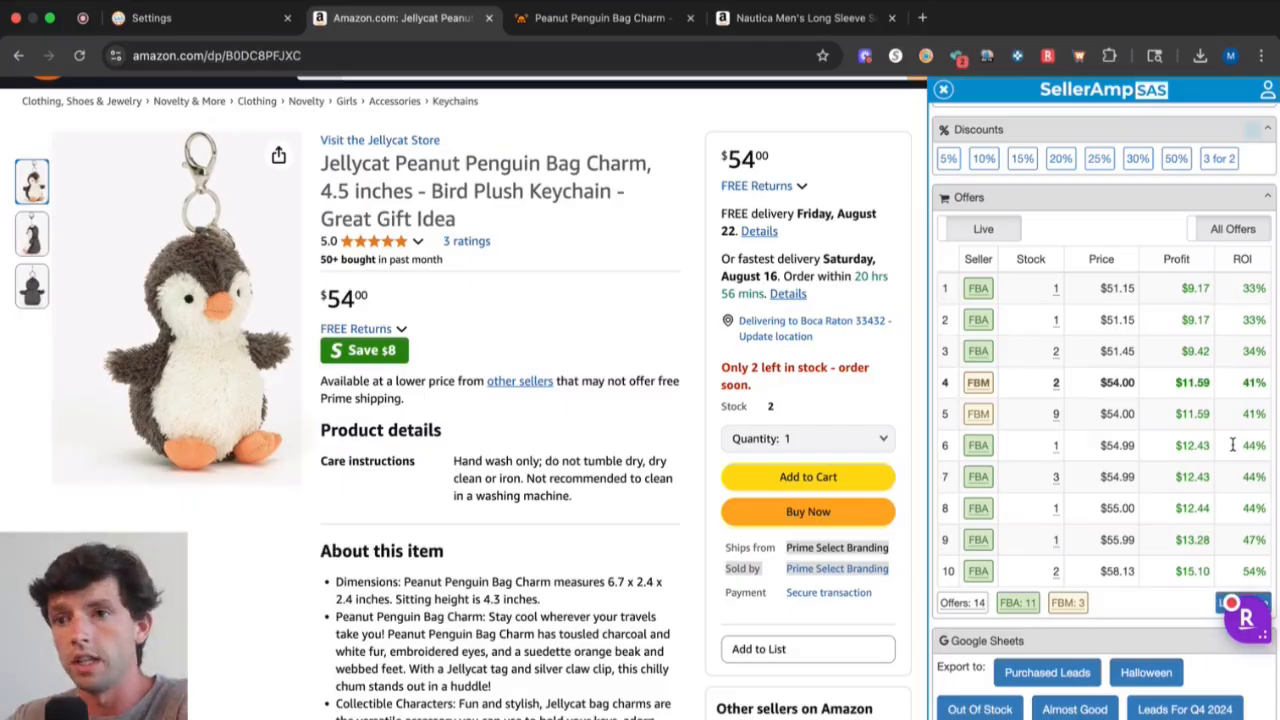
pyautogui.moveTo(1232, 324)
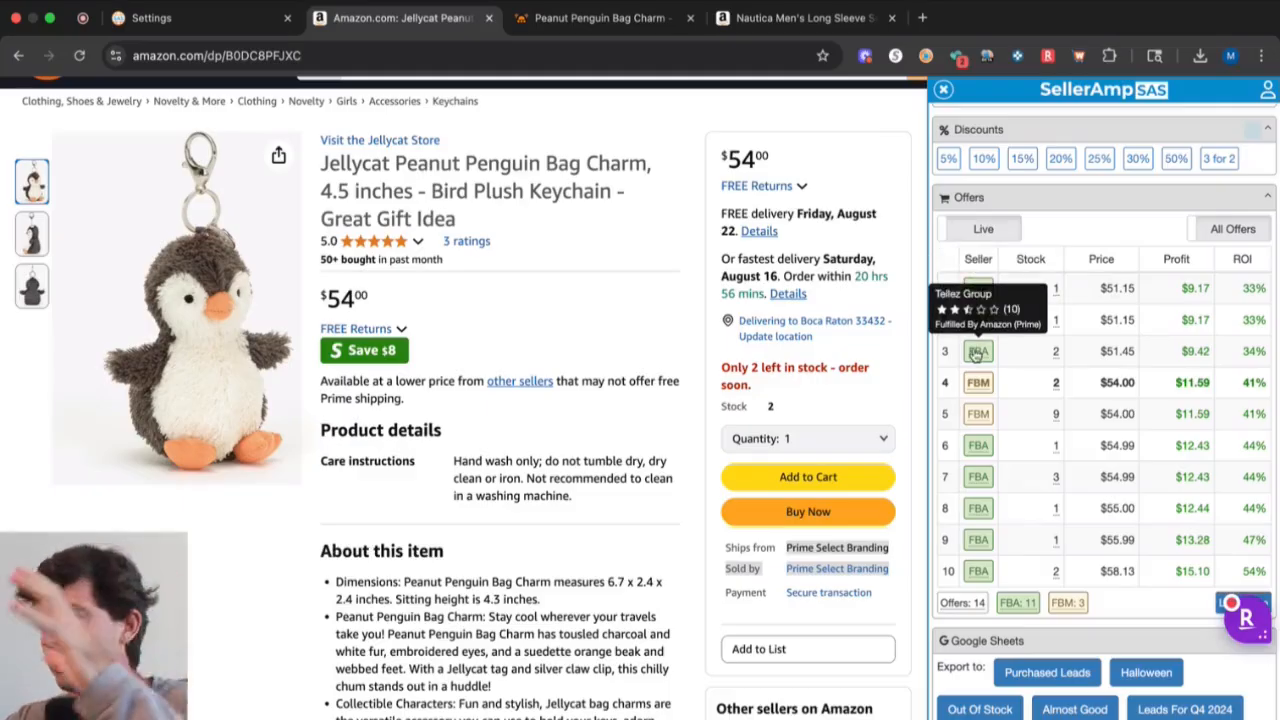
pyautogui.moveTo(978, 320)
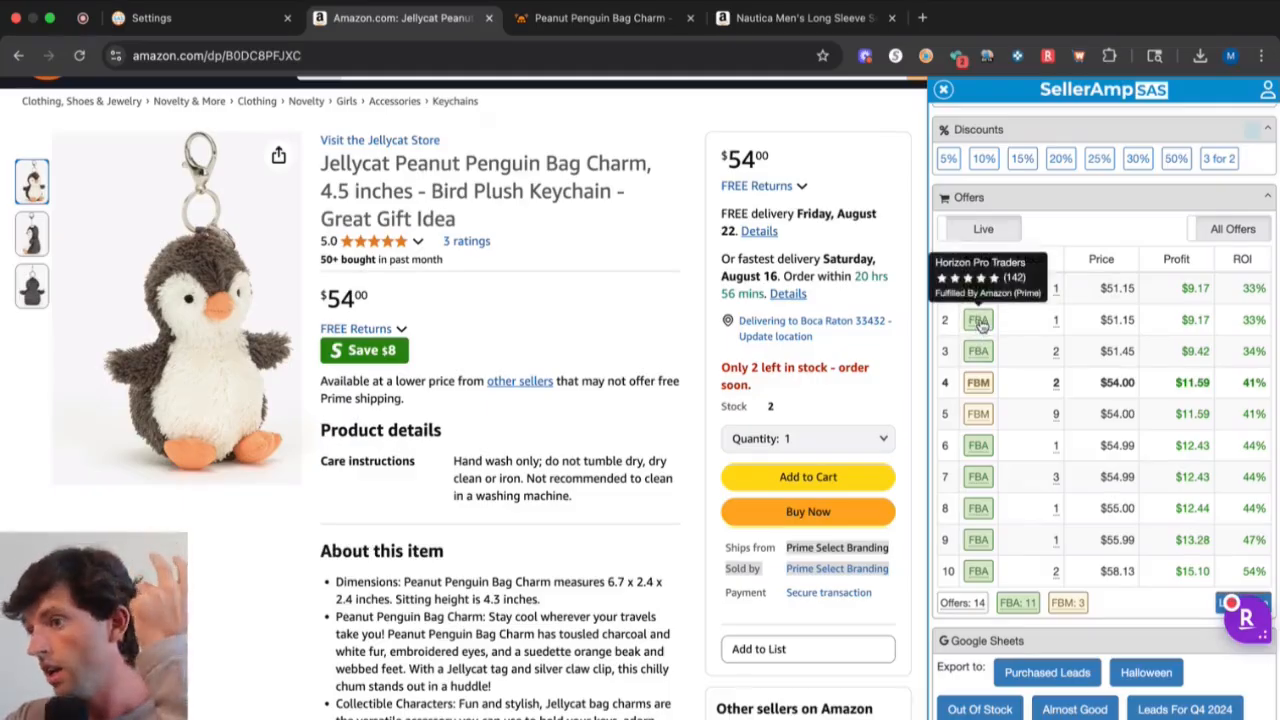
pyautogui.moveTo(978, 288)
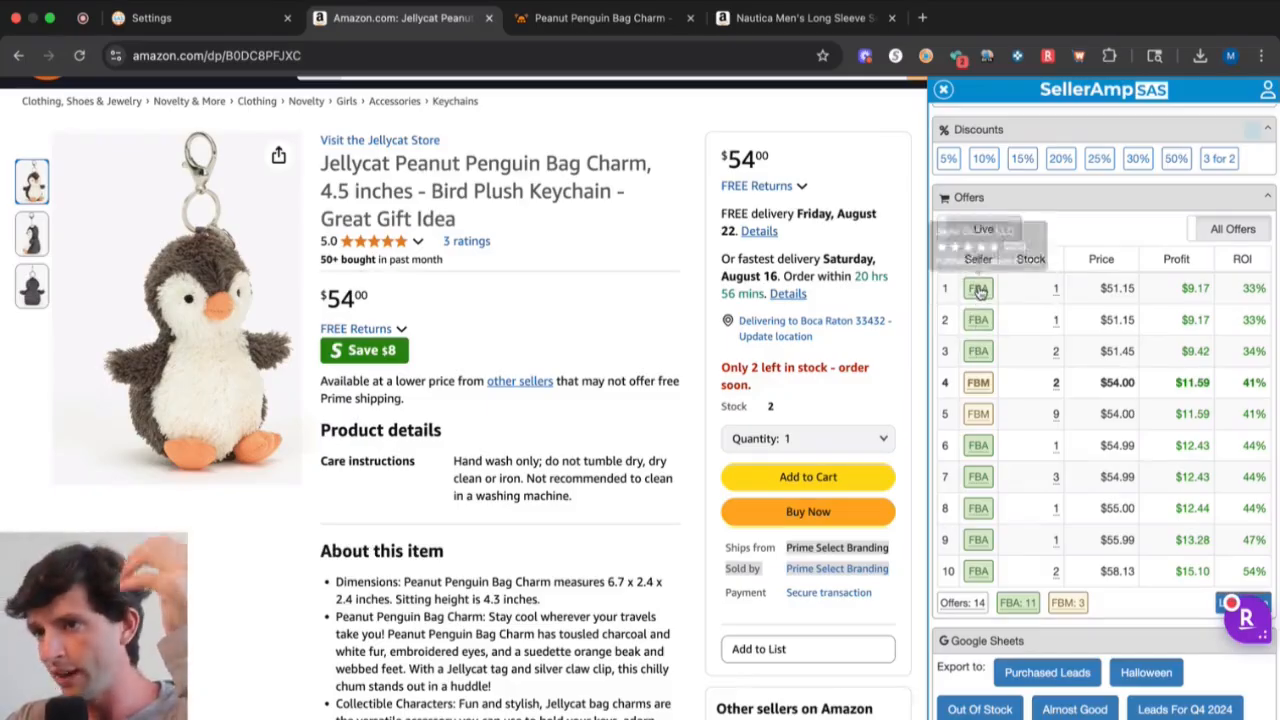
# Open storefront searches for a competing FBA seller and for Little Red Owl from the Offers table.
pyautogui.click(978, 288)
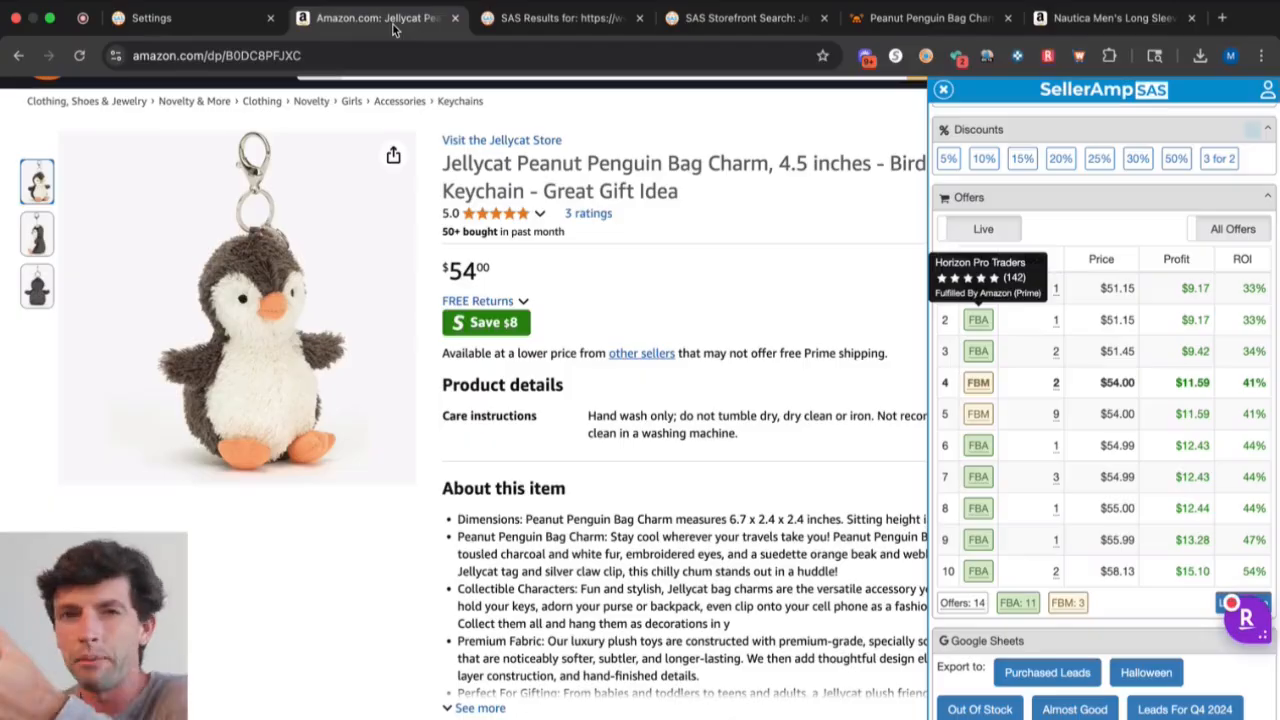
pyautogui.moveTo(824, 304)
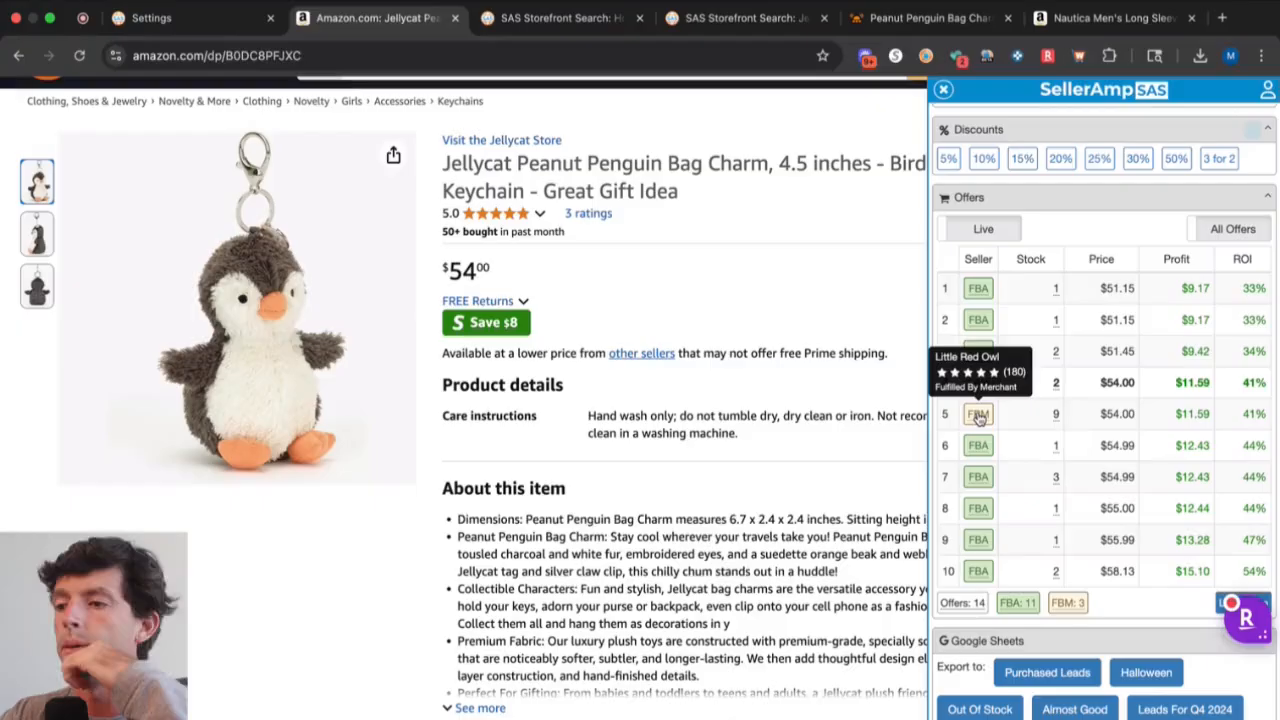
pyautogui.click(978, 412)
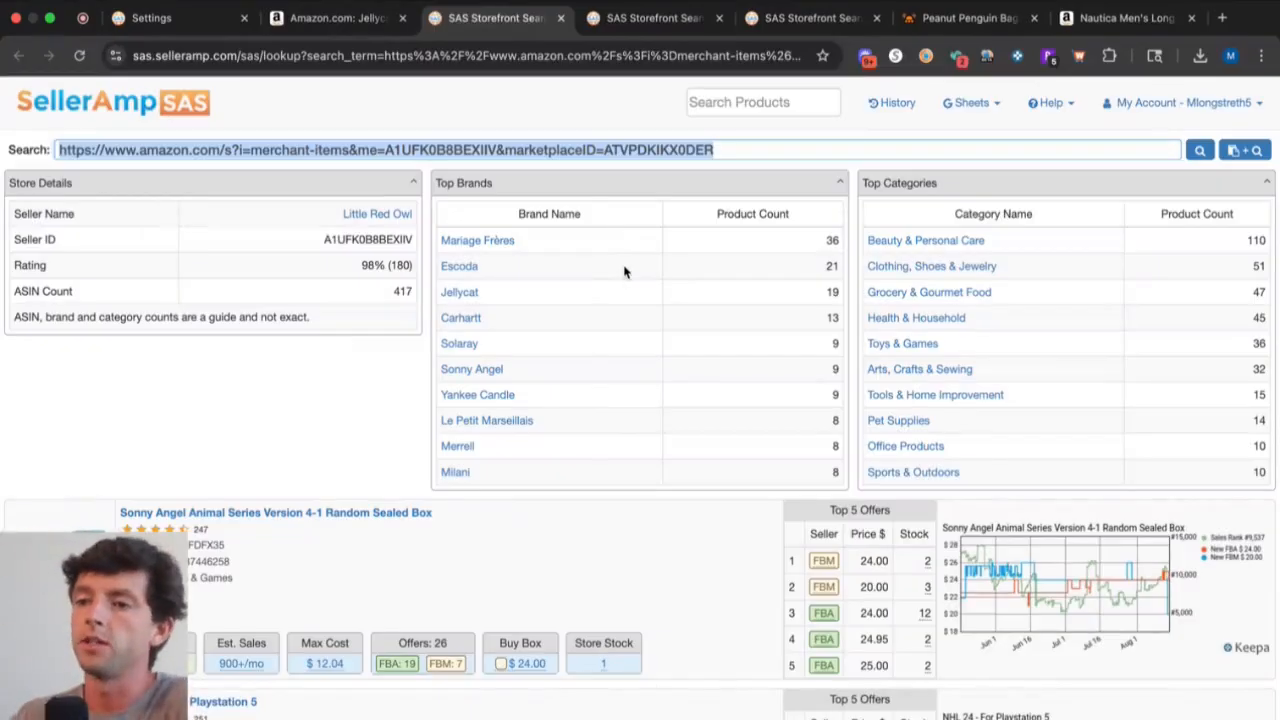
pyautogui.moveTo(928, 310)
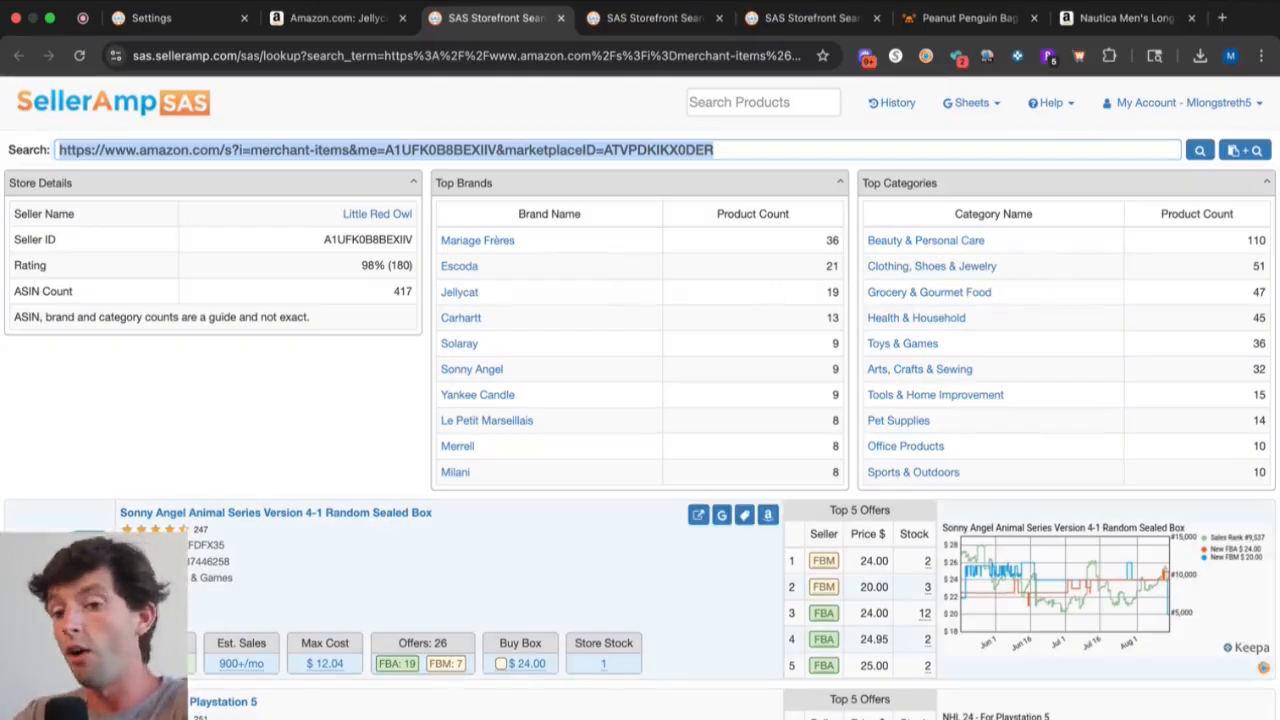
# Scroll through Little Red Owl's storefront results toward the Cotopaxi Kapai 3L Hip Pack.
pyautogui.scroll(-3)
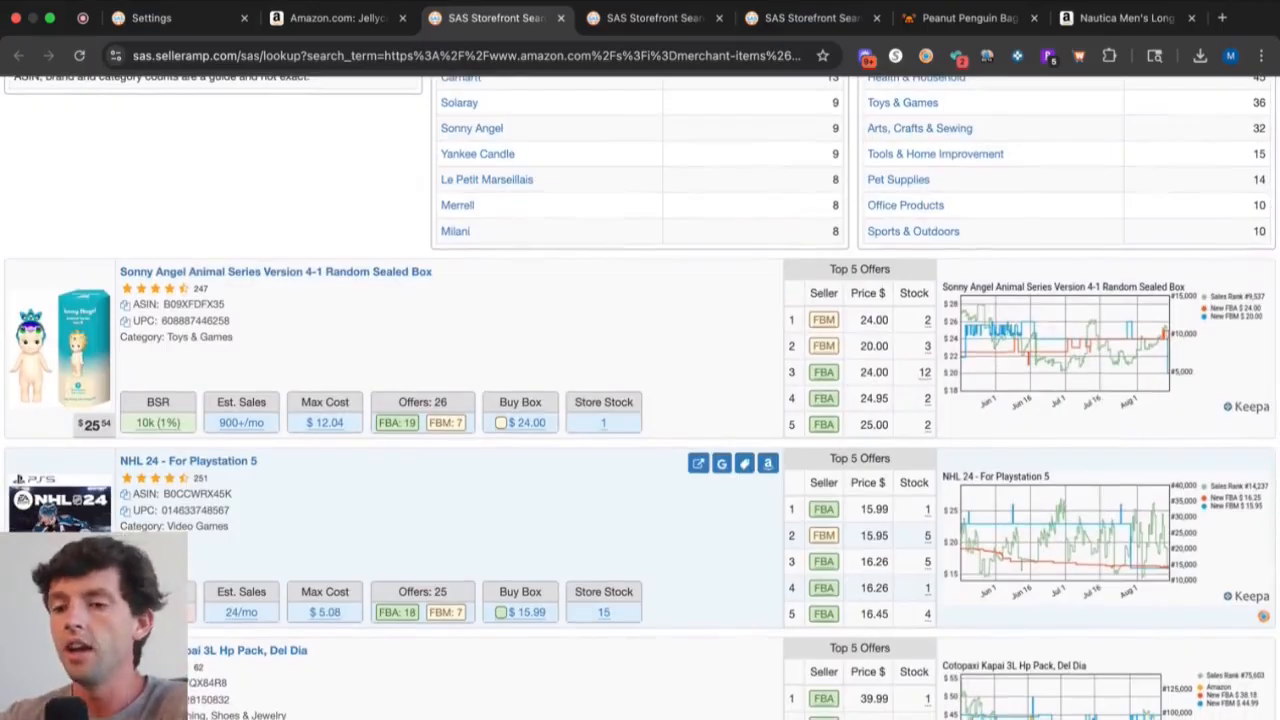
pyautogui.scroll(-3)
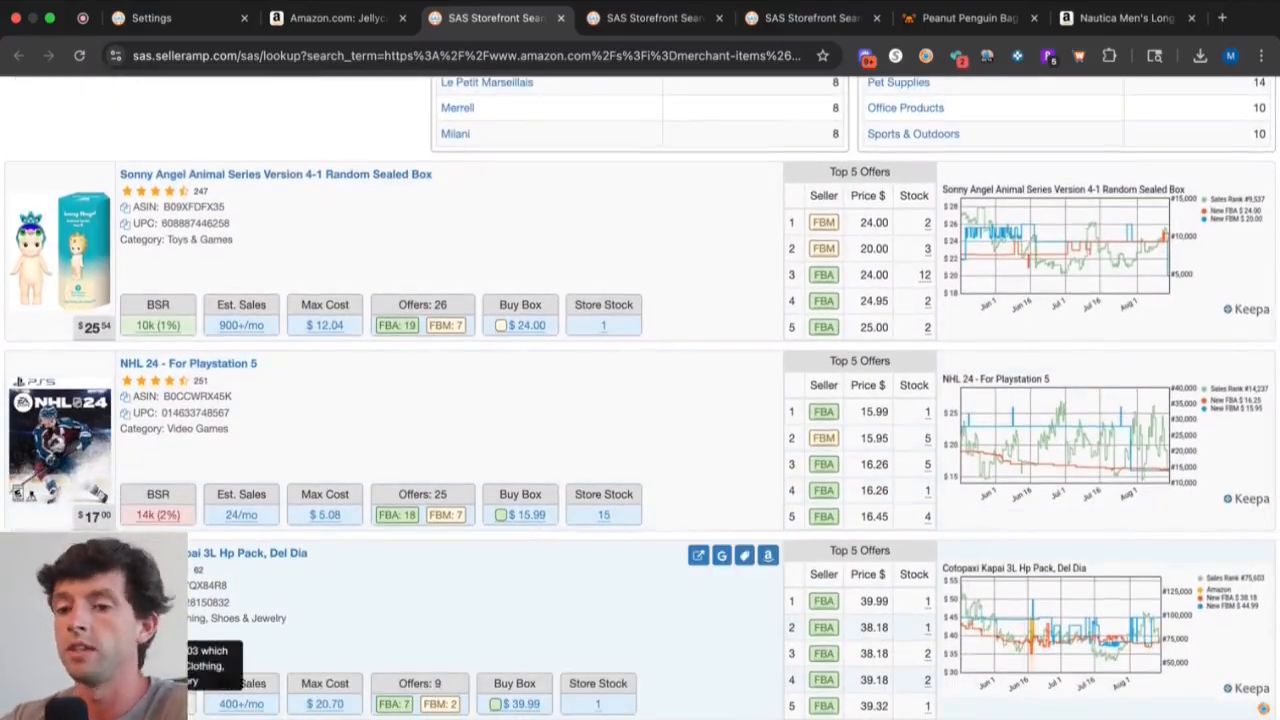
pyautogui.scroll(-3)
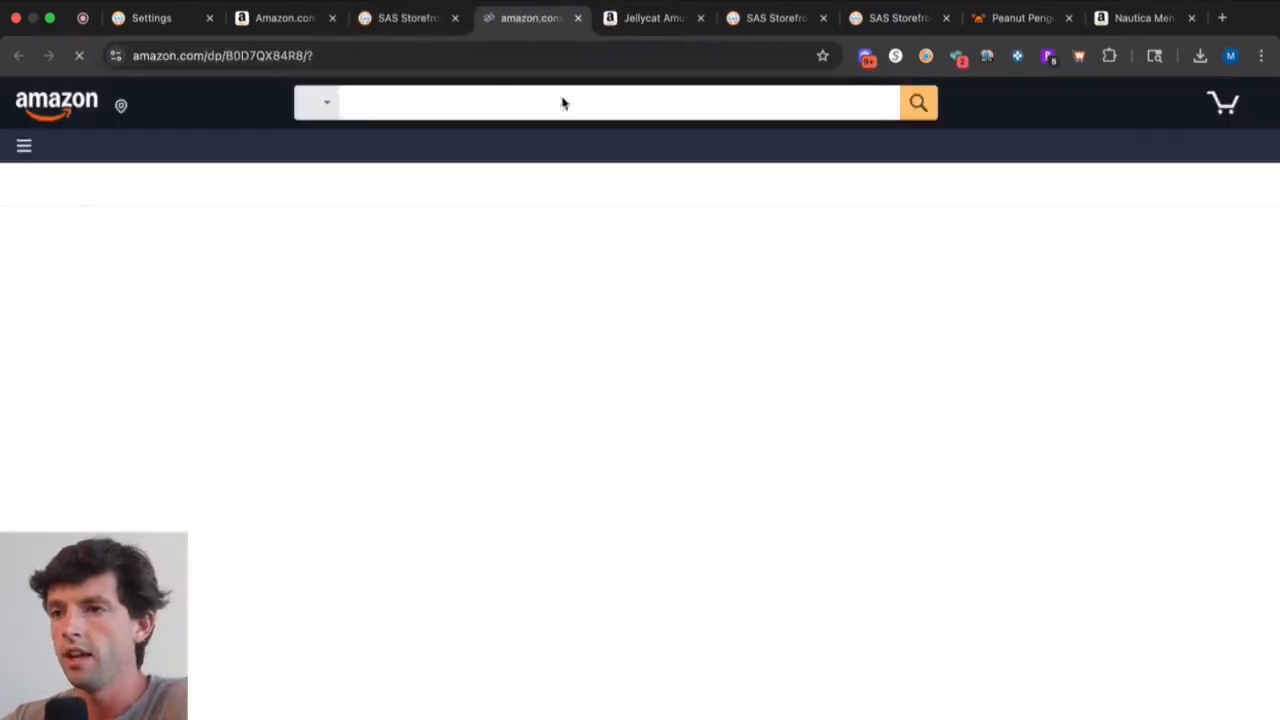
# View the NHL 24 Amazon listing, then return to the storefront list and scroll for more products.
pyautogui.click(404, 18)
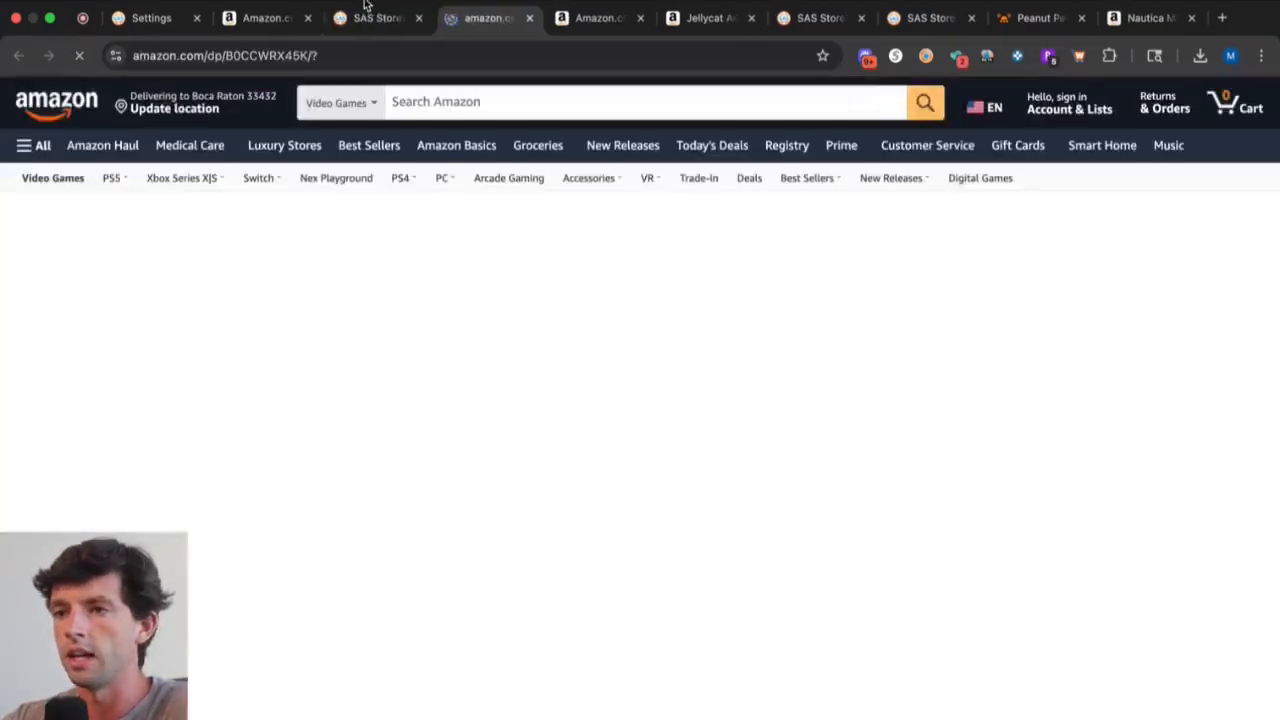
pyautogui.click(378, 18)
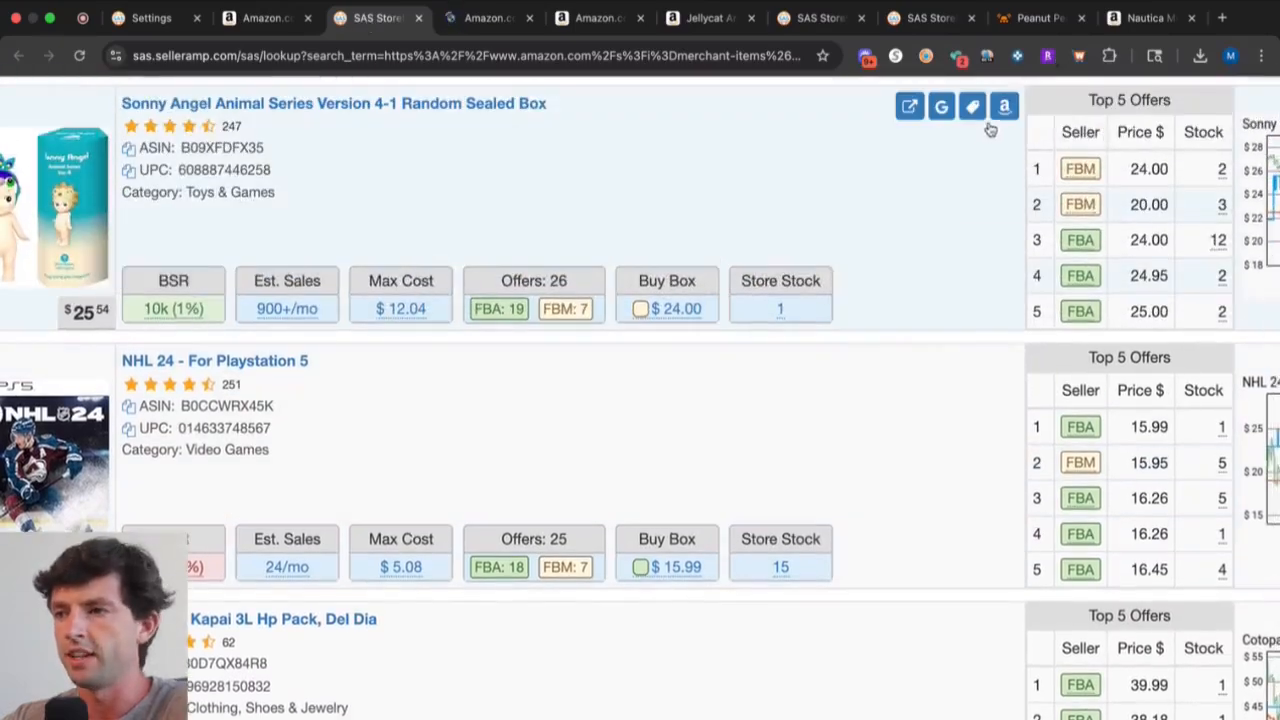
pyautogui.scroll(-3)
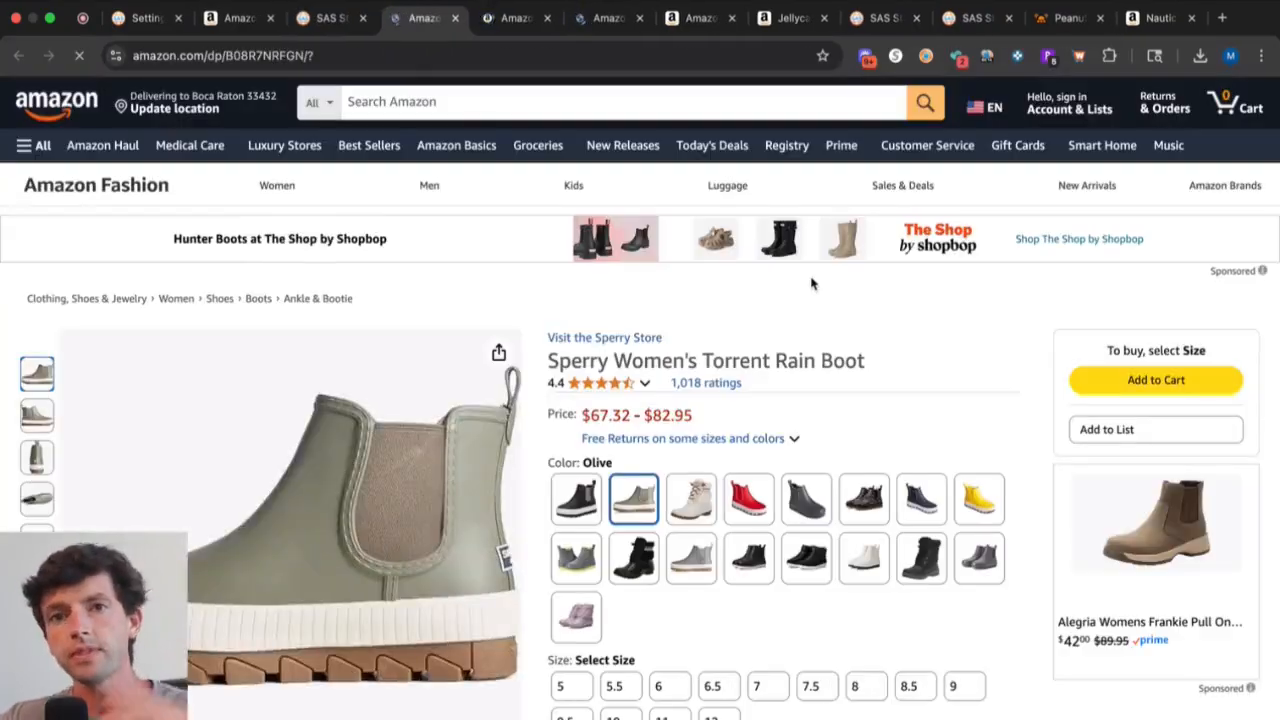
# On the marshmallows charm listing, find and open Jellycat's own $30.00 product page.
pyautogui.click(790, 18)
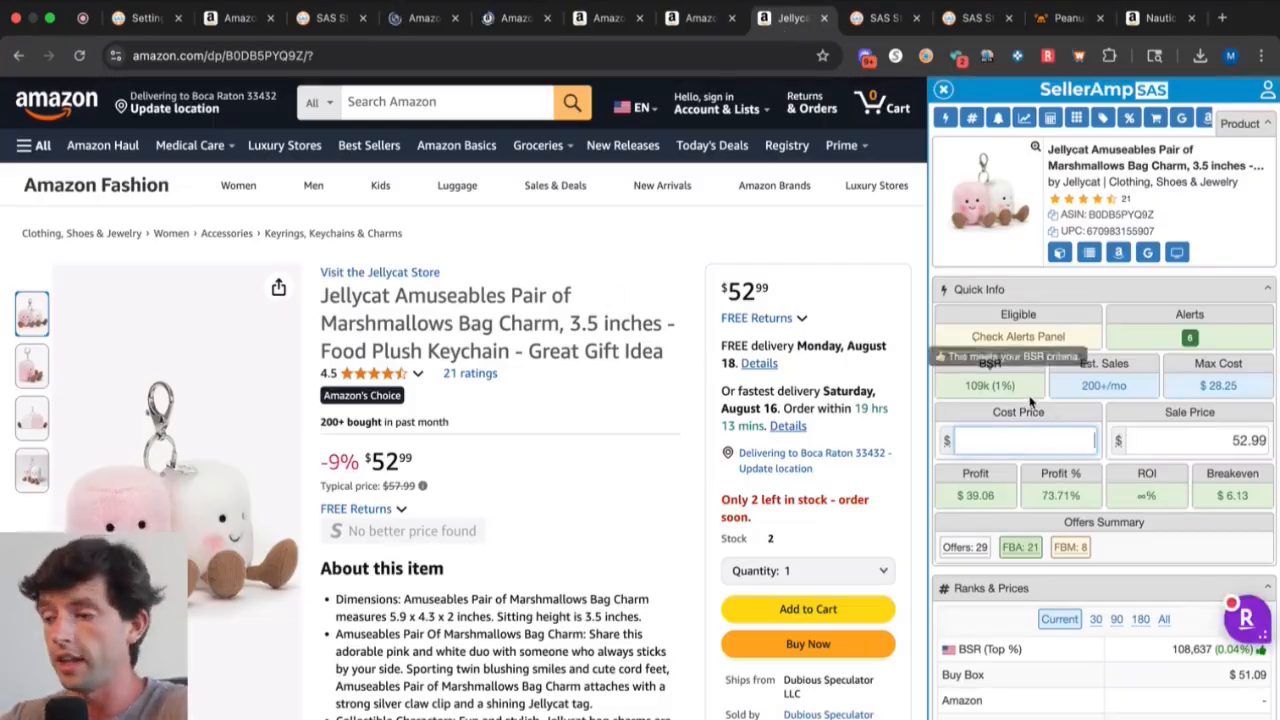
pyautogui.moveTo(1148, 252)
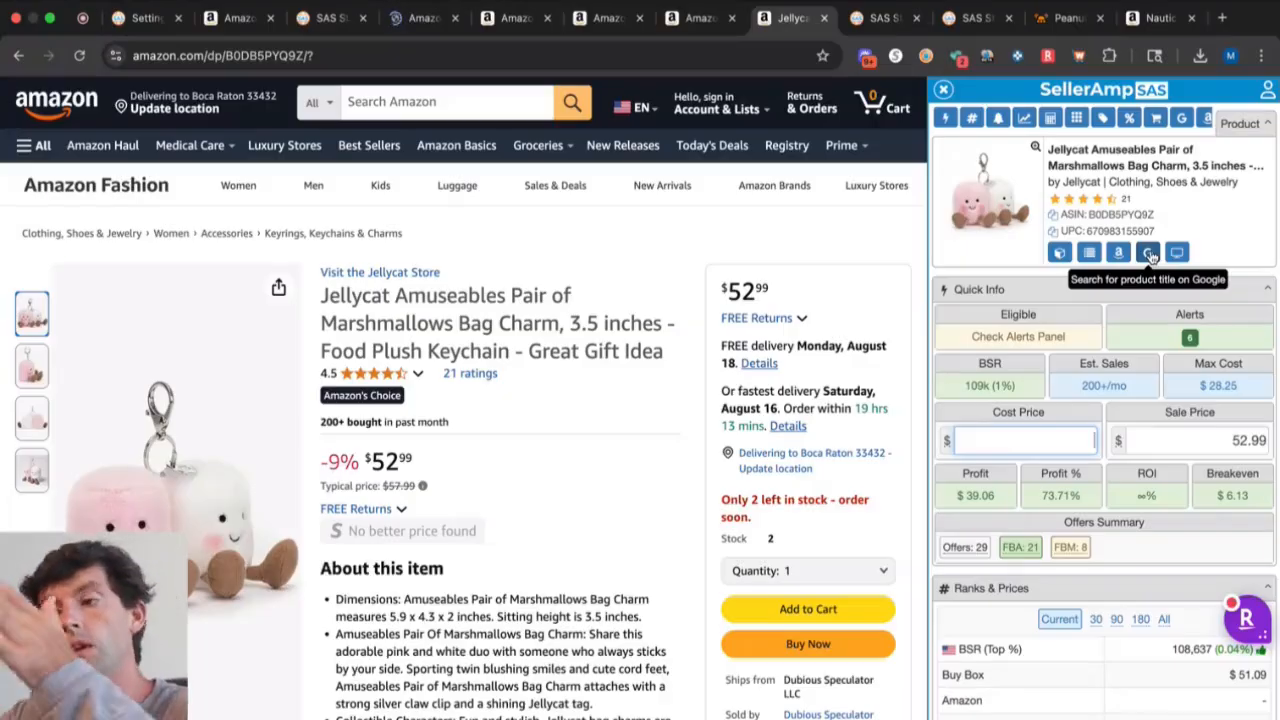
pyautogui.scroll(-3)
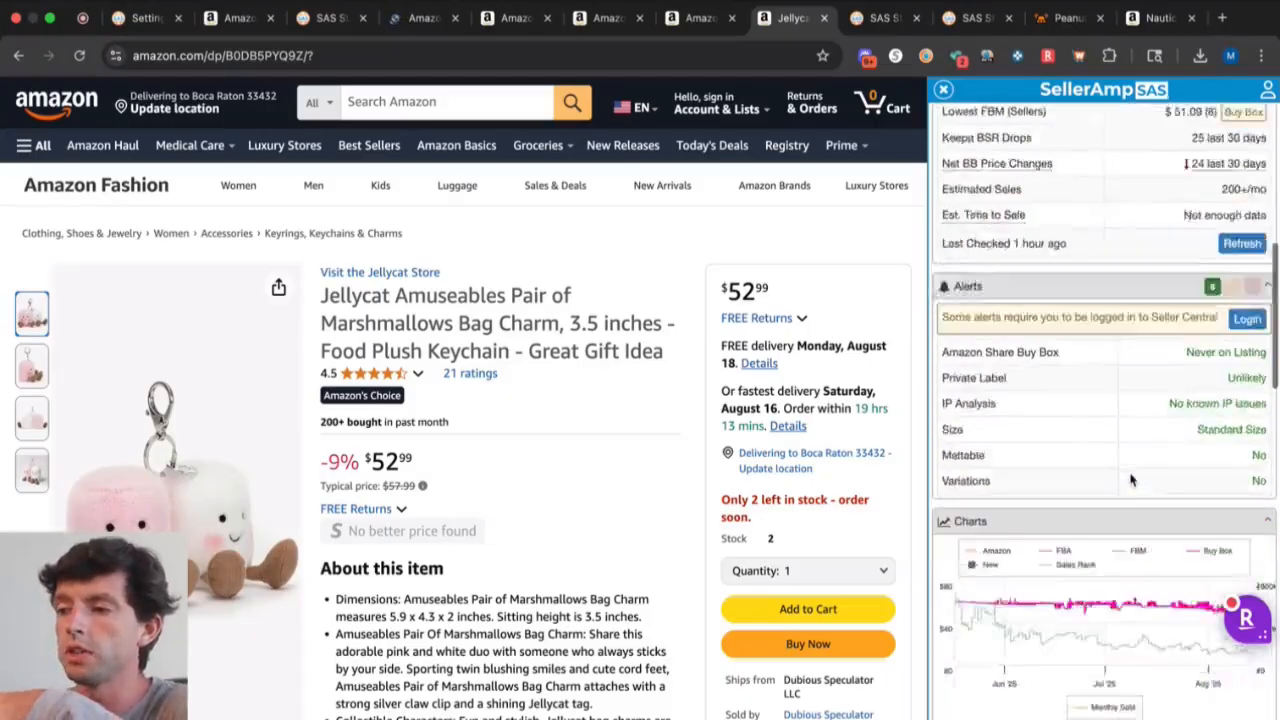
pyautogui.scroll(-3)
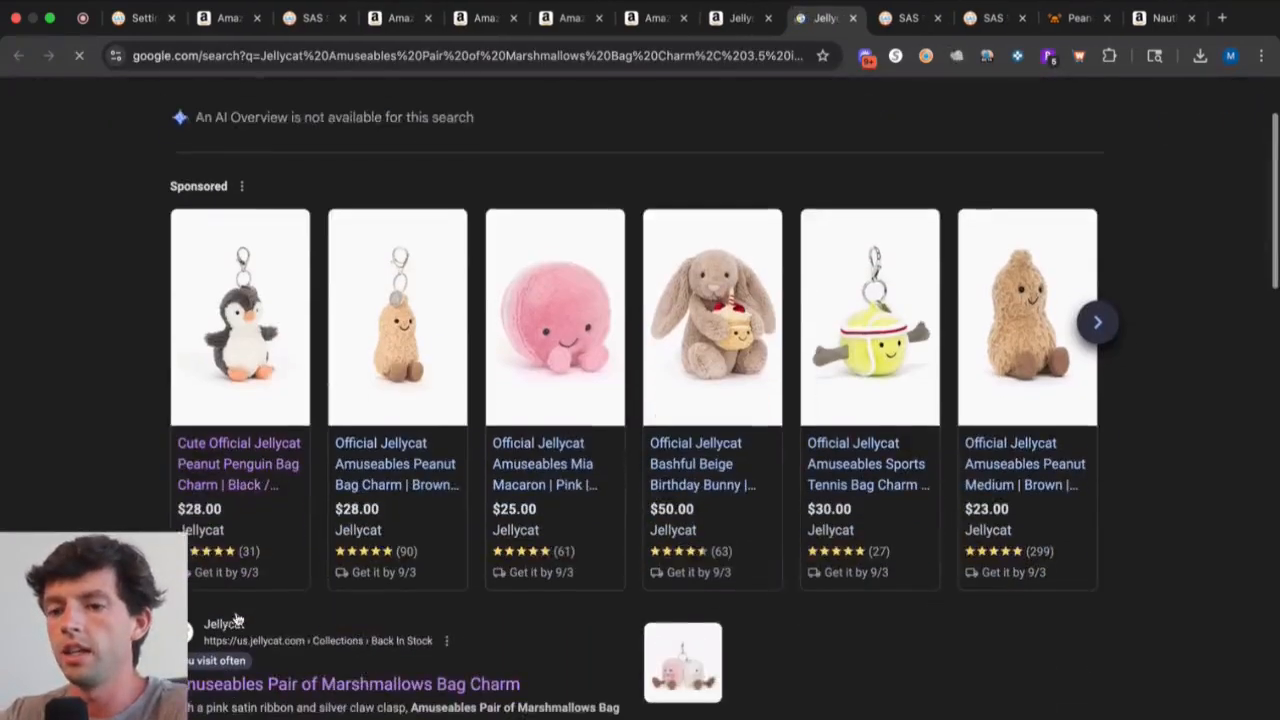
pyautogui.scroll(3)
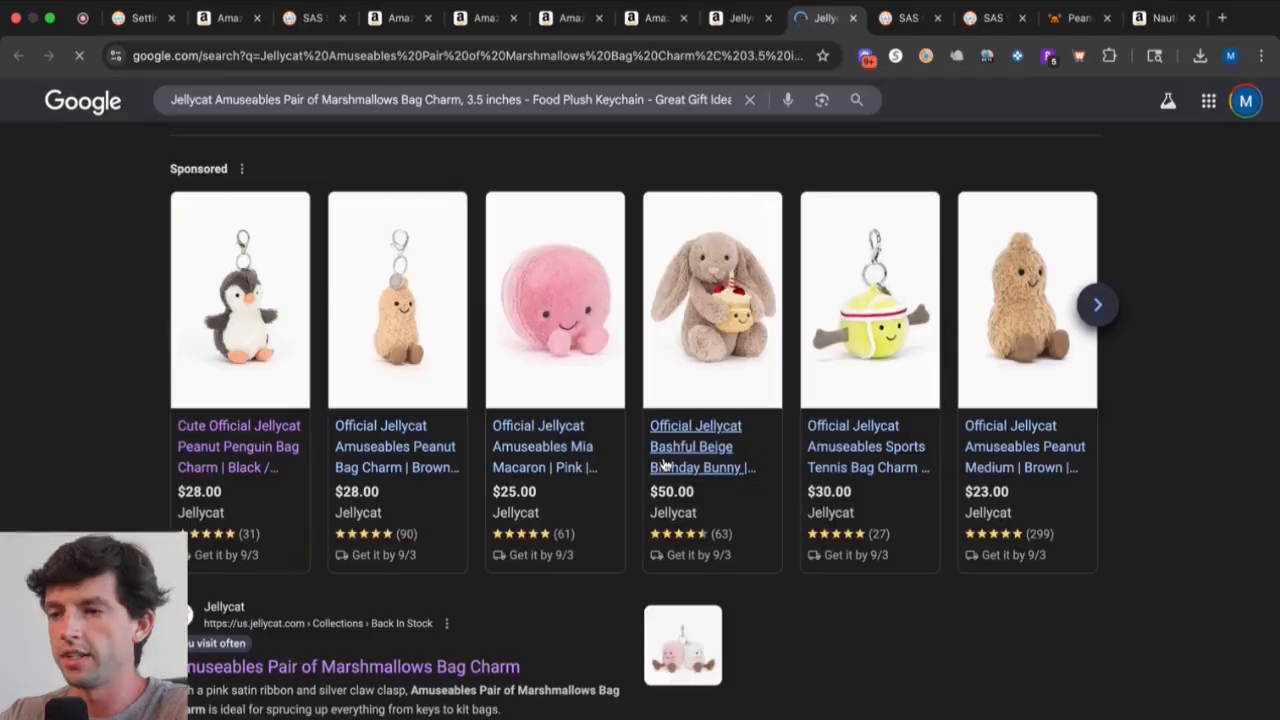
pyautogui.click(348, 666)
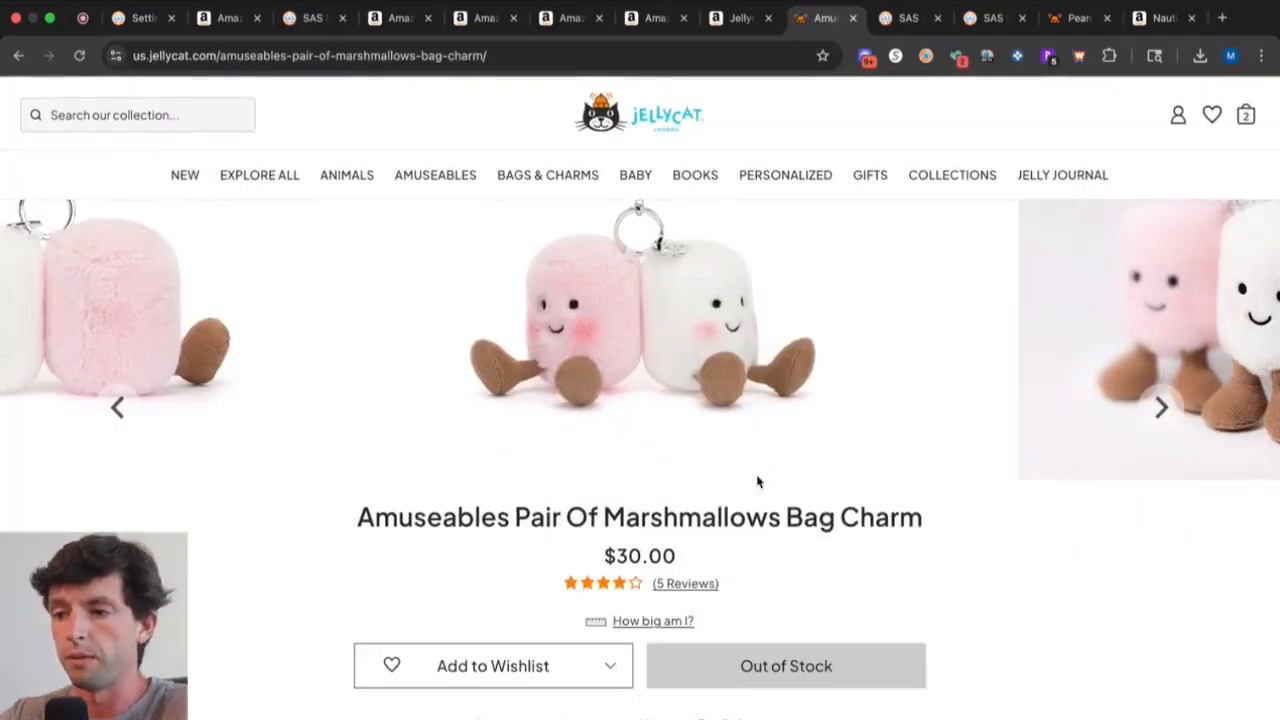
pyautogui.moveTo(664, 670)
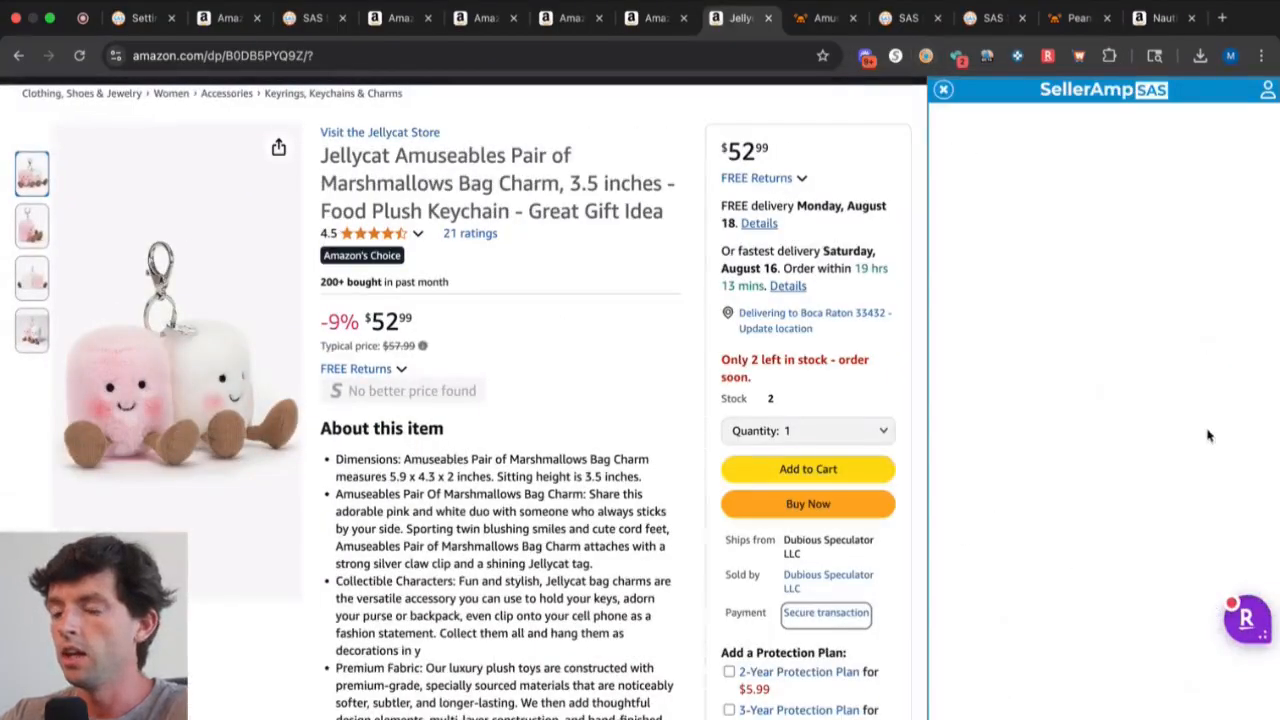
pyautogui.moveTo(850, 444)
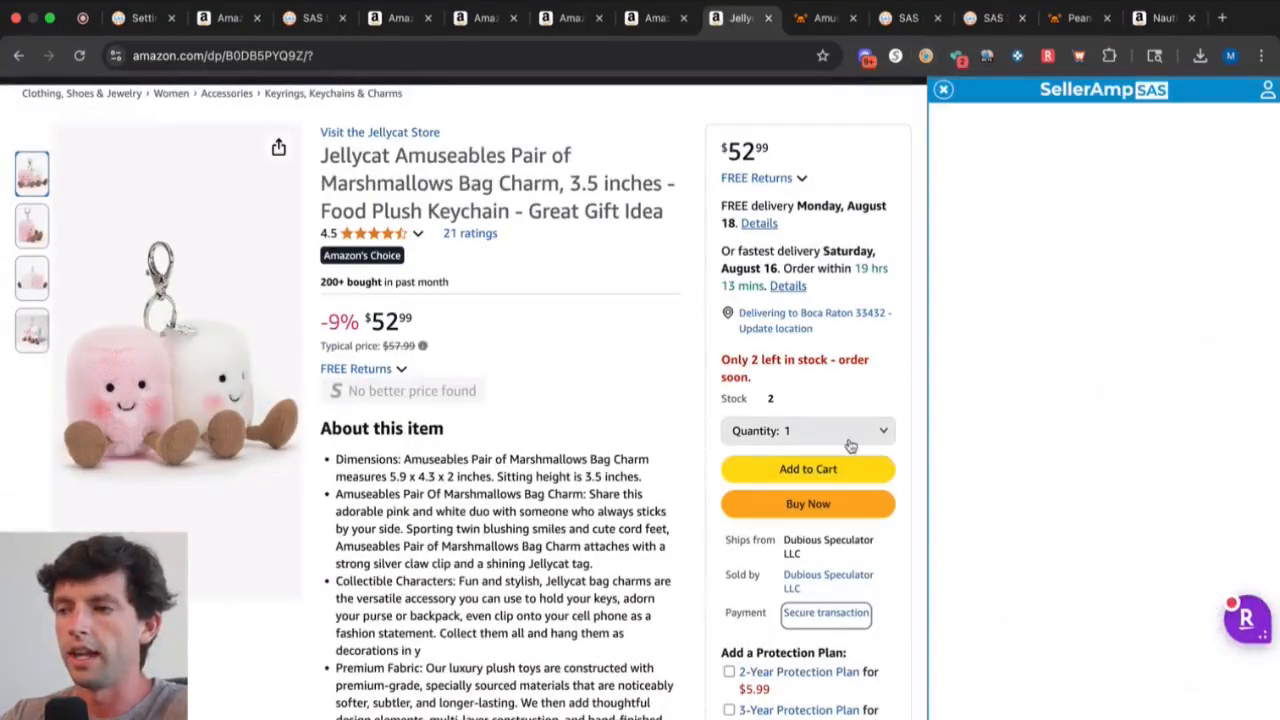
# Reload the Amazon listing so the sidebar refreshes, then move to the NHL 24 Google results.
pyautogui.scroll(3)
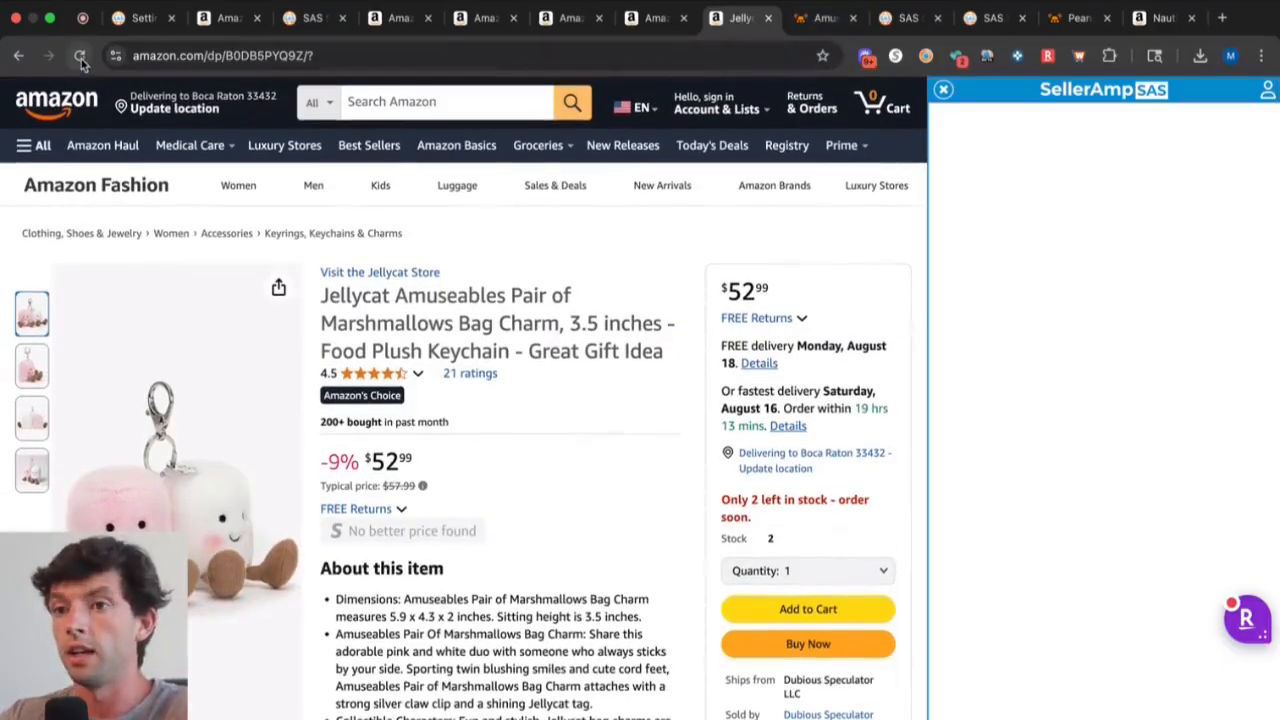
pyautogui.click(822, 18)
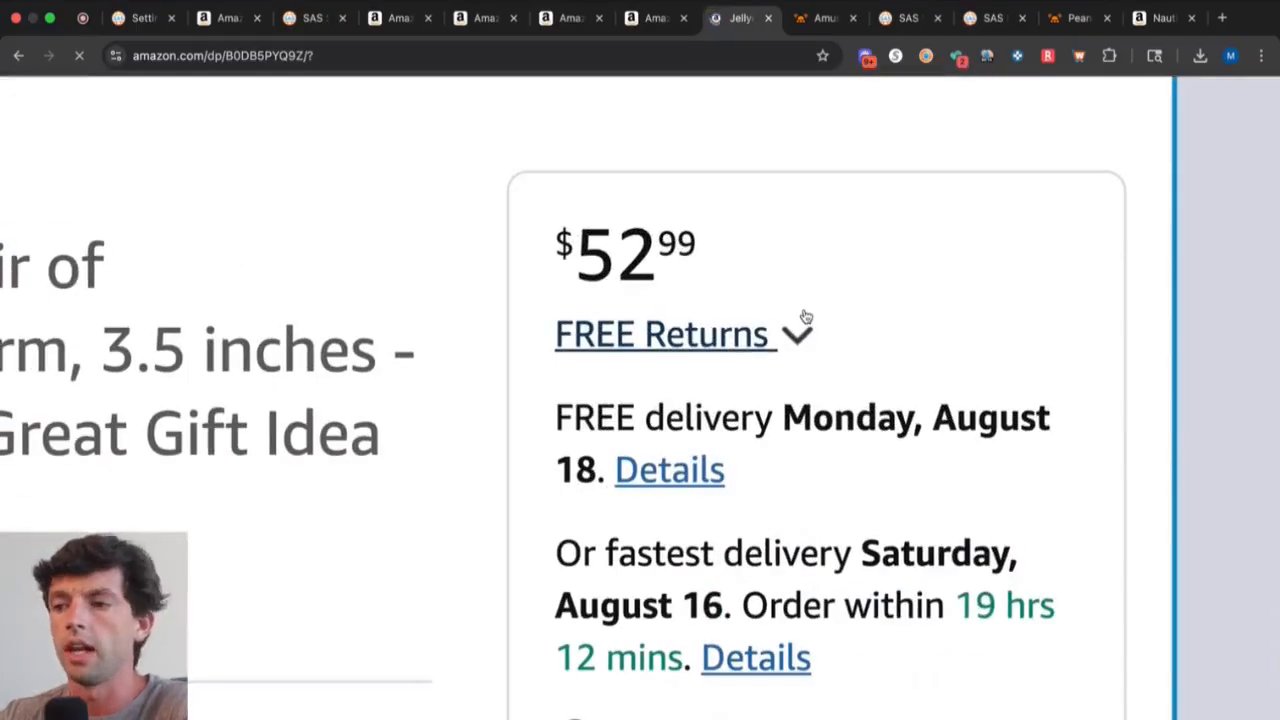
pyautogui.click(570, 18)
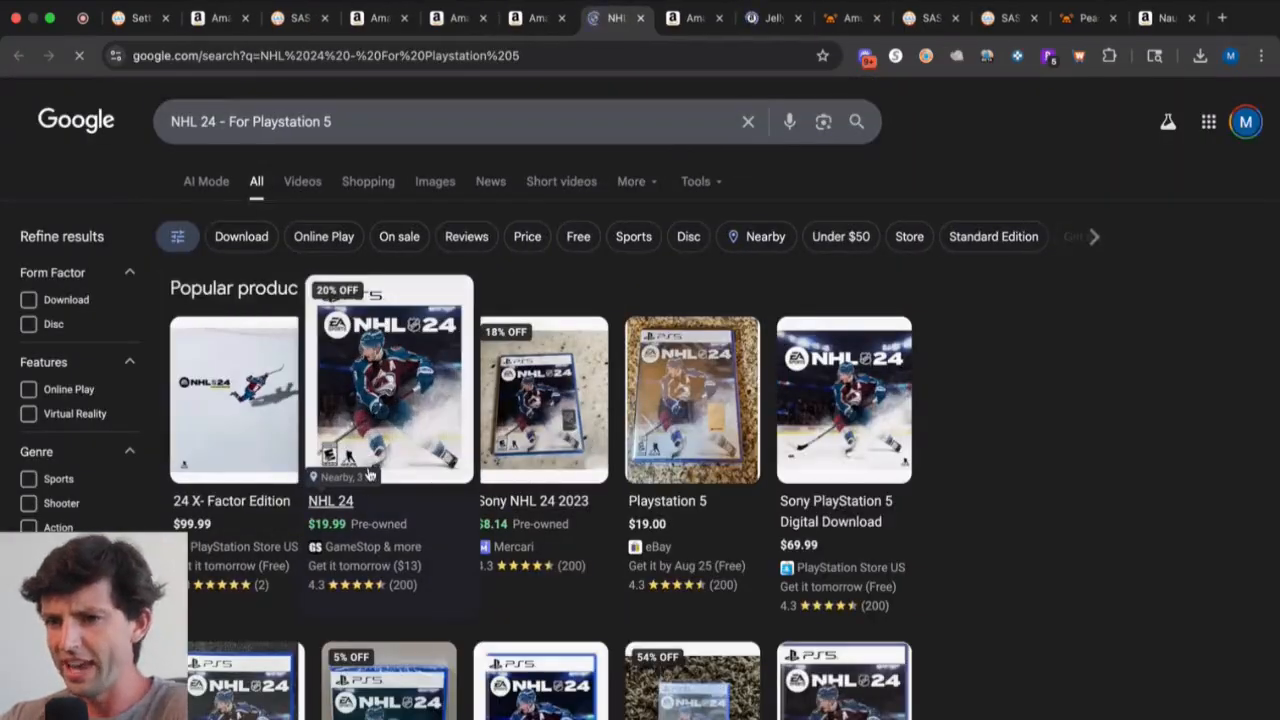
# Return to the NHL 24 Amazon listing and begin entering about $19 as its cost price.
pyautogui.click(530, 18)
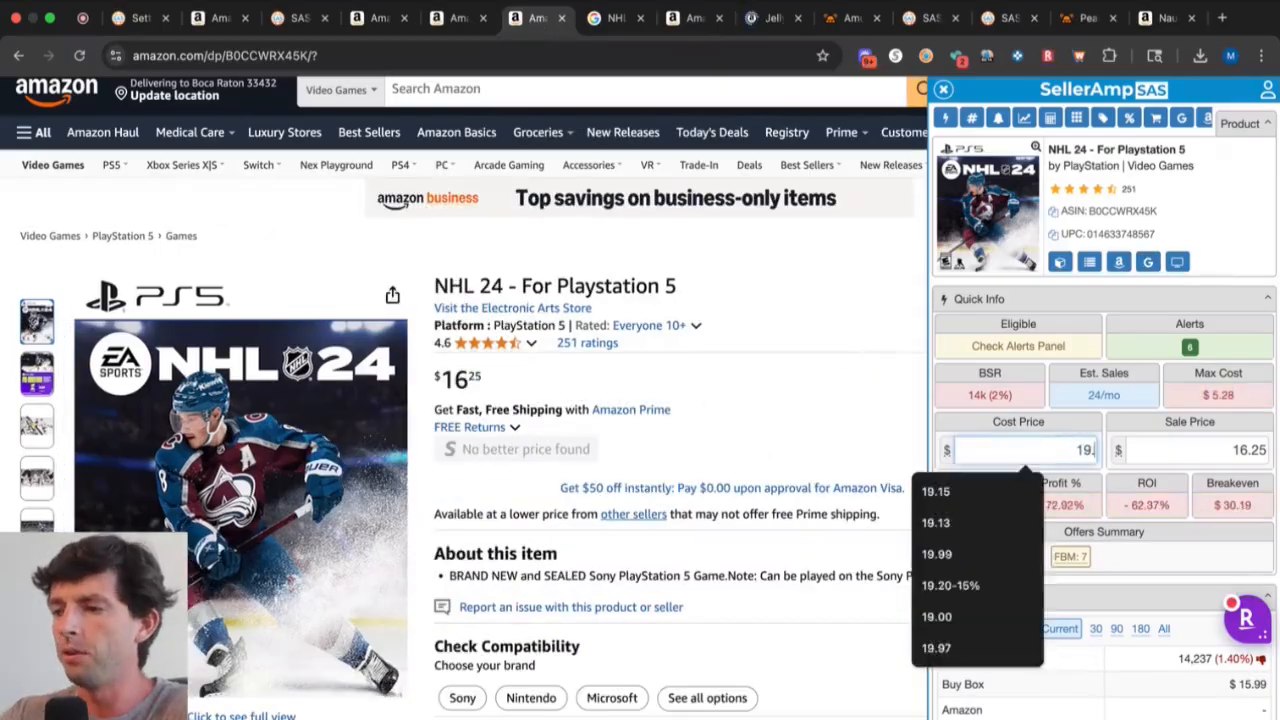
pyautogui.click(936, 554)
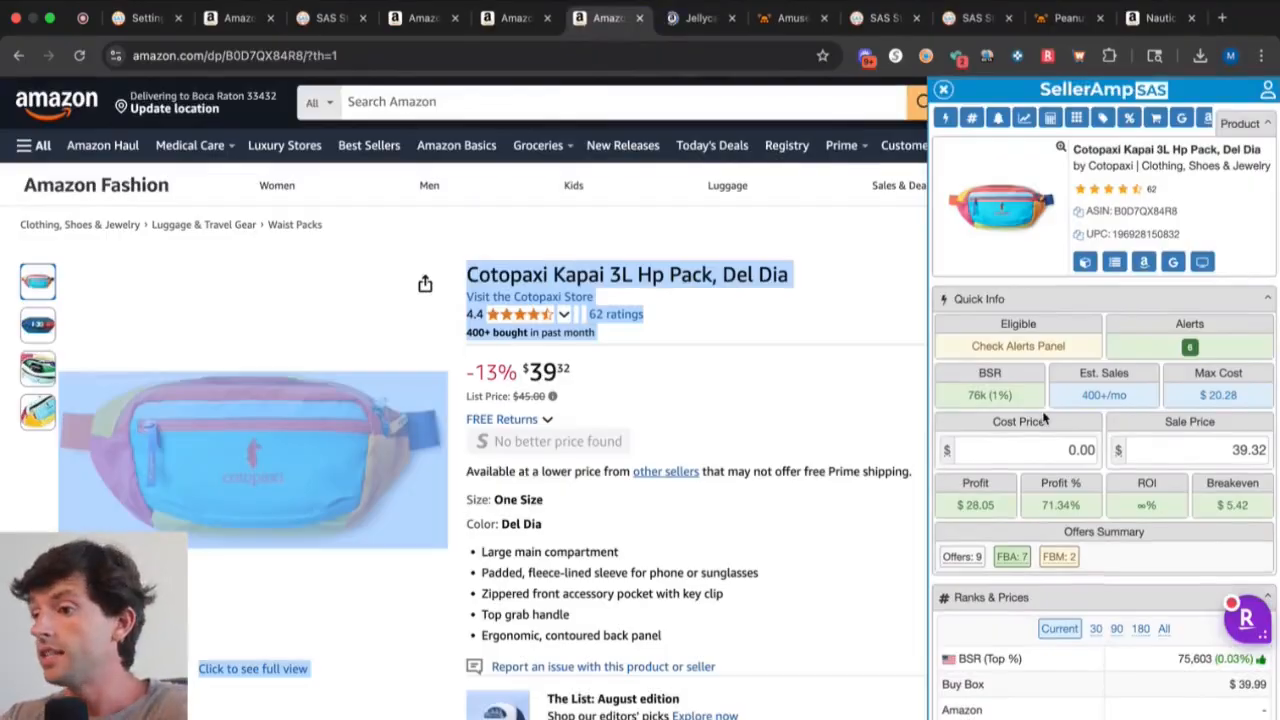
pyautogui.moveTo(1172, 262)
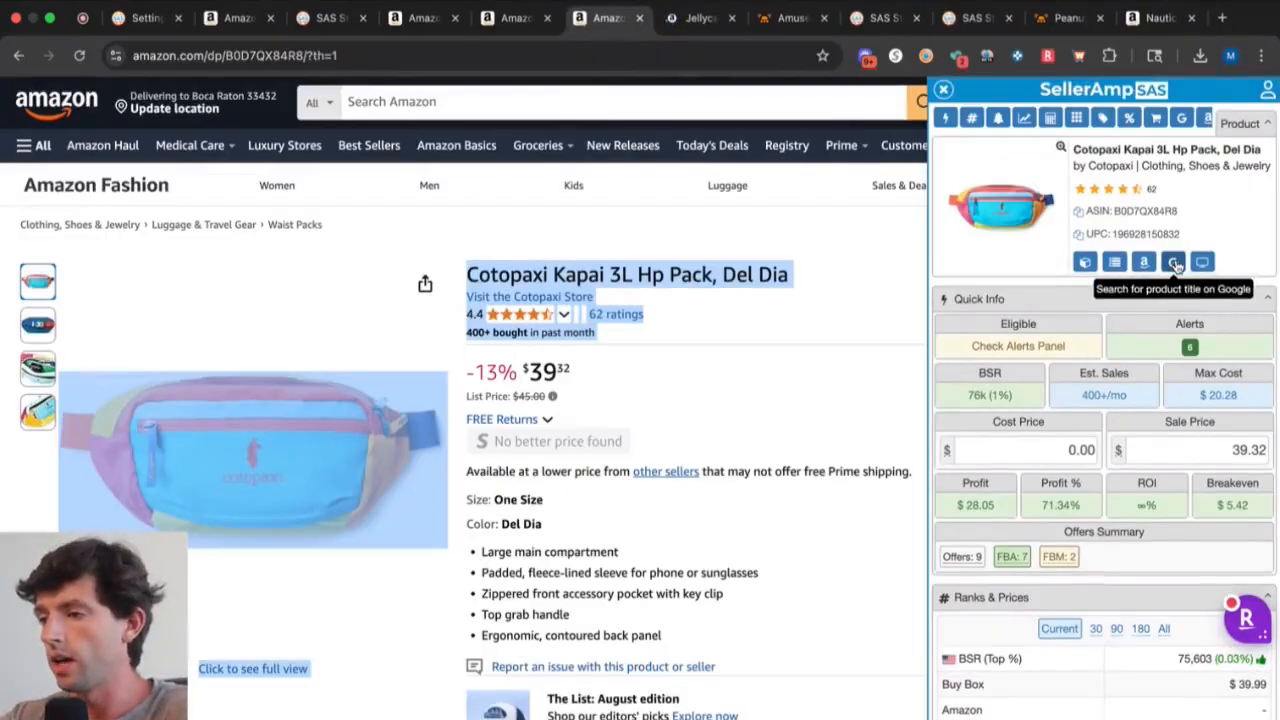
# Google the Cotopaxi hip pack title and check Dick's Sporting Goods' price for it.
pyautogui.click(1172, 262)
pyautogui.write('35')
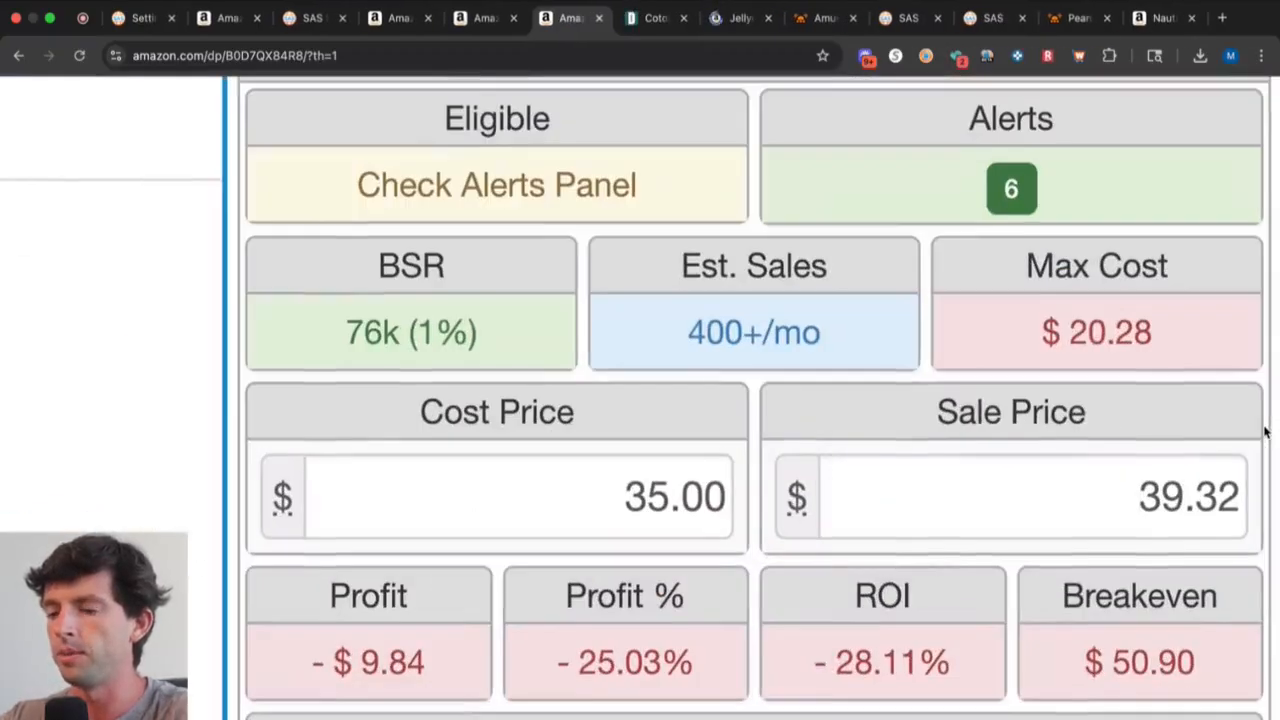
pyautogui.click(656, 18)
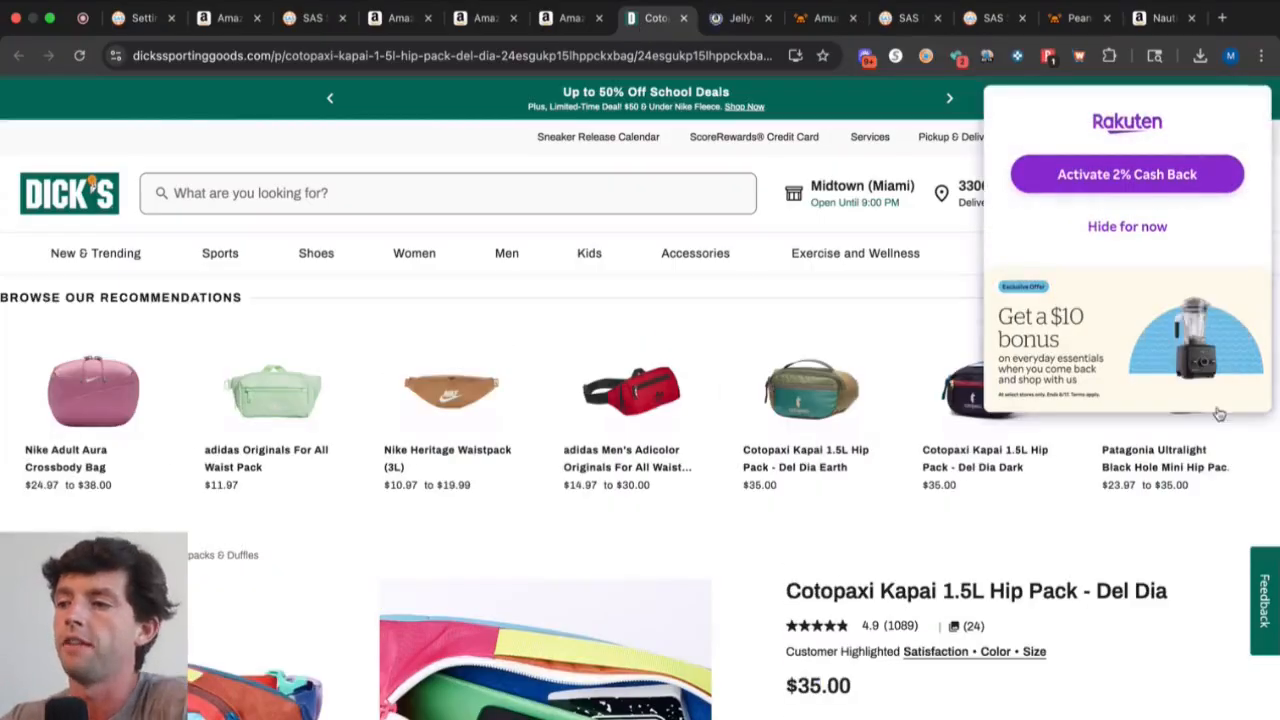
pyautogui.click(1128, 226)
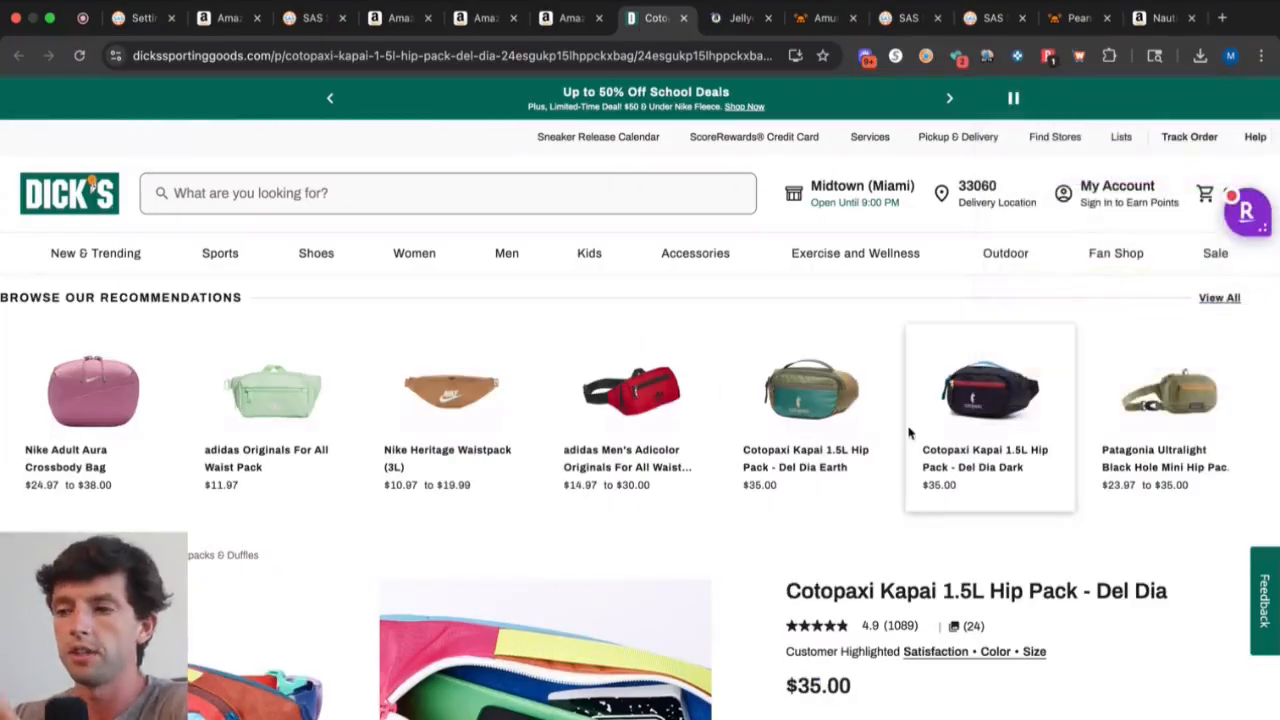
pyautogui.scroll(-3)
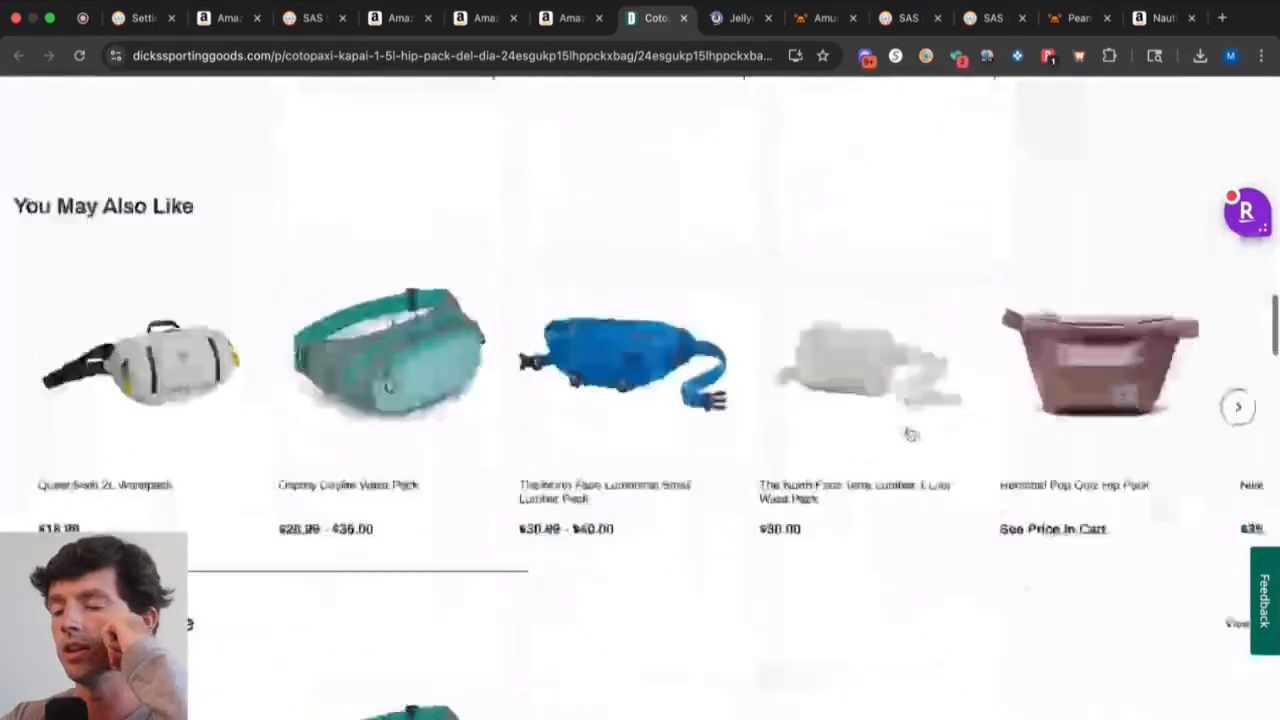
pyautogui.scroll(-3)
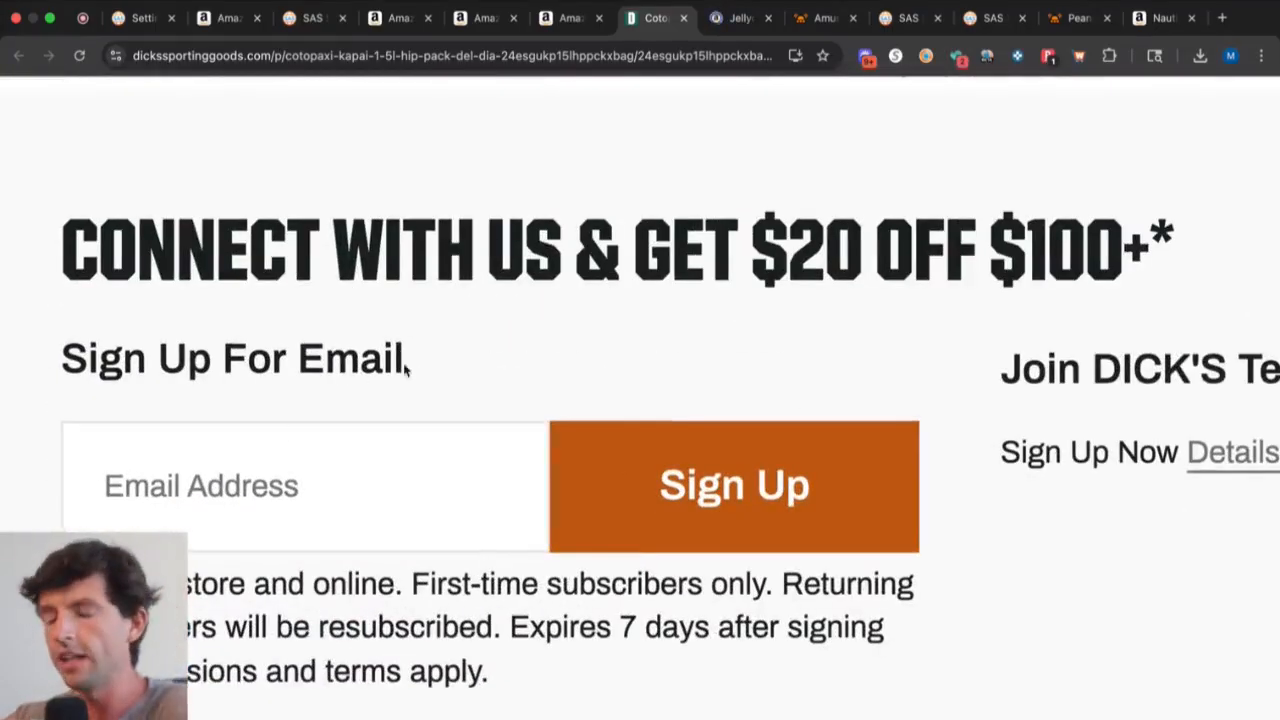
# Work the pack's cost to 28.33 with inline arithmetic (*4, -20, /3), showing a $2.82 loss.
pyautogui.click(570, 18)
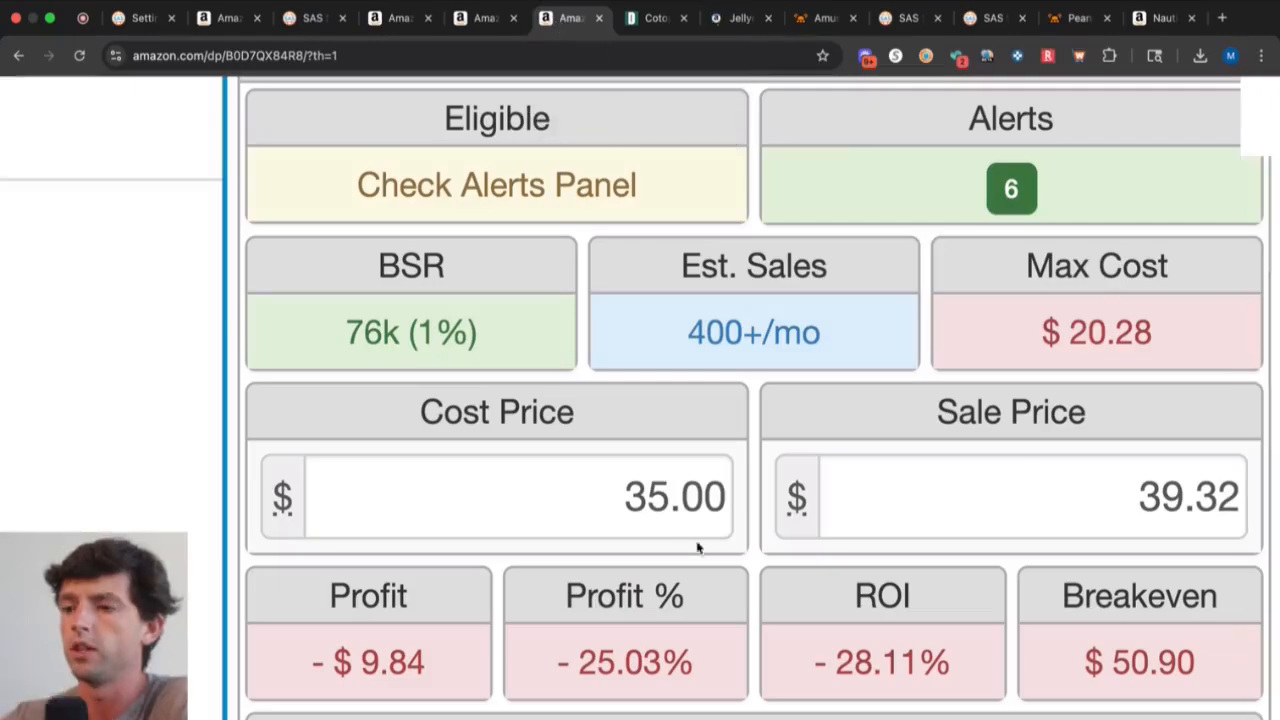
pyautogui.write('*4')
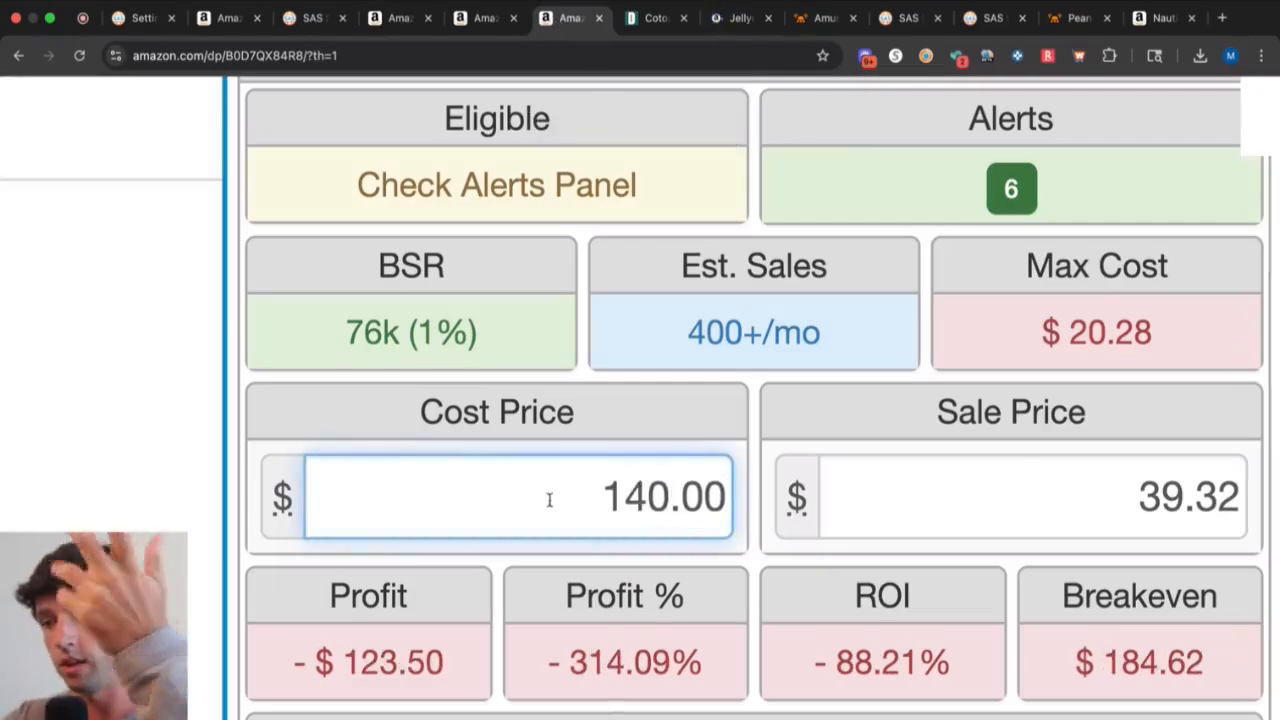
pyautogui.write('105.00-20')
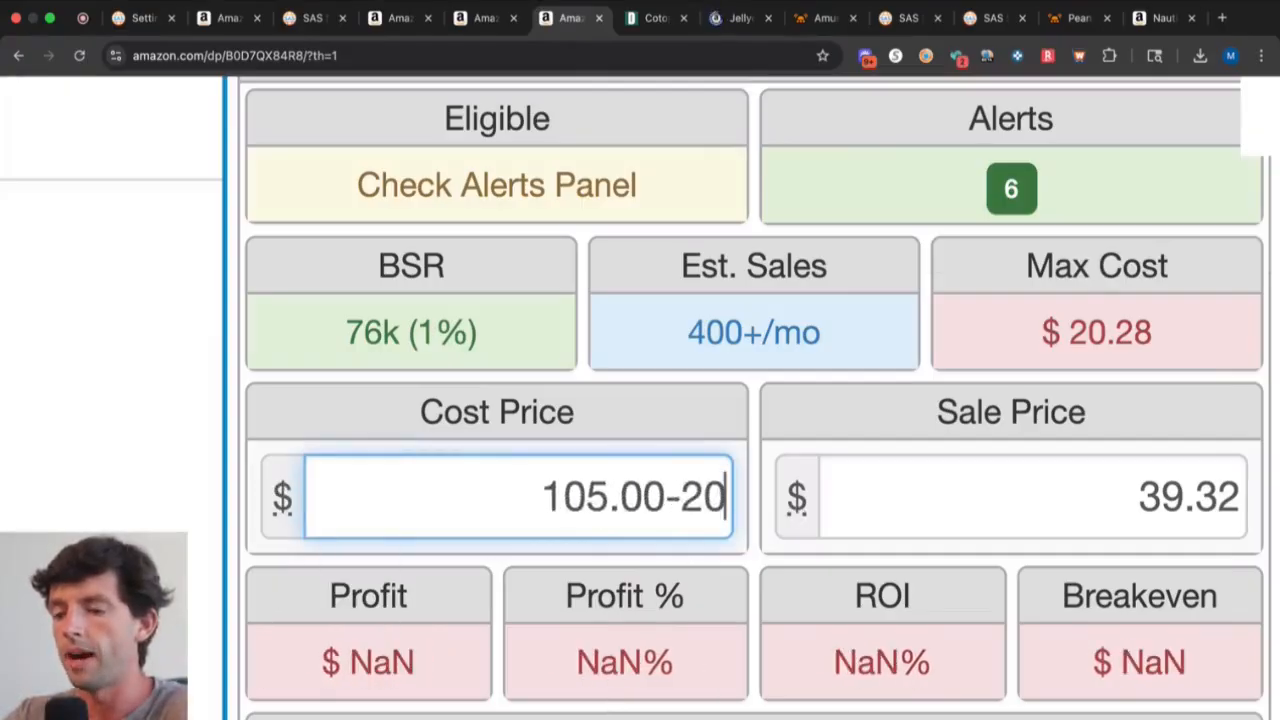
pyautogui.write('85.00/3')
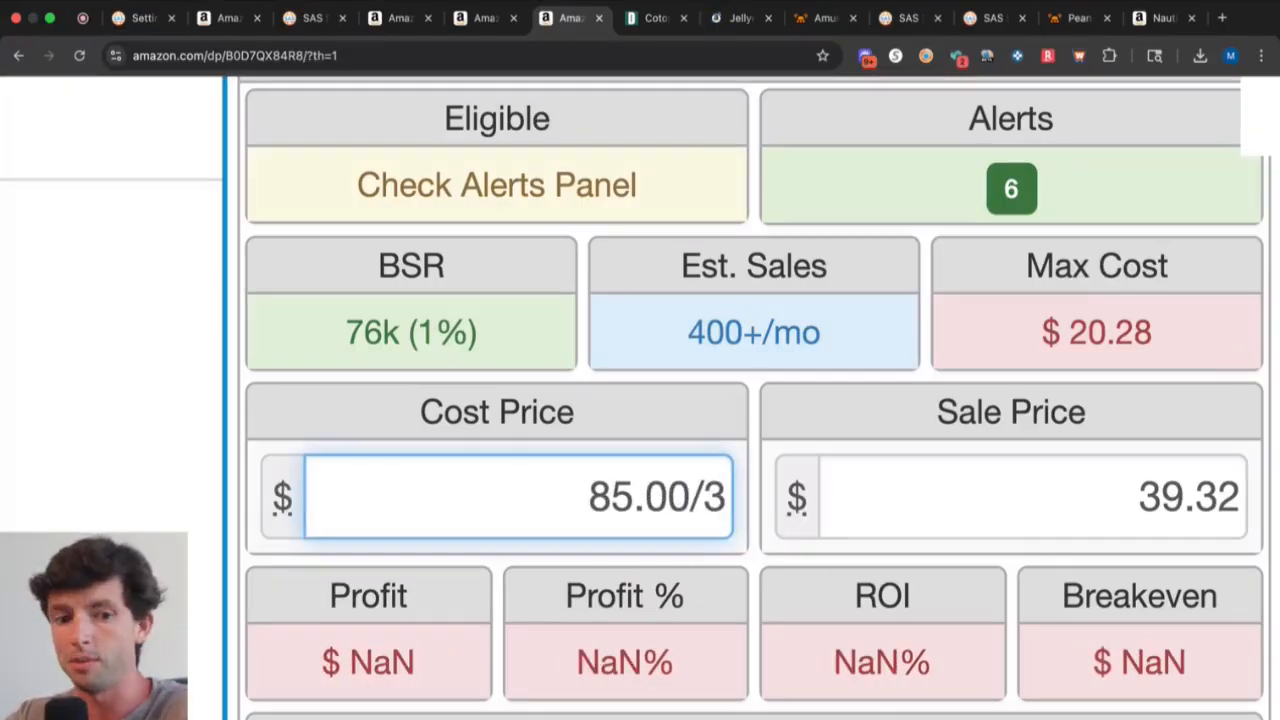
pyautogui.write('28.33')
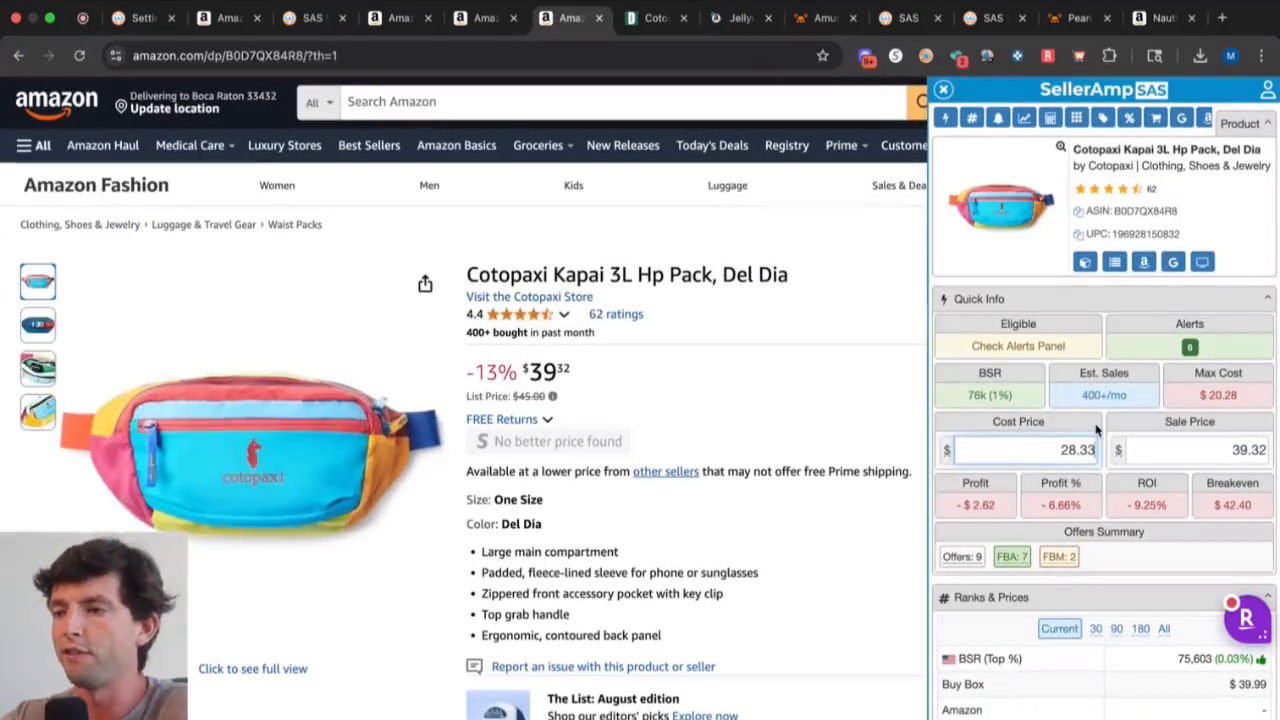
pyautogui.click(570, 18)
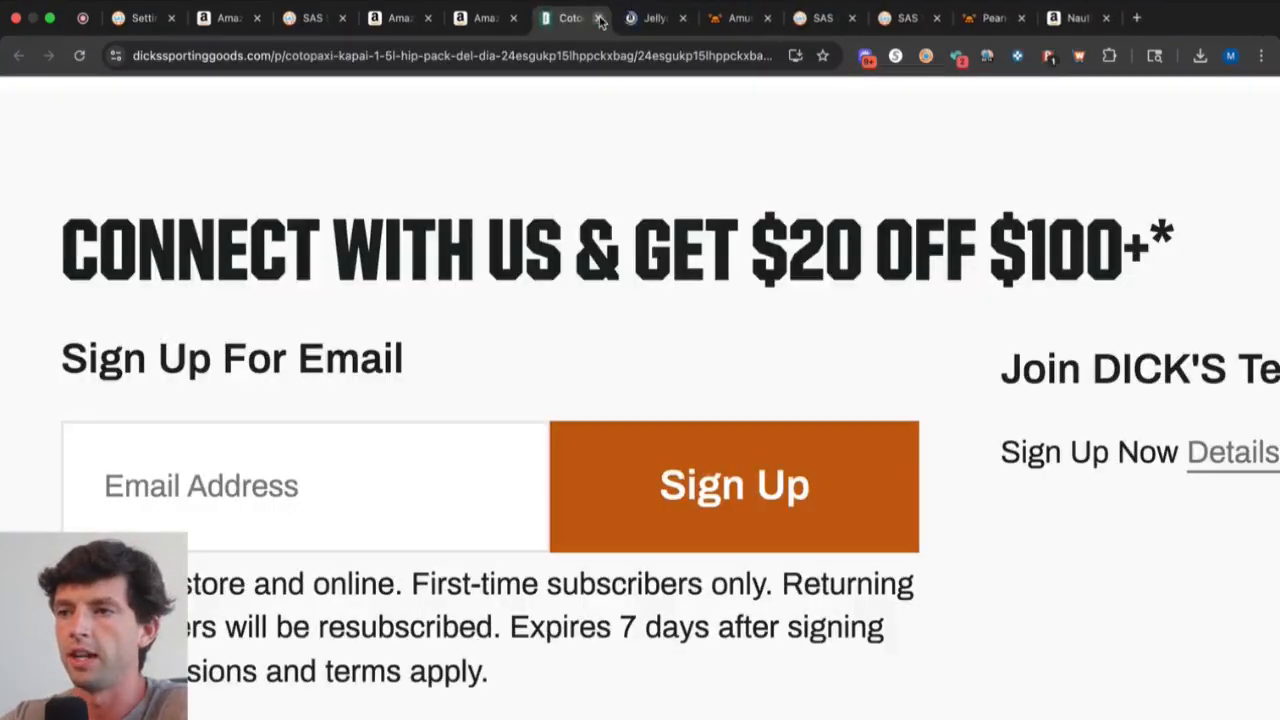
# Clear the Sonny Angel box's cost and open the Sonny Angel USA store result from Google.
pyautogui.click(600, 18)
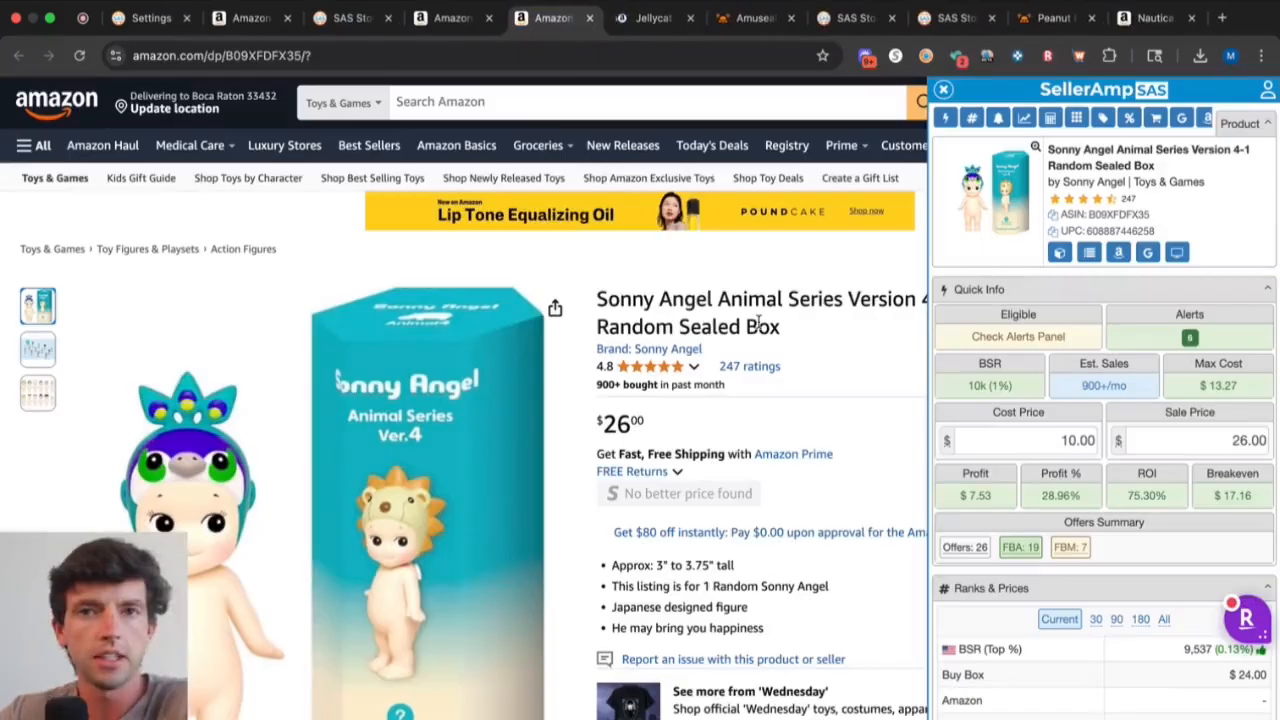
pyautogui.click(1010, 440)
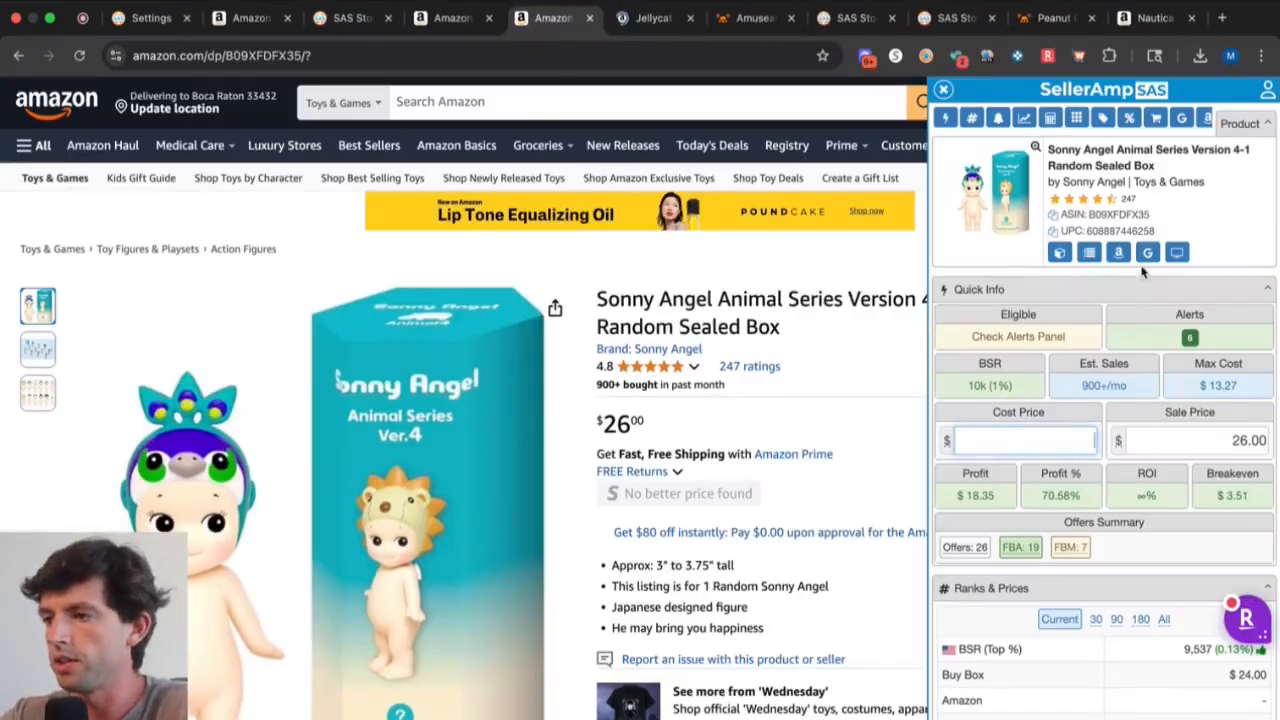
pyautogui.click(1148, 252)
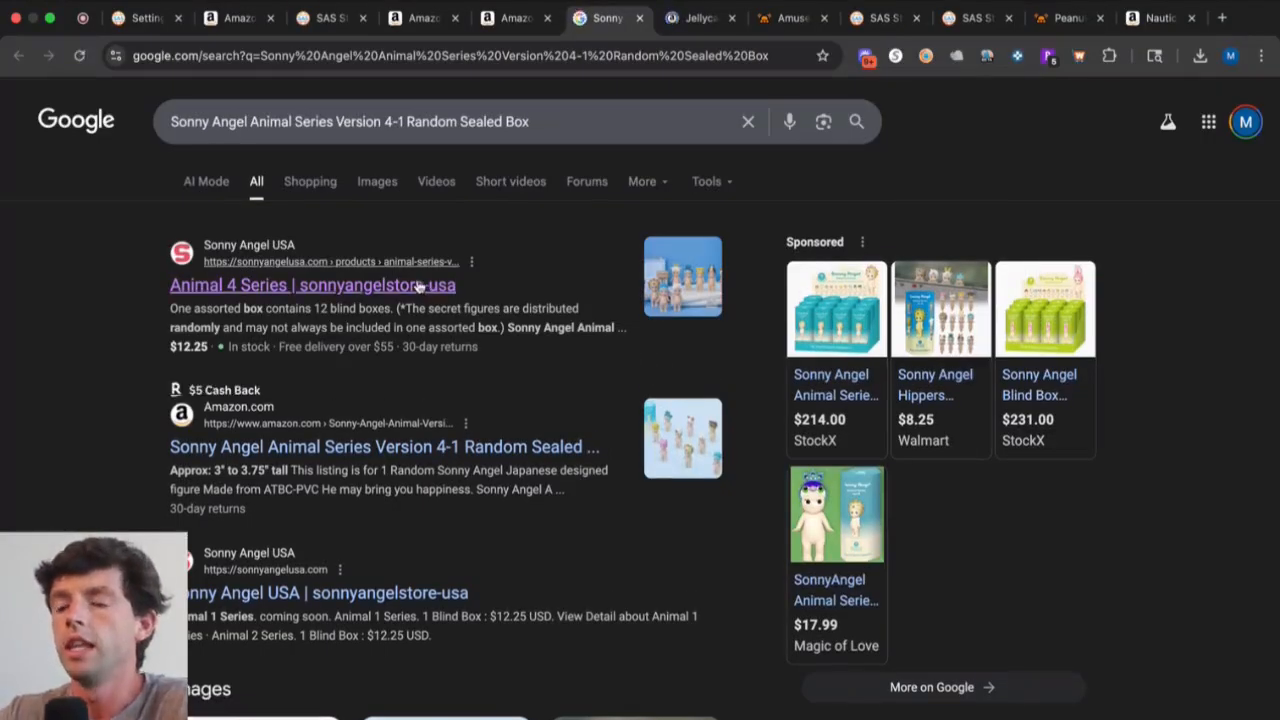
pyautogui.click(312, 284)
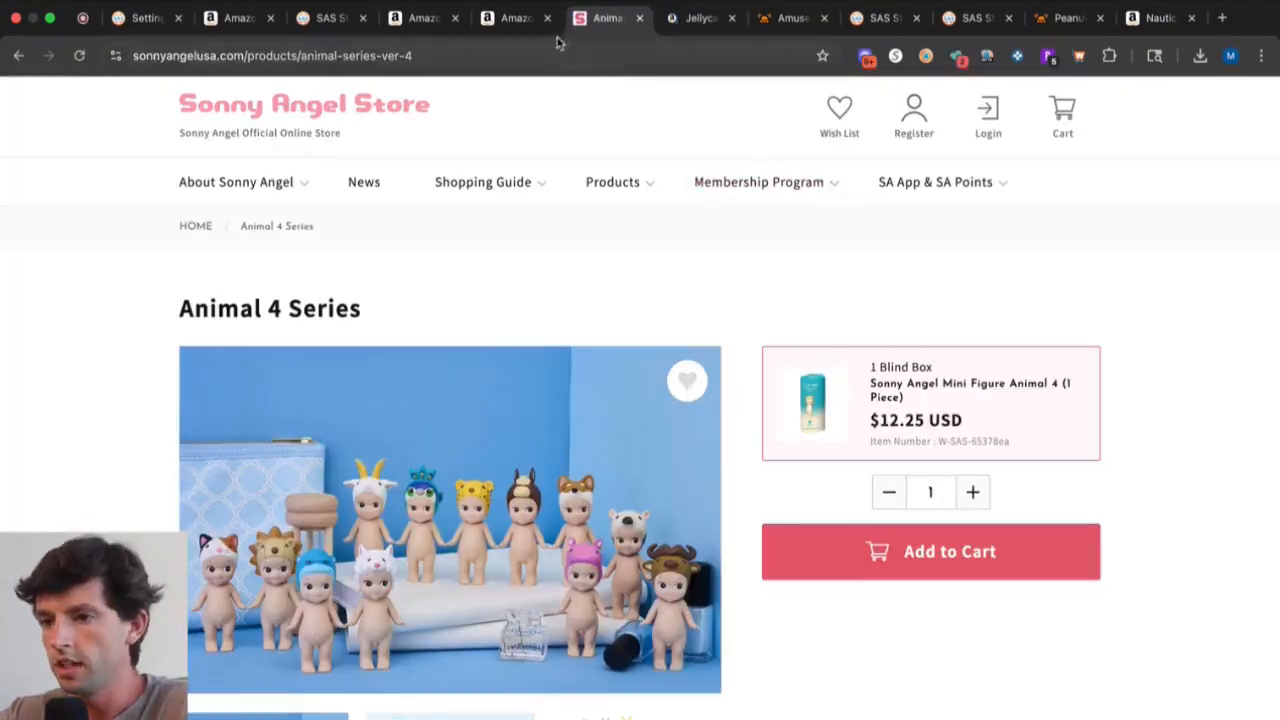
# Return to the Sonny Angel listing for a $12.25 cost, checking the store price and Sperry tab along the way.
pyautogui.click(516, 18)
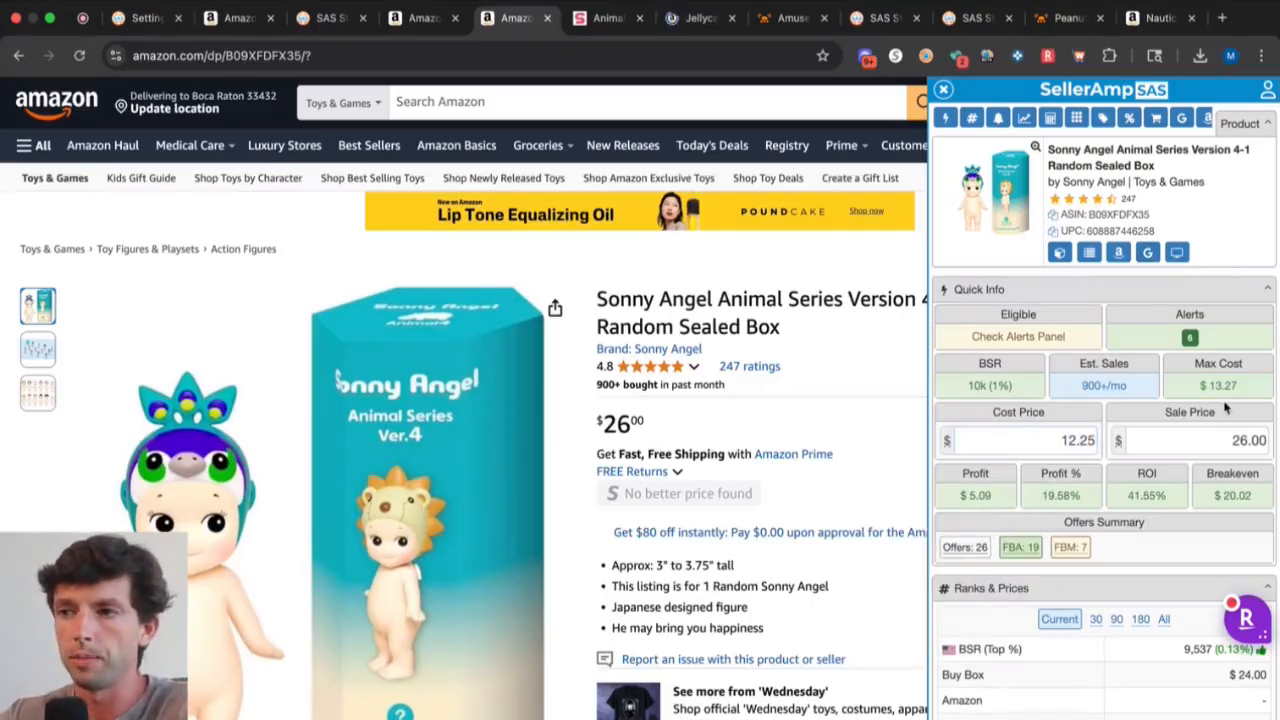
pyautogui.click(608, 18)
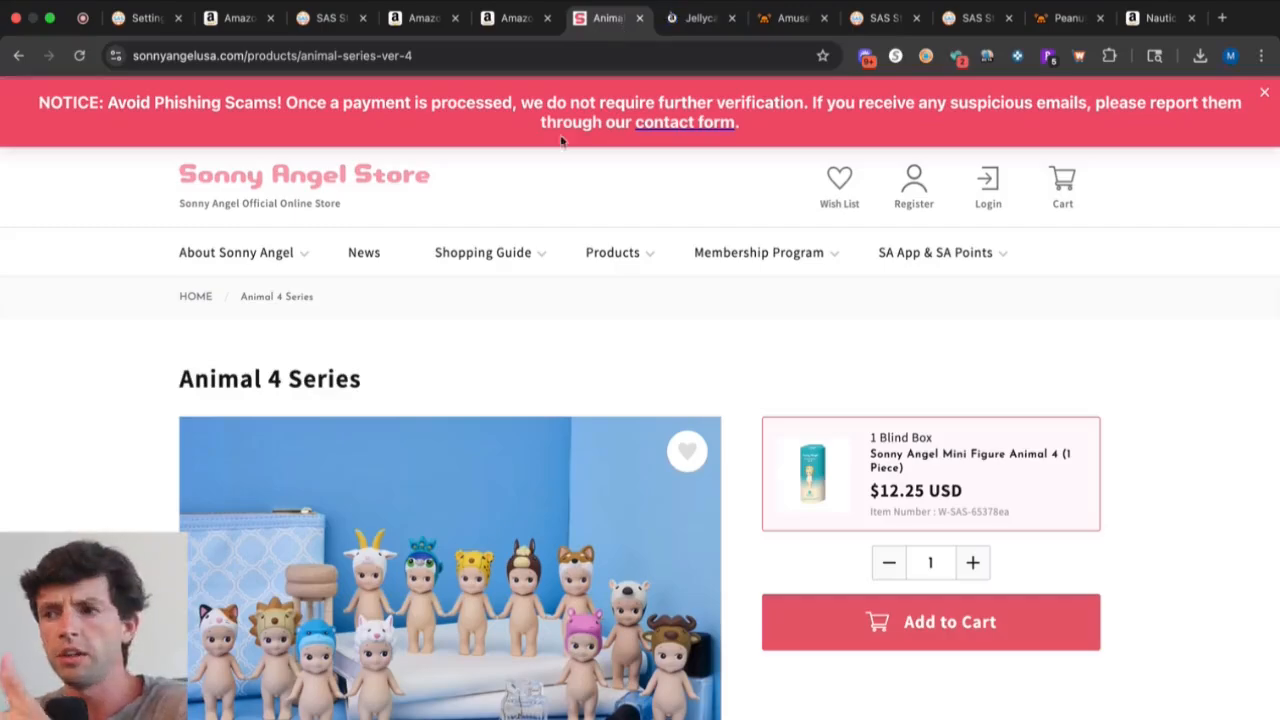
pyautogui.click(424, 18)
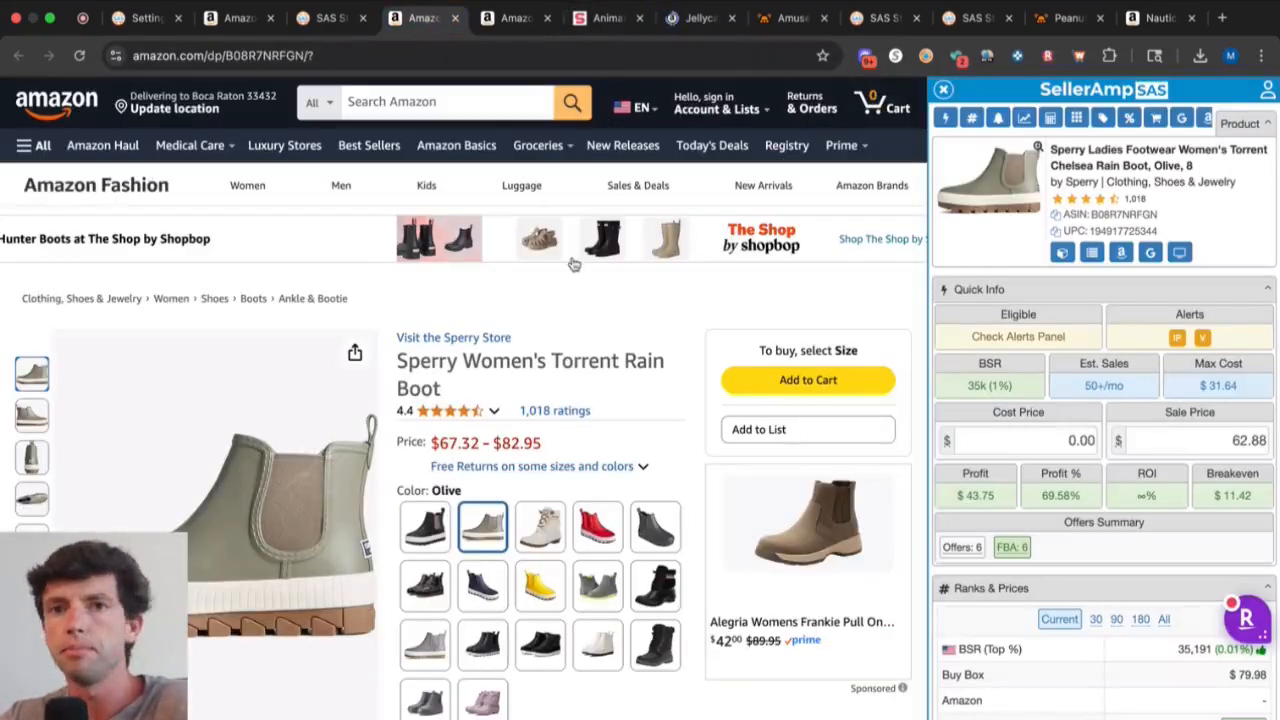
pyautogui.click(516, 18)
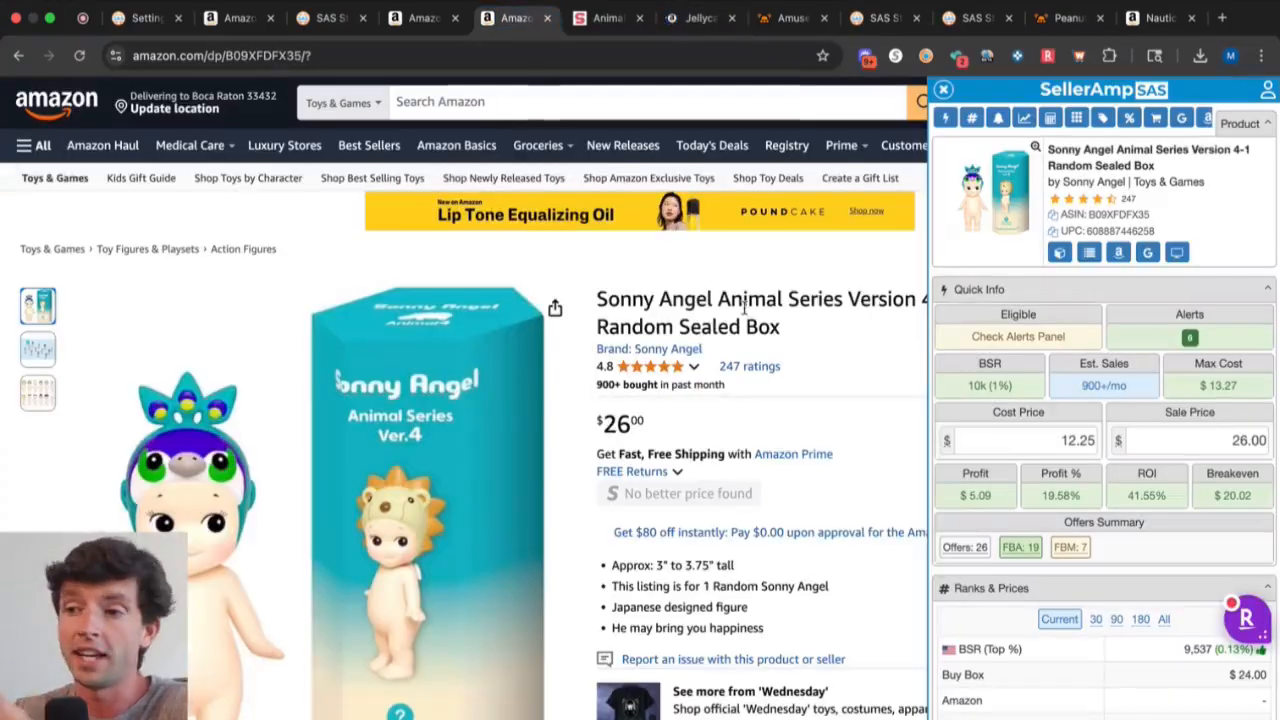
# Compare the store's single blind box price against the Amazon listing twice before opening the web app.
pyautogui.click(608, 18)
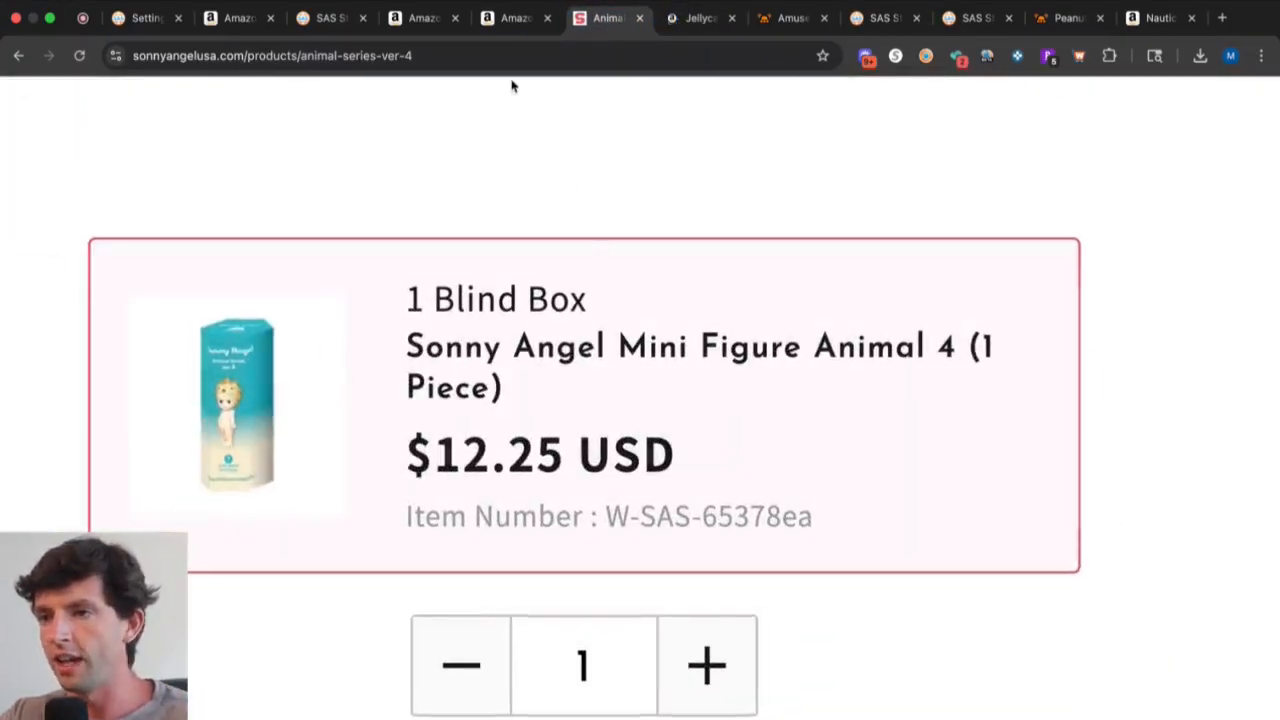
pyautogui.click(512, 18)
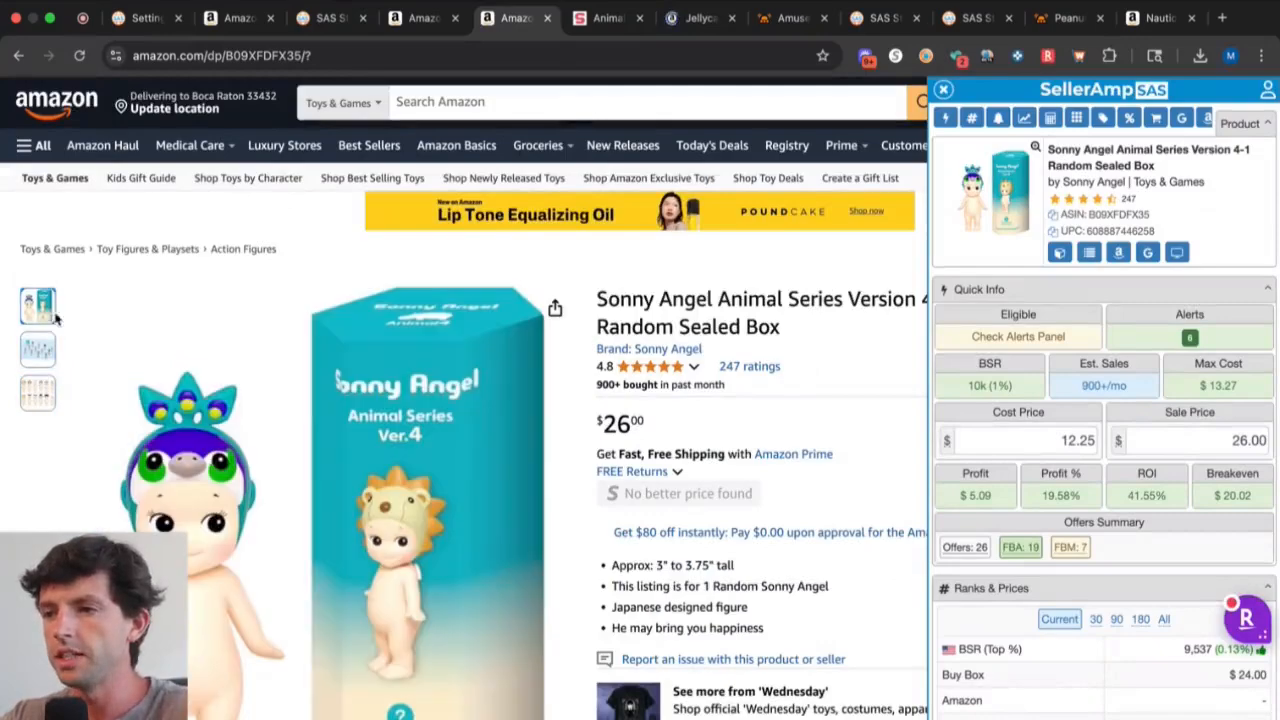
pyautogui.click(608, 18)
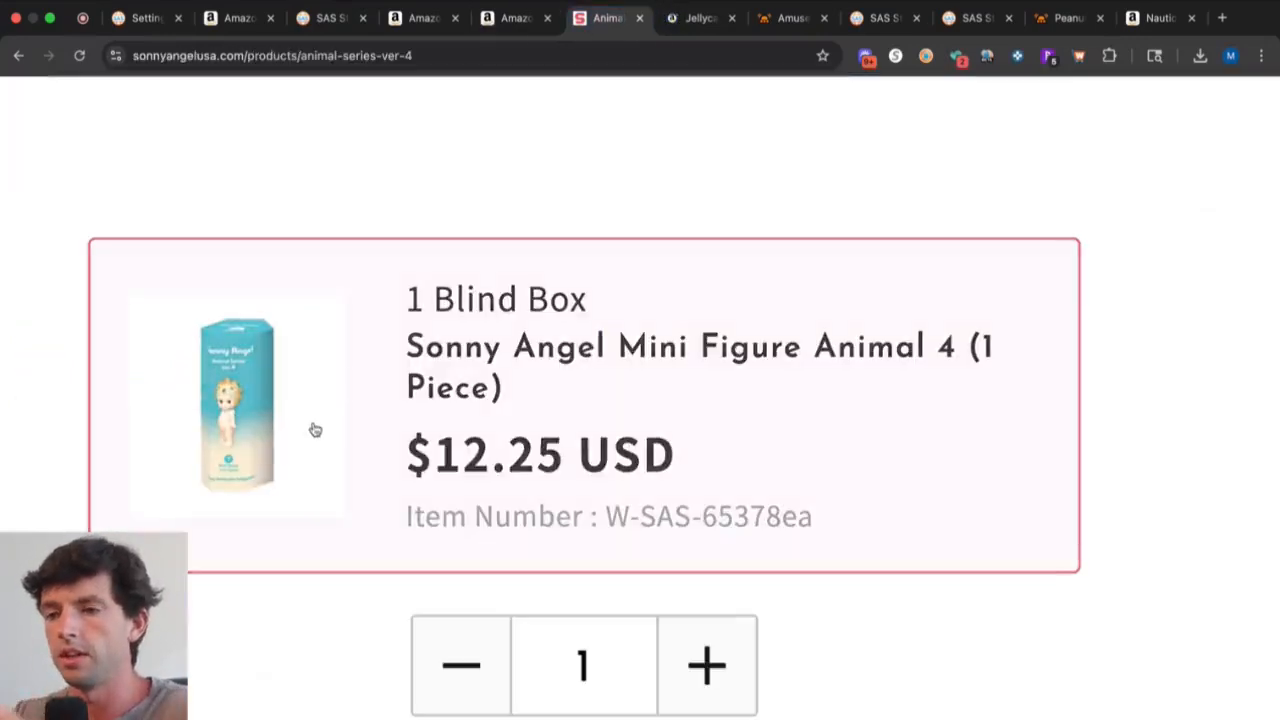
pyautogui.click(512, 18)
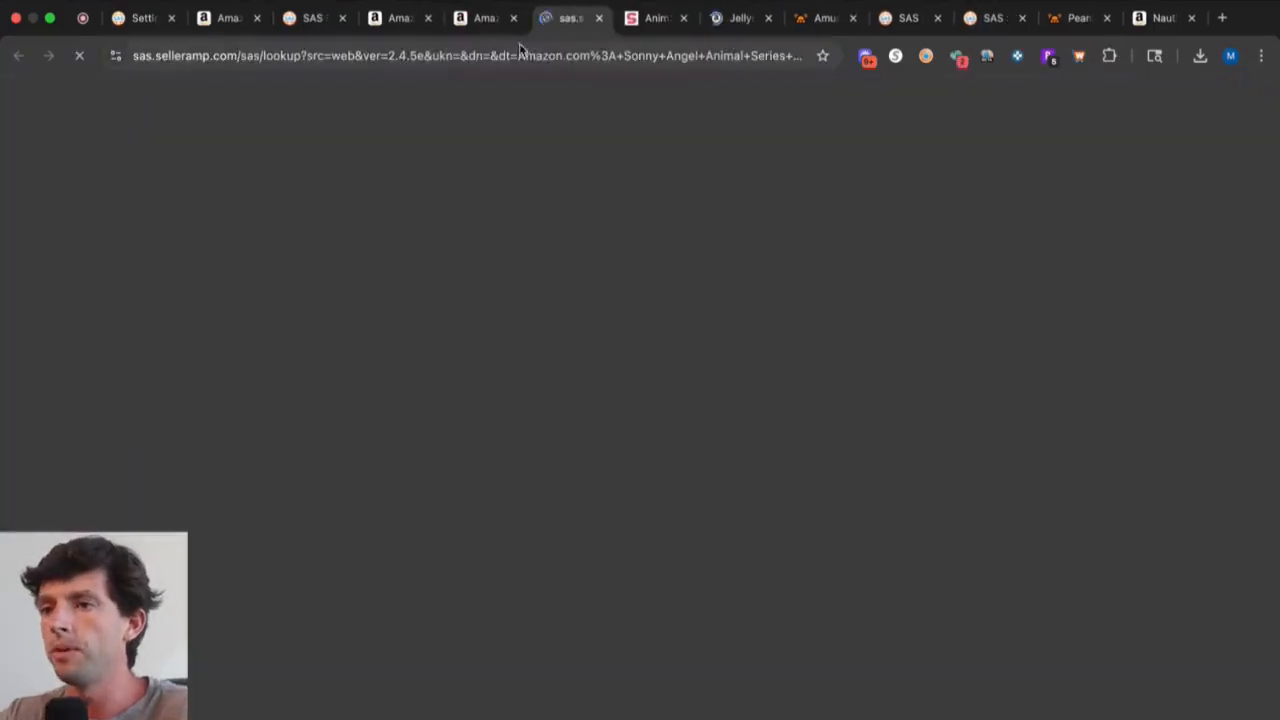
# Set the Sonny Angel box's cost to 12.50 in the web app's Quick Info panel.
pyautogui.click(484, 18)
pyautogui.write('28')
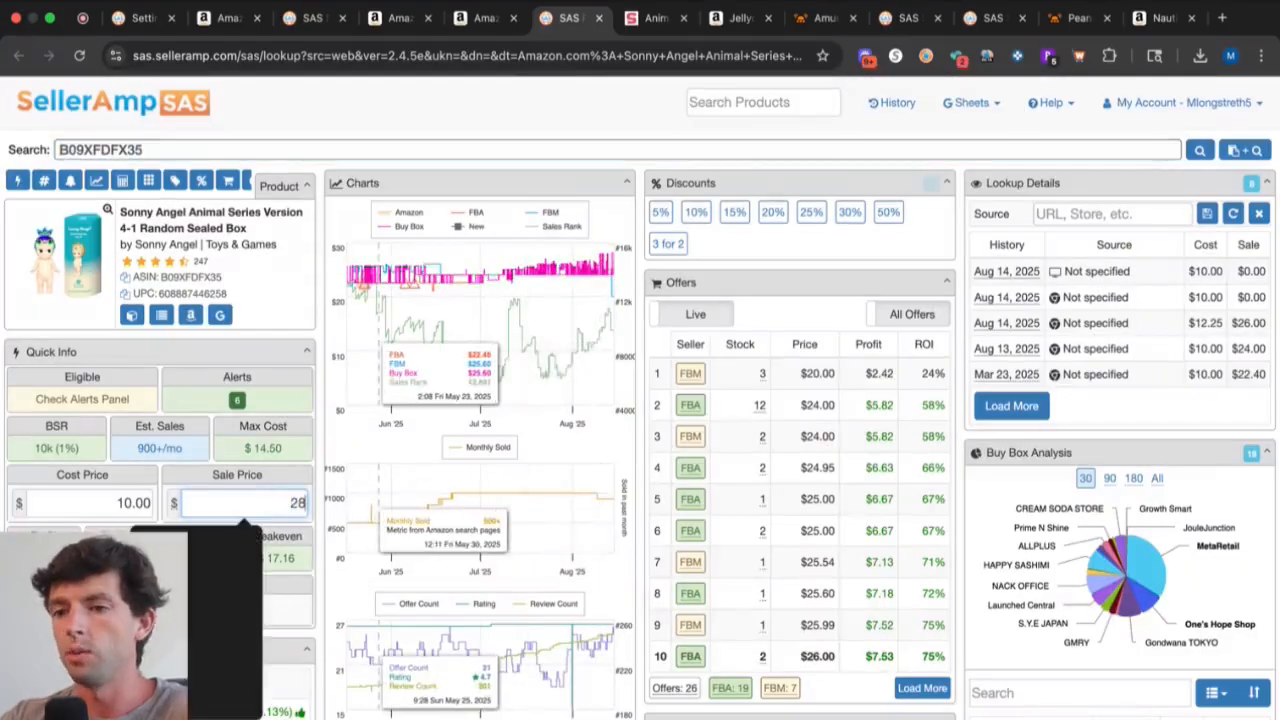
pyautogui.write('12.50')
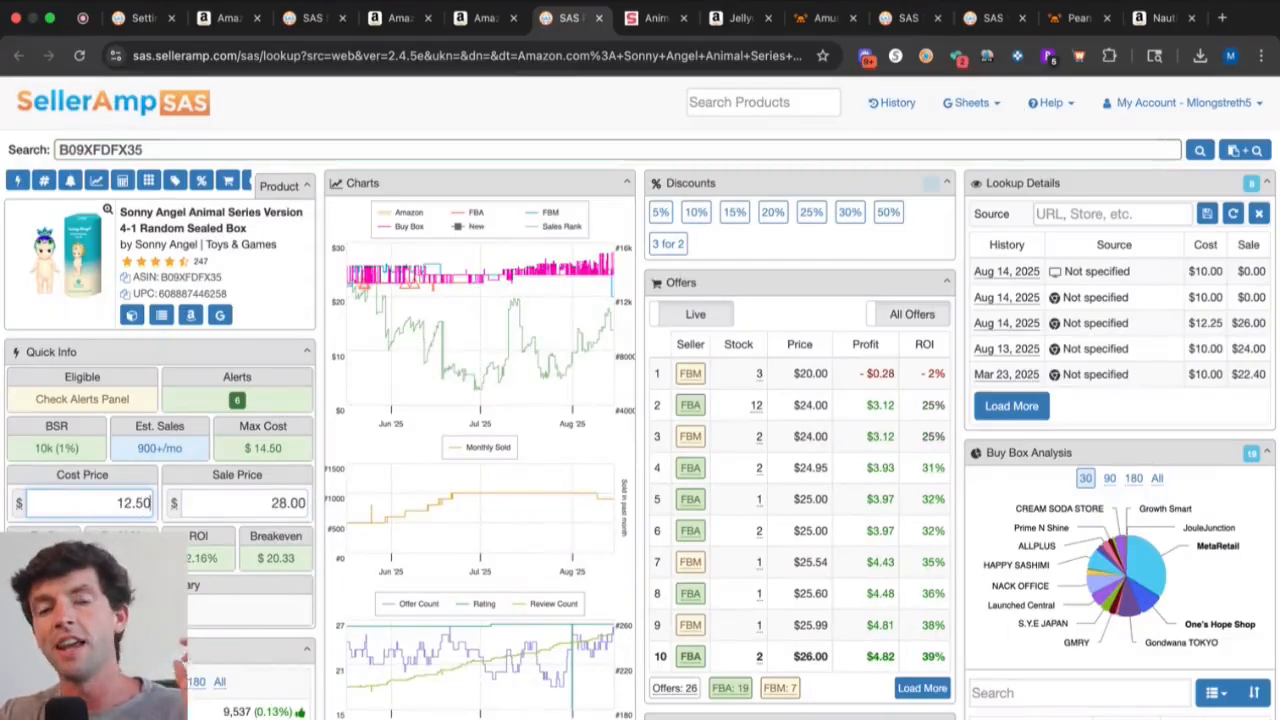
pyautogui.moveTo(516, 216)
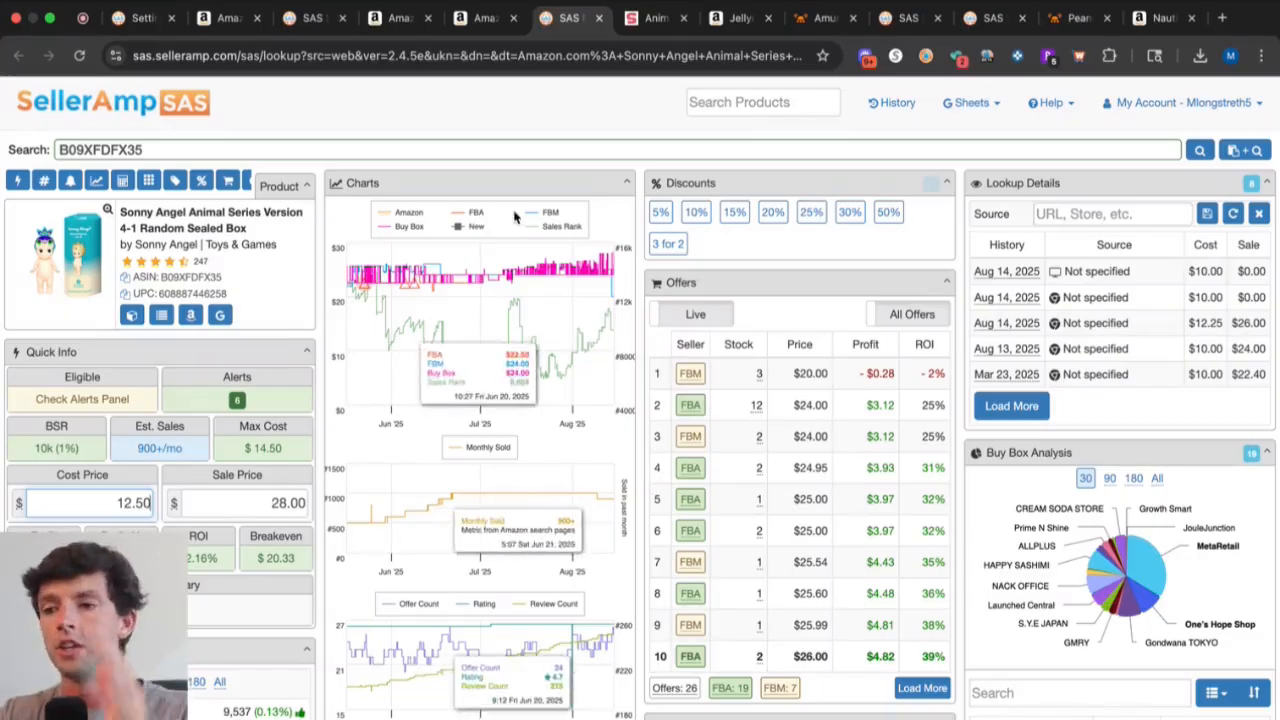